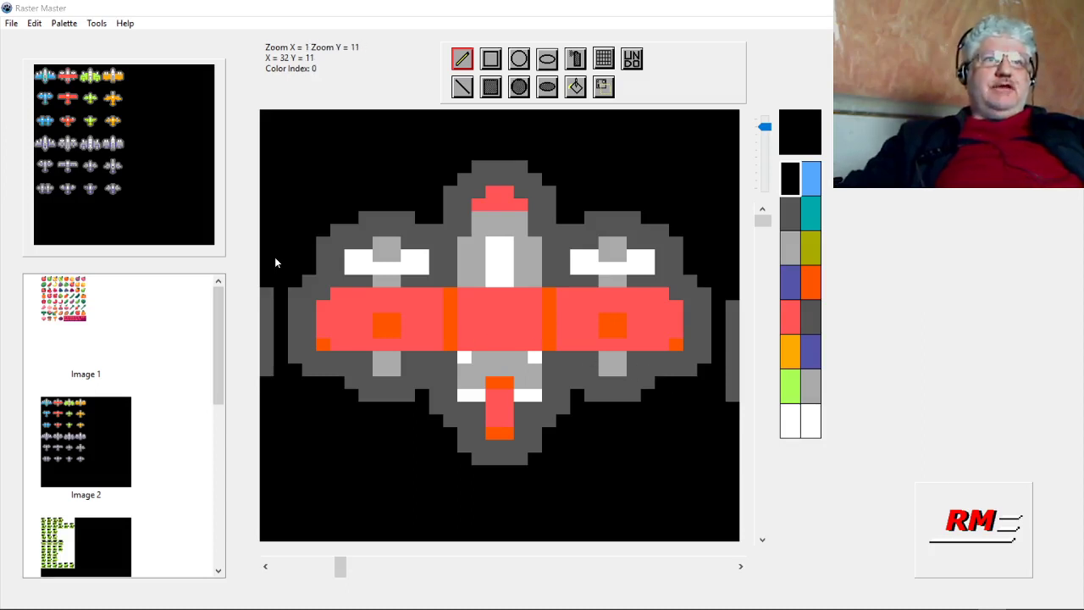
Step: Check Raster Master's version and license information, then scroll through the view
{"action": "left_click", "coordinate": [148, 39]}
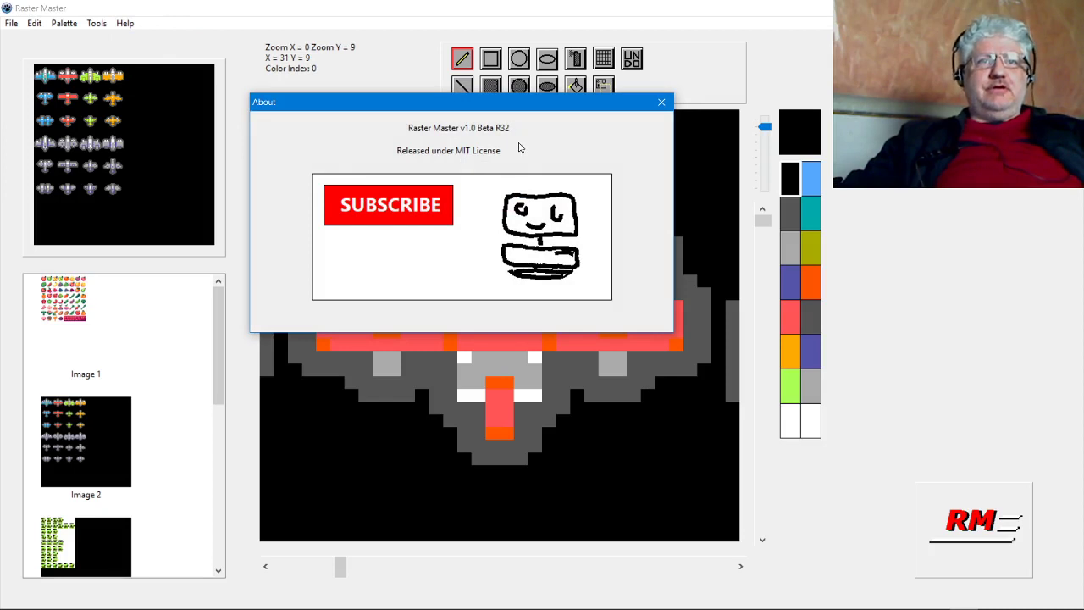
{"action": "left_click", "coordinate": [662, 102]}
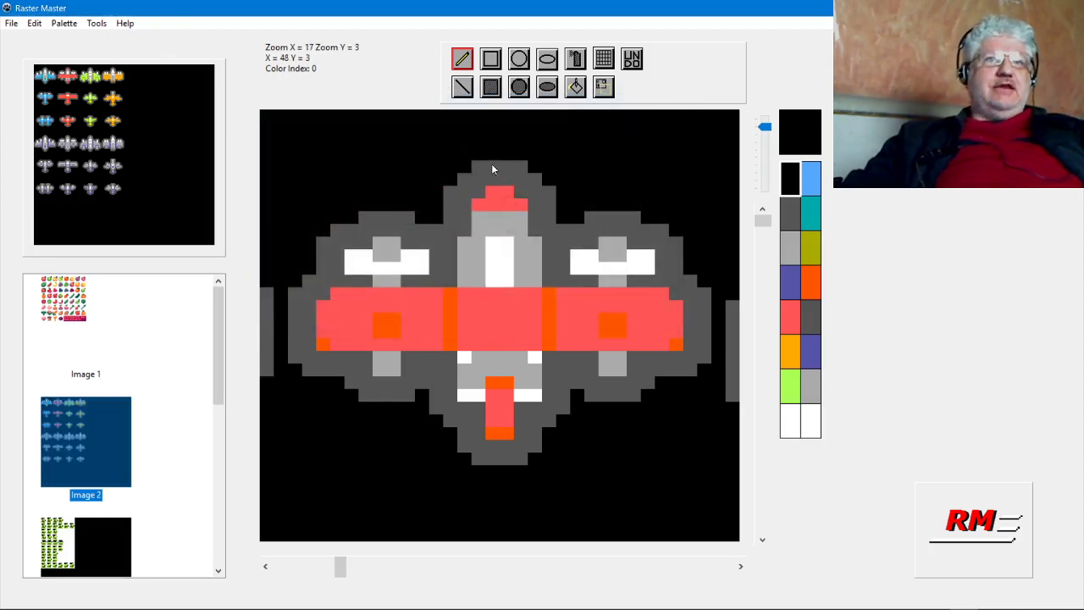
{"action": "mouse_move", "coordinate": [245, 313]}
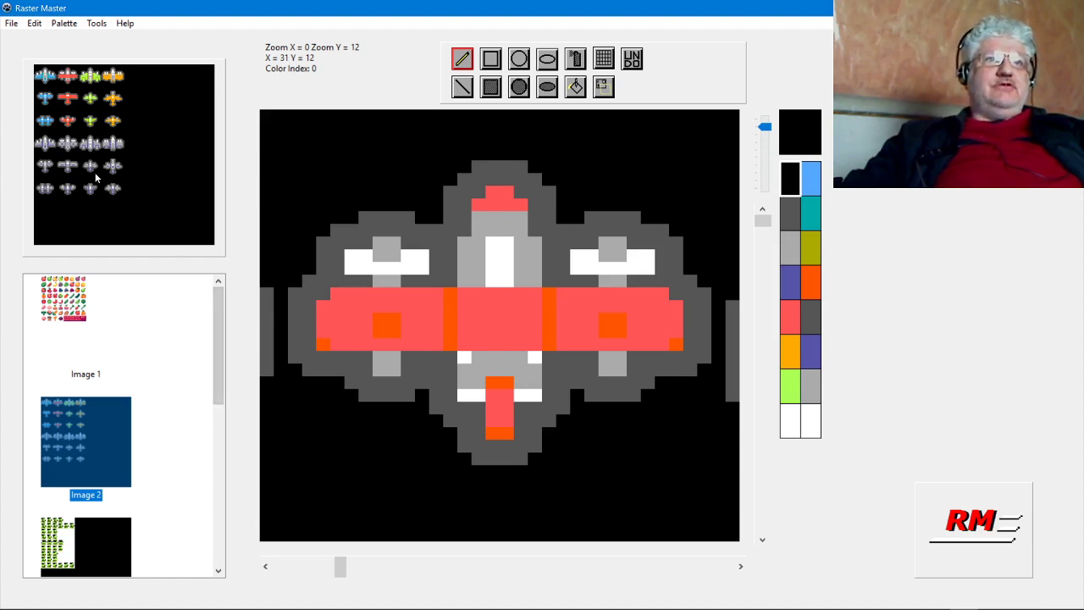
{"action": "mouse_move", "coordinate": [103, 188]}
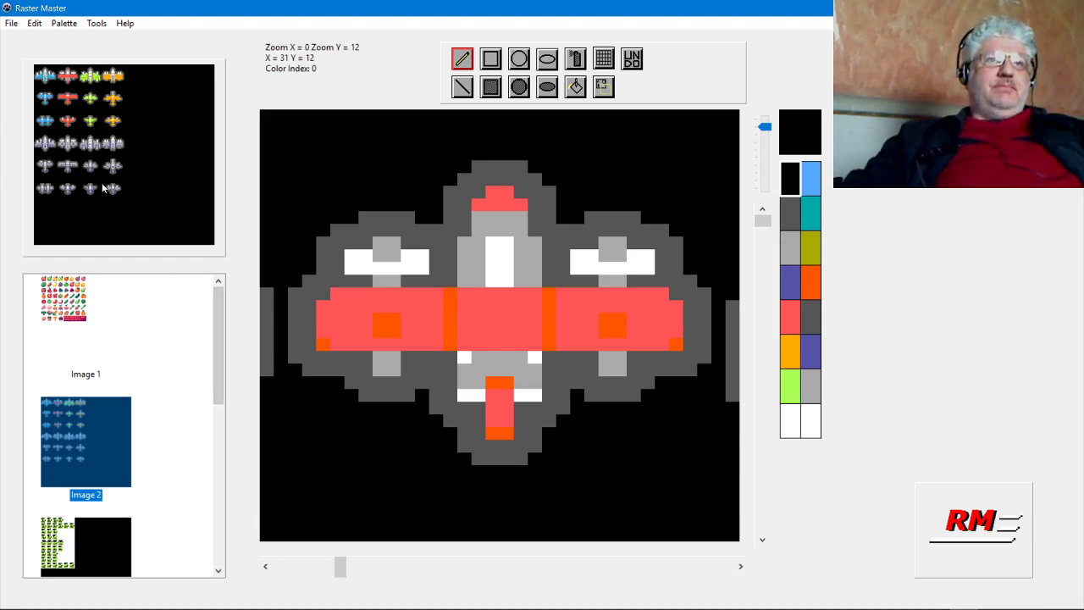
{"action": "mouse_move", "coordinate": [143, 191]}
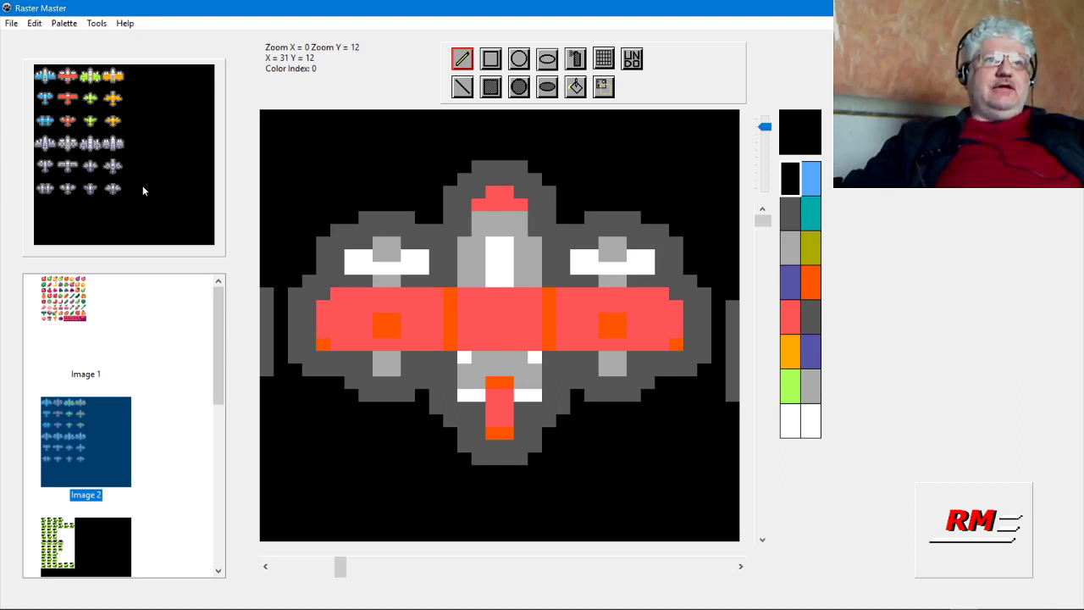
{"action": "mouse_move", "coordinate": [178, 258]}
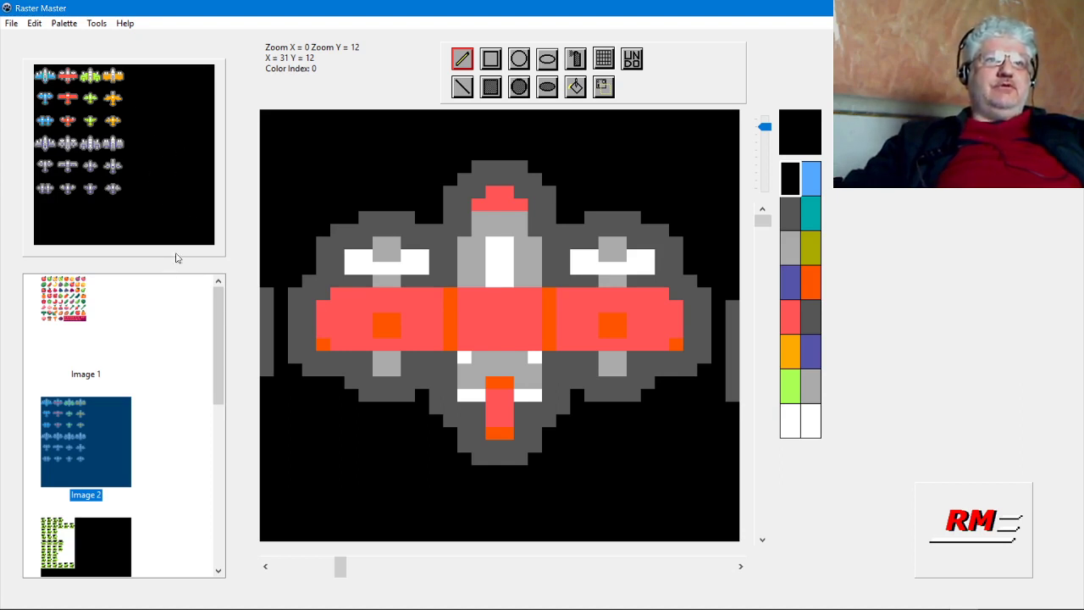
{"action": "mouse_move", "coordinate": [125, 304]}
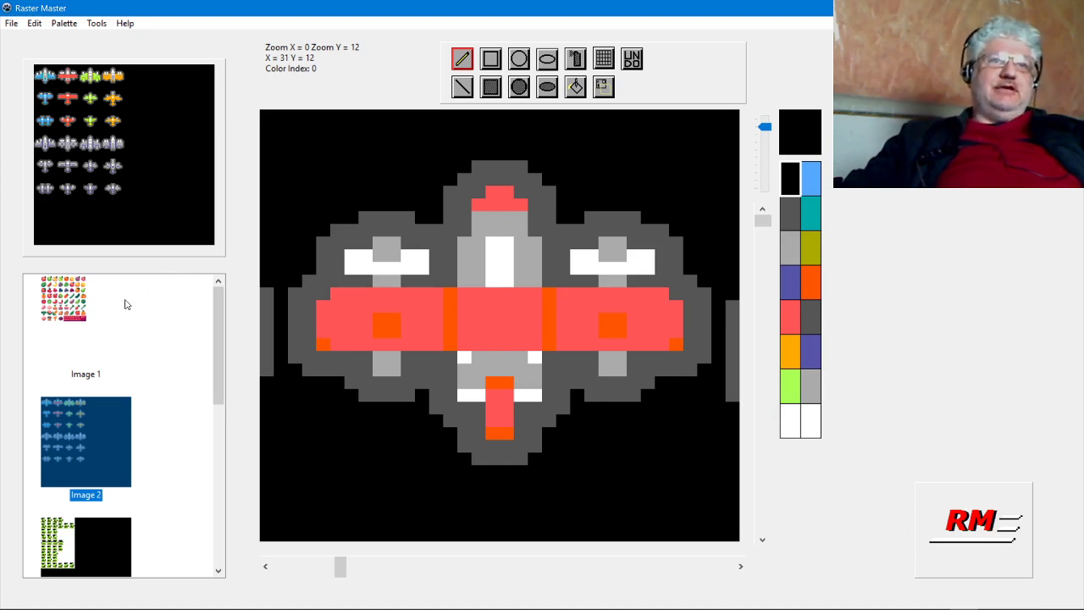
{"action": "mouse_move", "coordinate": [275, 292]}
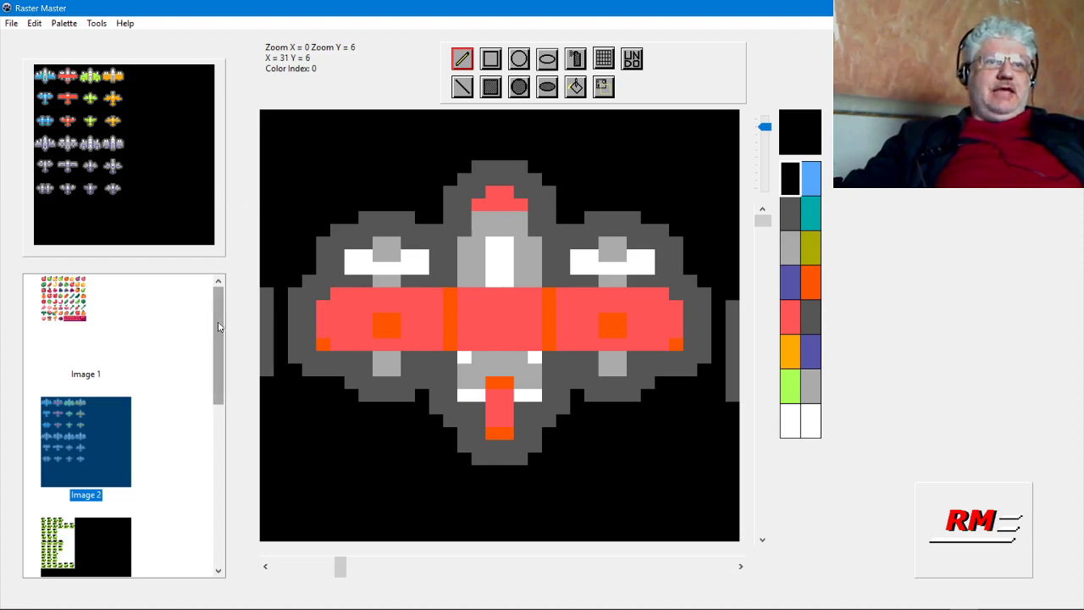
{"action": "scroll", "scroll_direction": "down", "scroll_amount": 3}
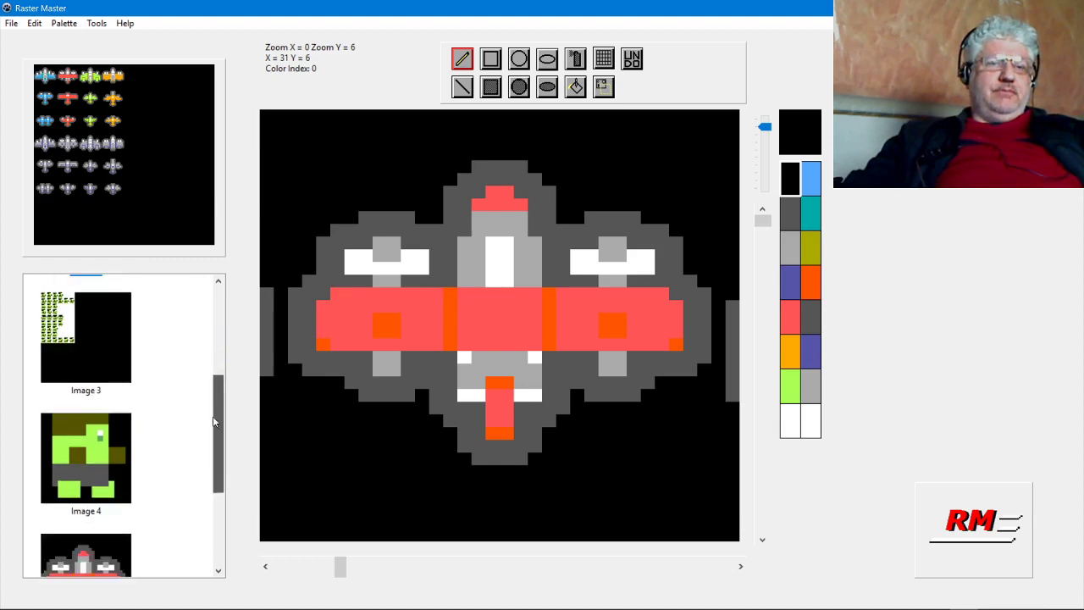
{"action": "scroll", "scroll_direction": "down", "scroll_amount": 3}
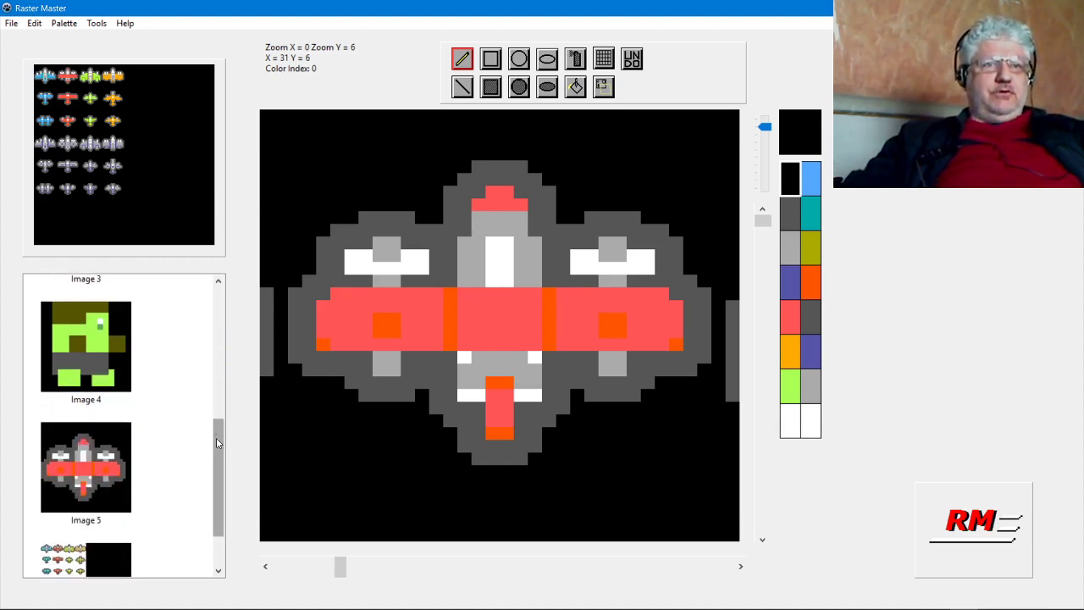
{"action": "scroll", "scroll_direction": "down", "scroll_amount": 3}
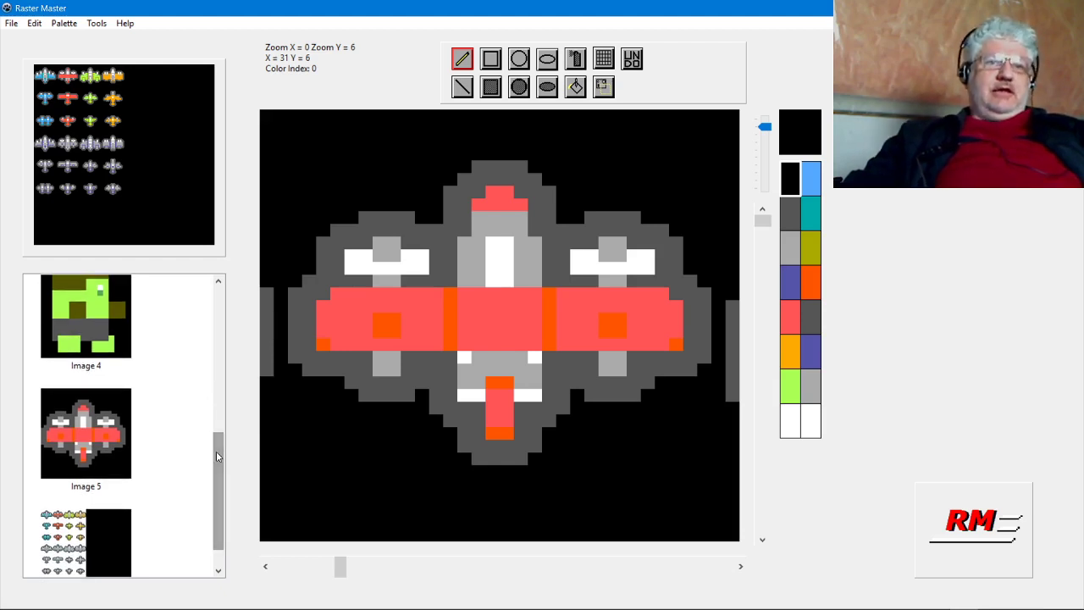
{"action": "scroll", "scroll_direction": "up", "scroll_amount": 3}
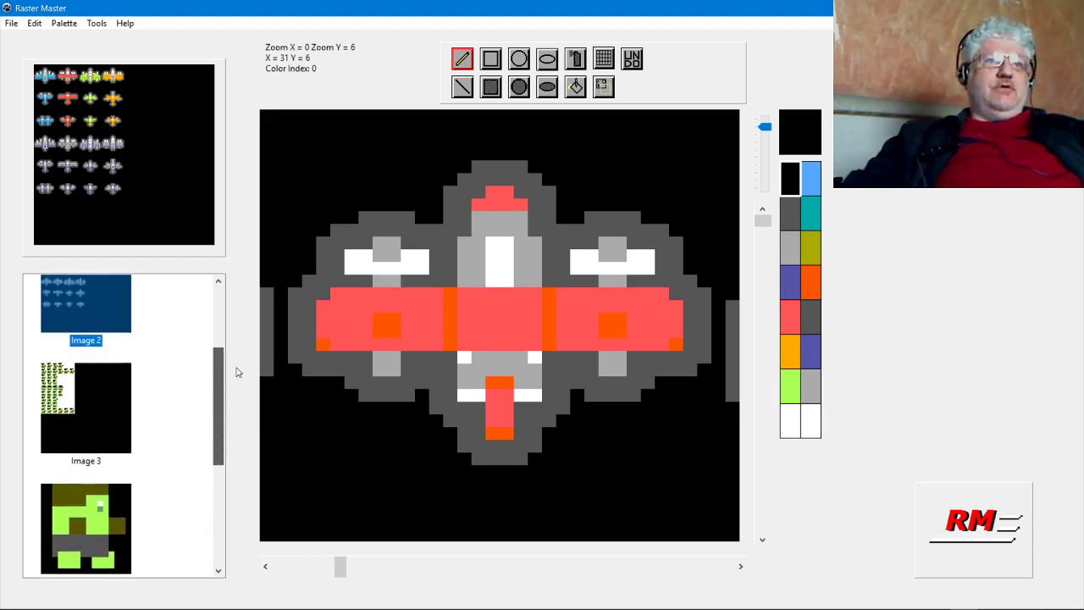
{"action": "scroll", "scroll_direction": "up", "scroll_amount": 3}
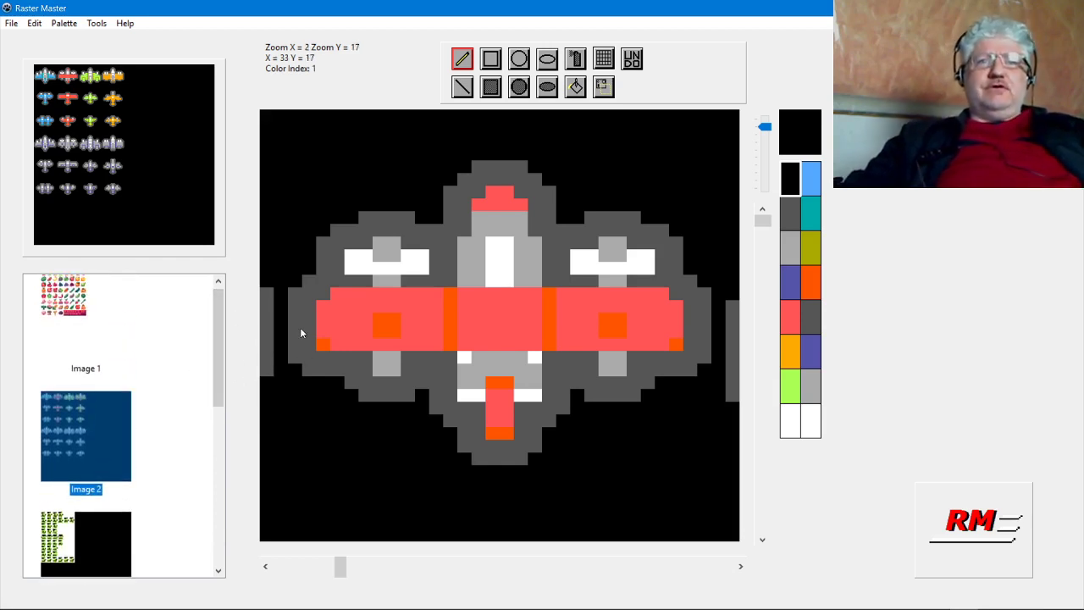
{"action": "mouse_move", "coordinate": [314, 278]}
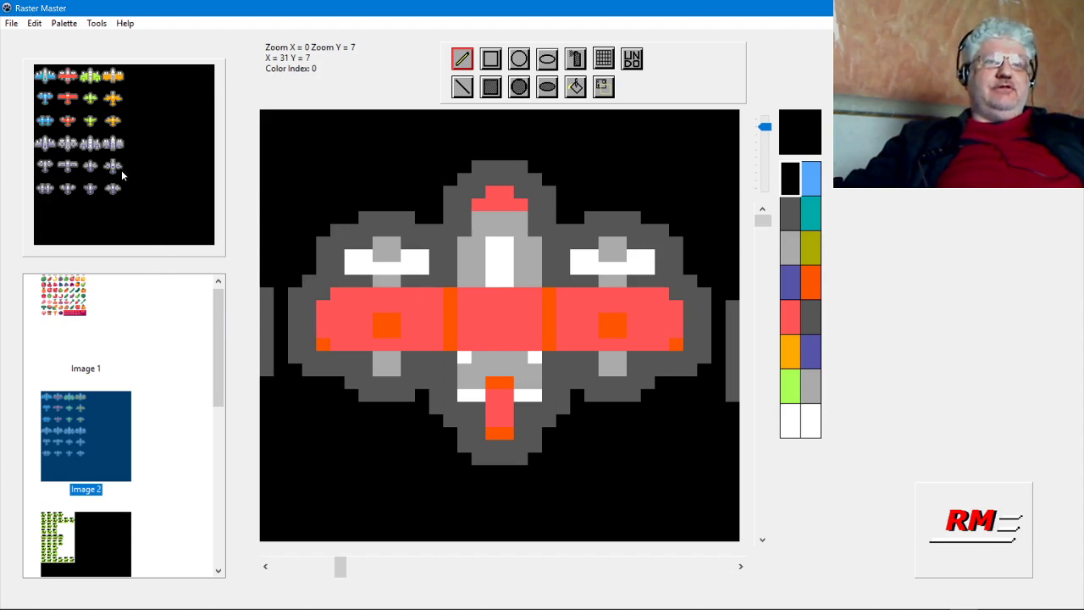
{"action": "mouse_move", "coordinate": [127, 175]}
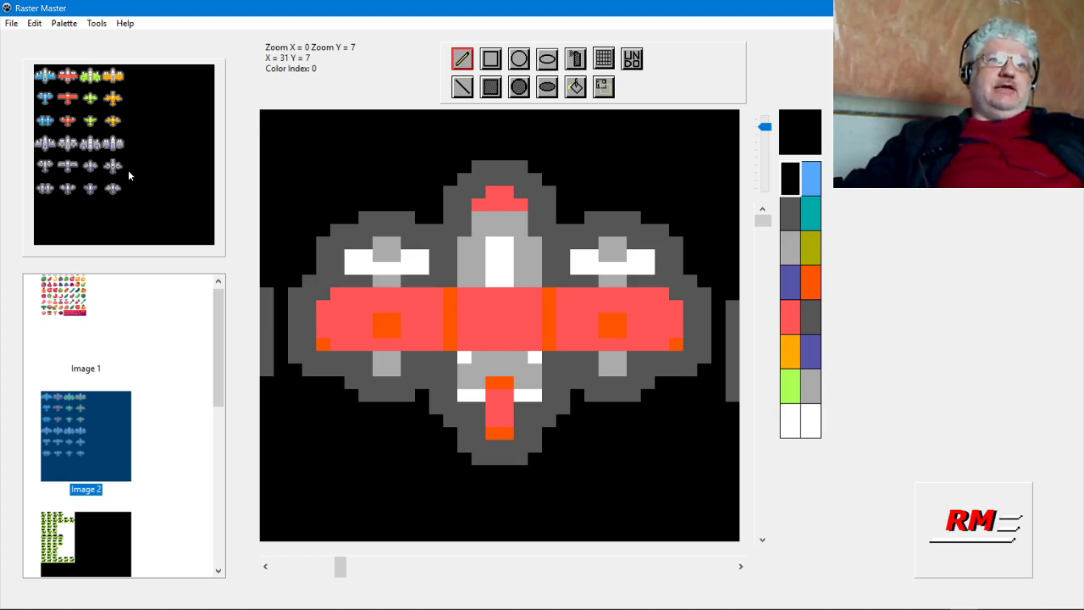
{"action": "mouse_move", "coordinate": [771, 323]}
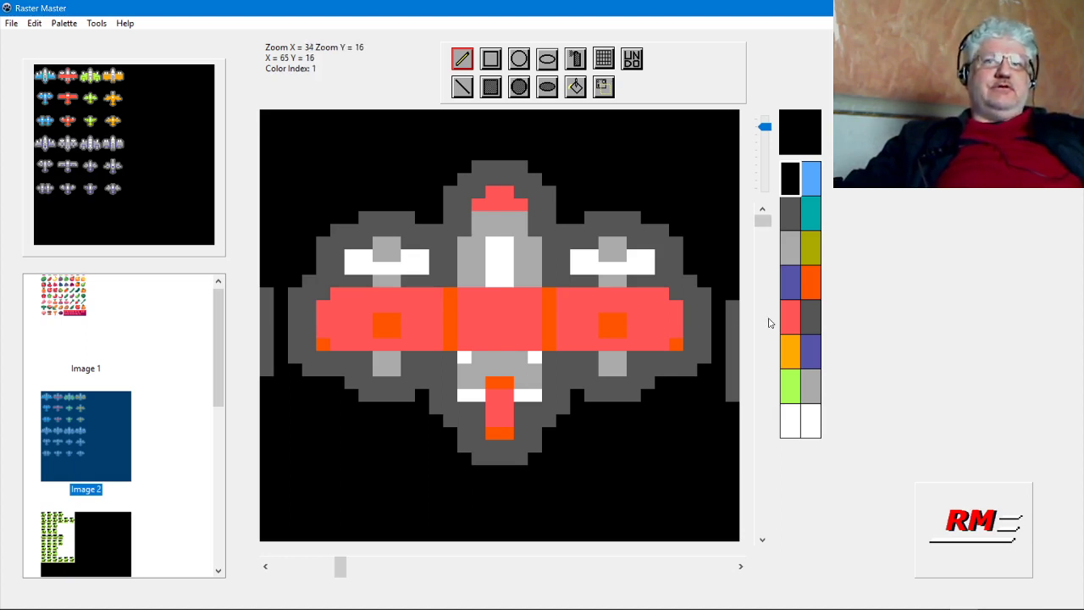
Step: Browse the palette options, including the Amiga palettes, and look over the fruit sheet
{"action": "left_click", "coordinate": [63, 22]}
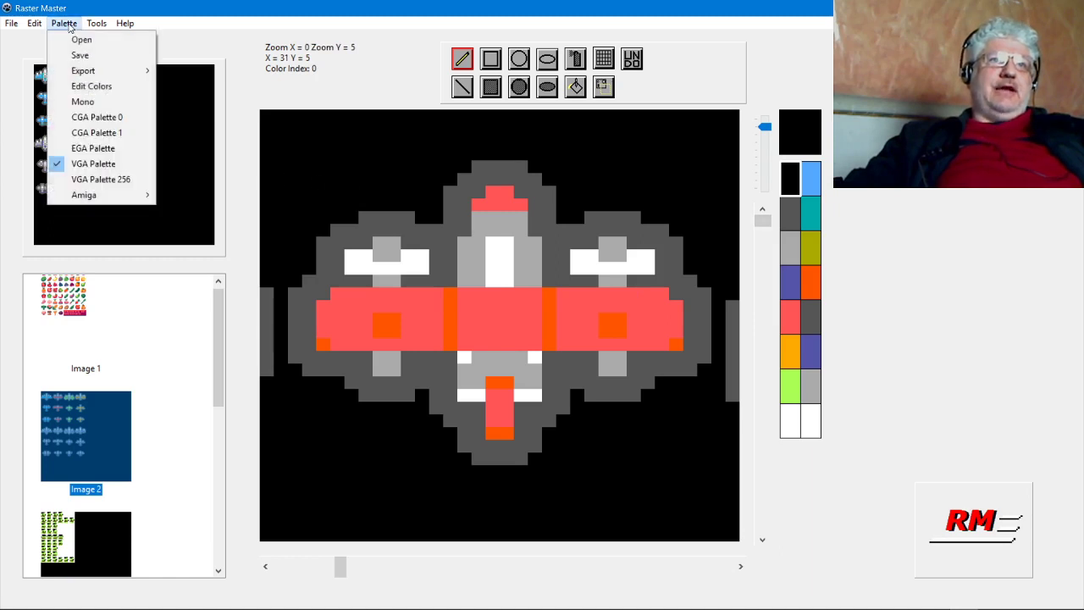
{"action": "left_click", "coordinate": [34, 23]}
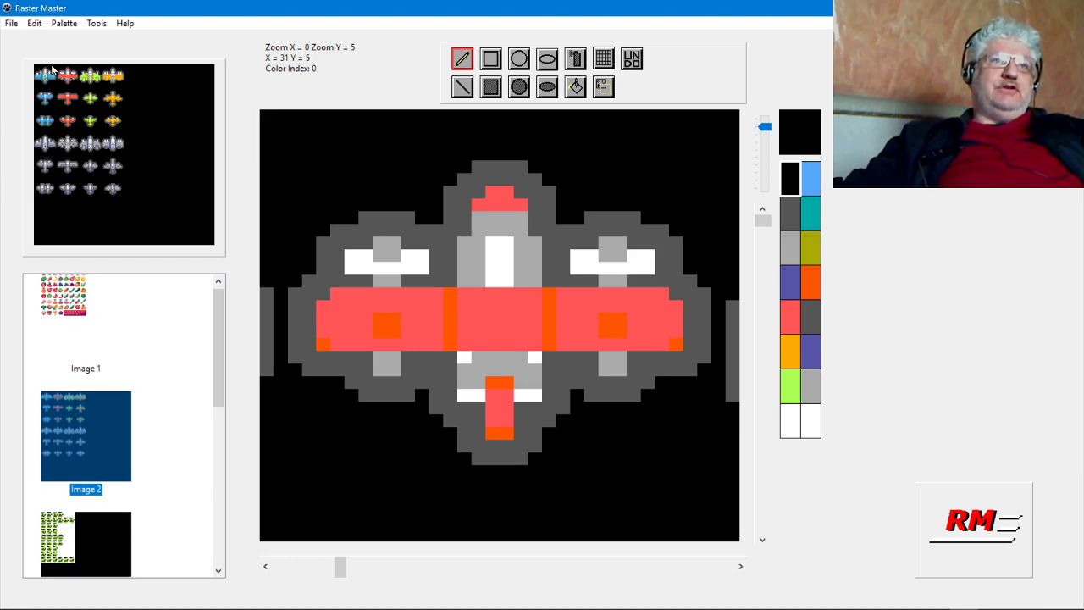
{"action": "left_click", "coordinate": [63, 23]}
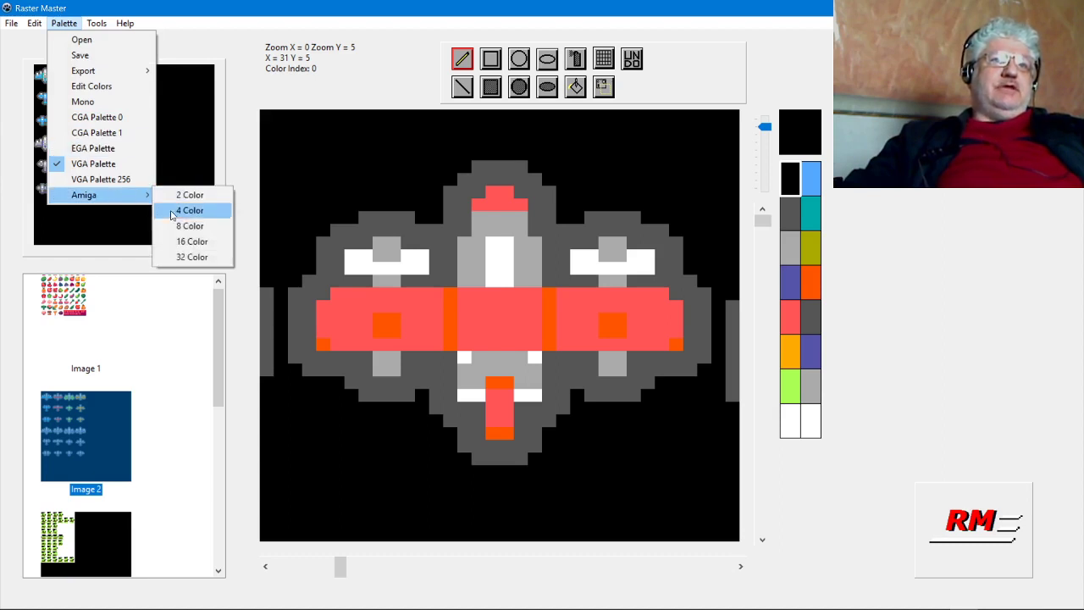
{"action": "mouse_move", "coordinate": [192, 242]}
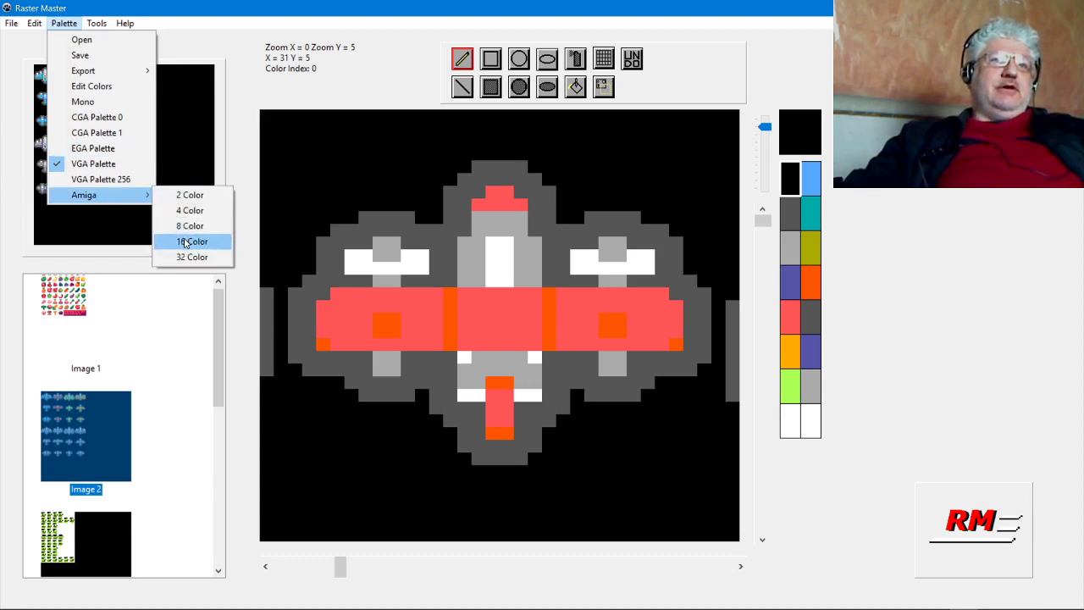
{"action": "mouse_move", "coordinate": [258, 40]}
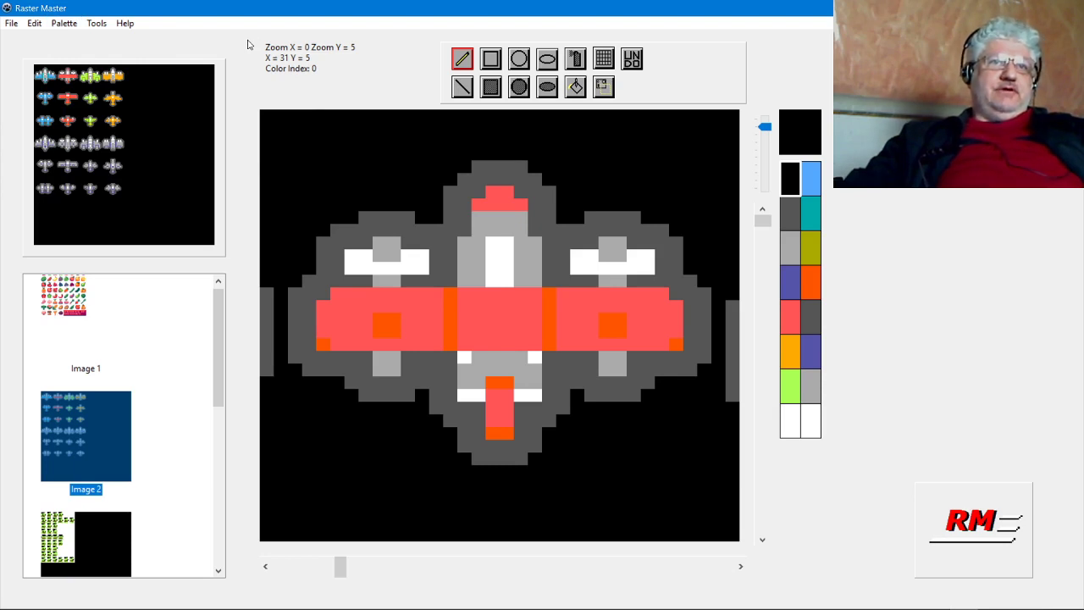
{"action": "mouse_move", "coordinate": [523, 156]}
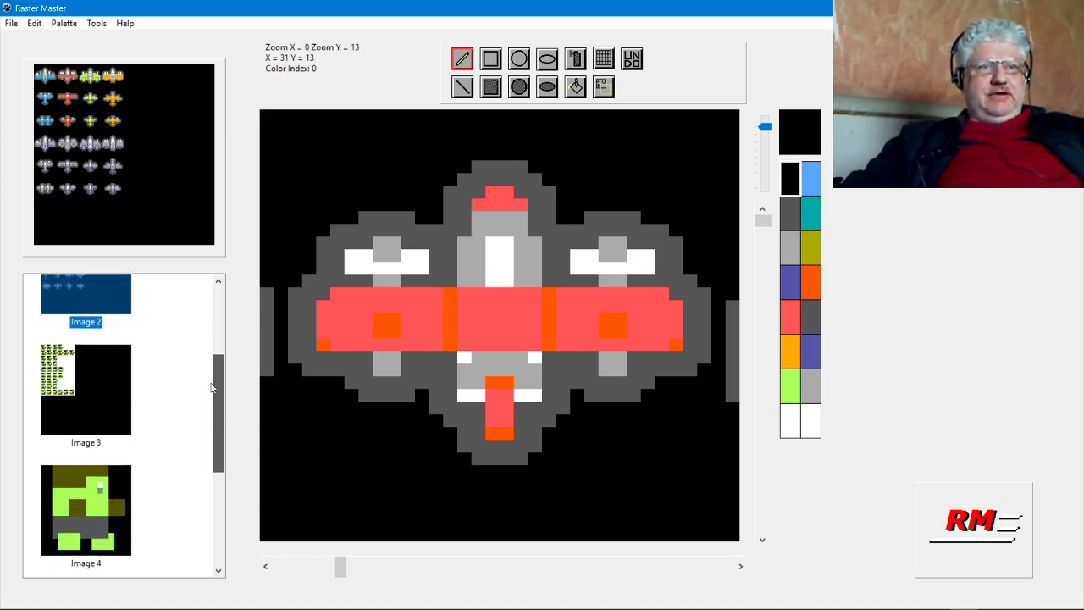
{"action": "scroll", "scroll_direction": "down", "scroll_amount": 3}
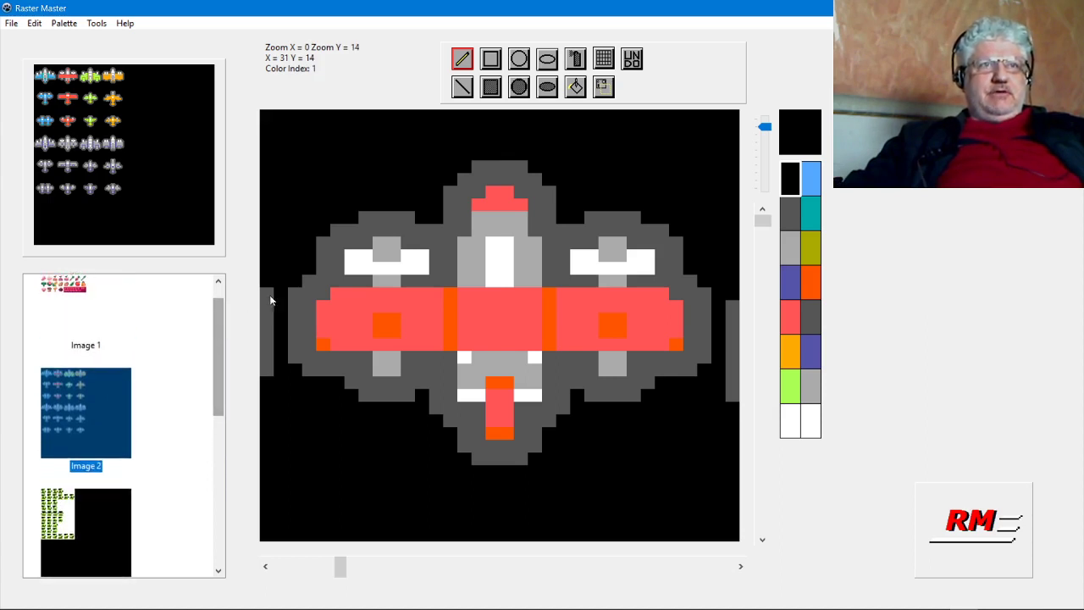
{"action": "mouse_move", "coordinate": [286, 260]}
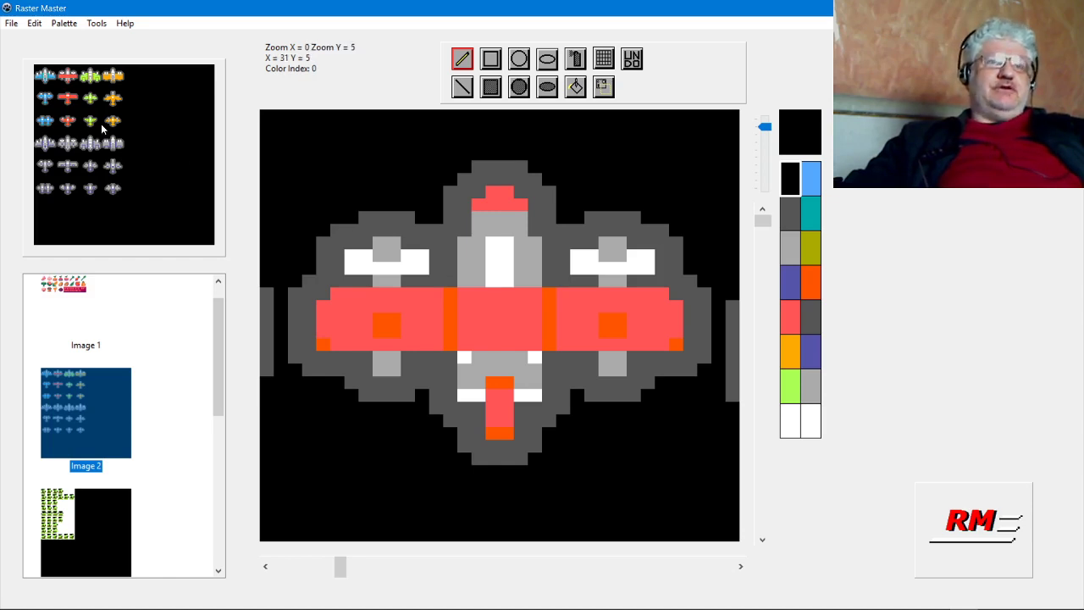
{"action": "mouse_move", "coordinate": [72, 135]}
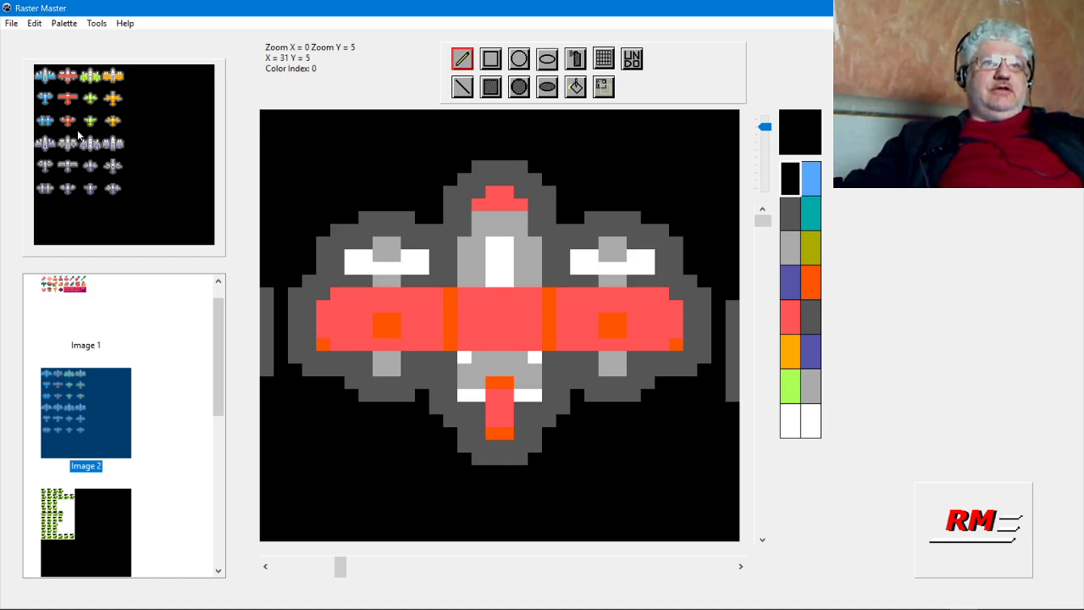
{"action": "mouse_move", "coordinate": [75, 114]}
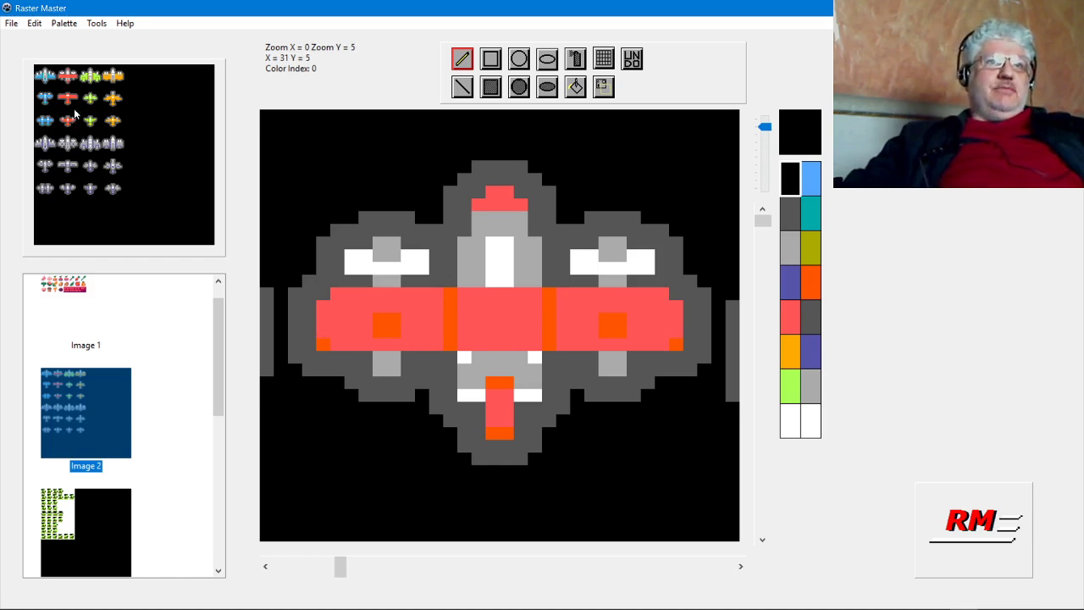
{"action": "mouse_move", "coordinate": [168, 151]}
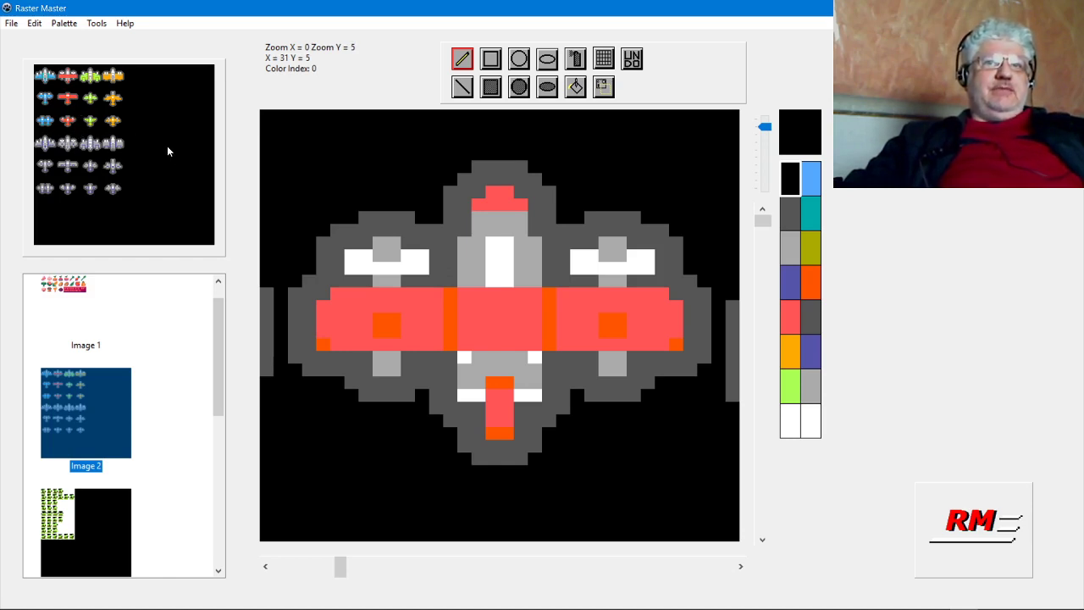
{"action": "mouse_move", "coordinate": [788, 229]}
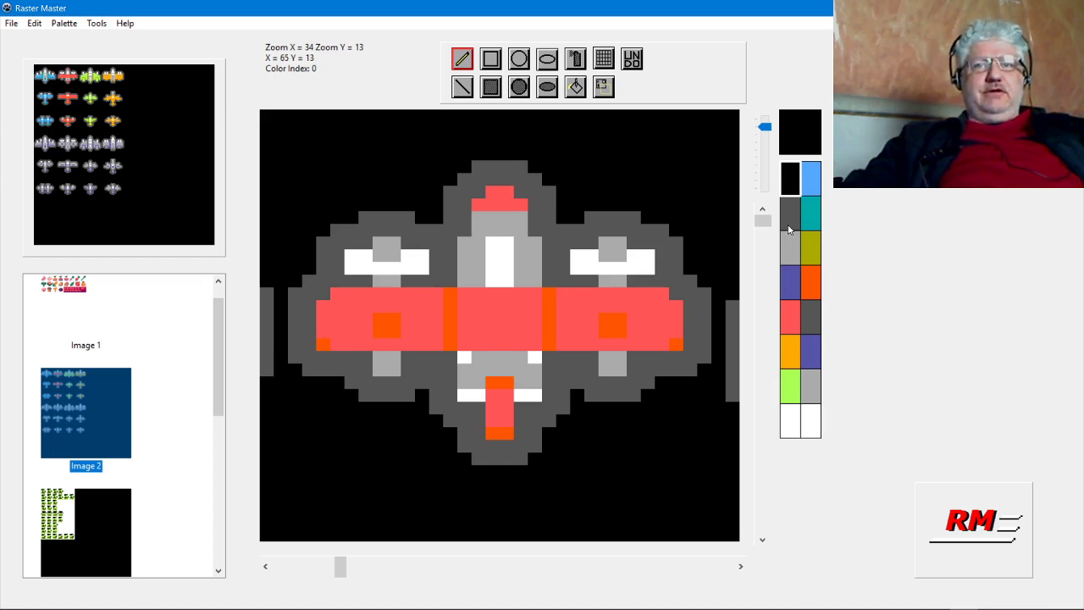
{"action": "mouse_move", "coordinate": [815, 346]}
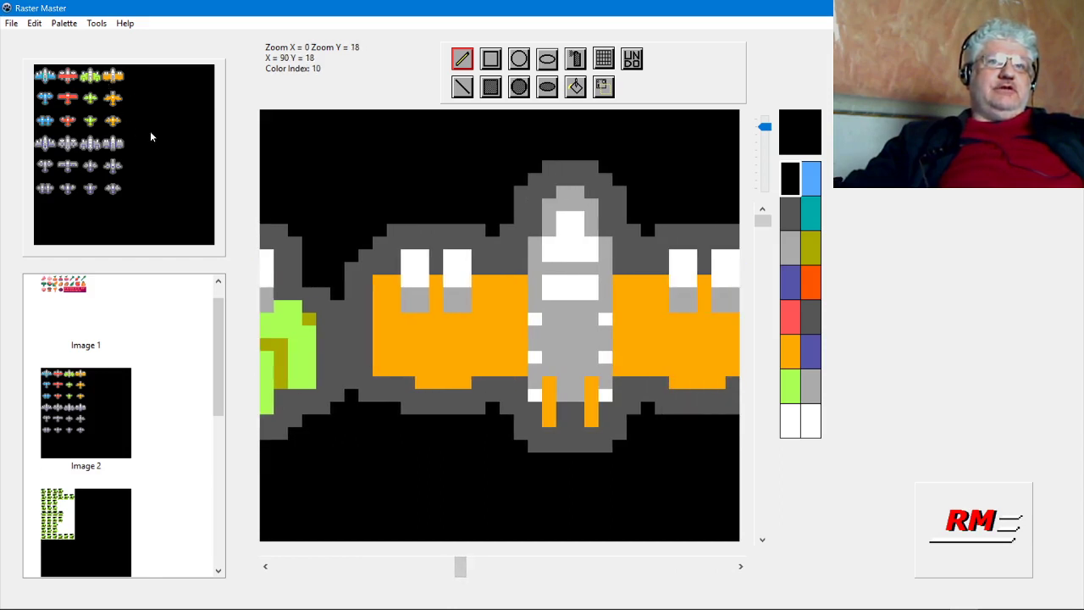
{"action": "left_click_drag", "start_coordinate": [459, 566], "coordinate": [470, 567]}
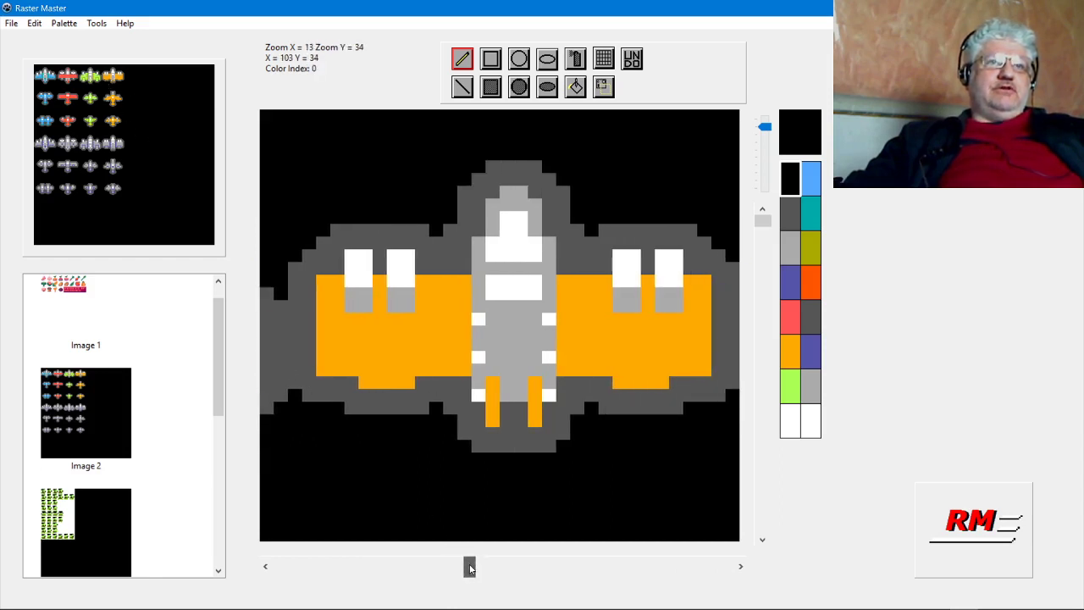
{"action": "scroll", "scroll_direction": "left", "scroll_amount": 3}
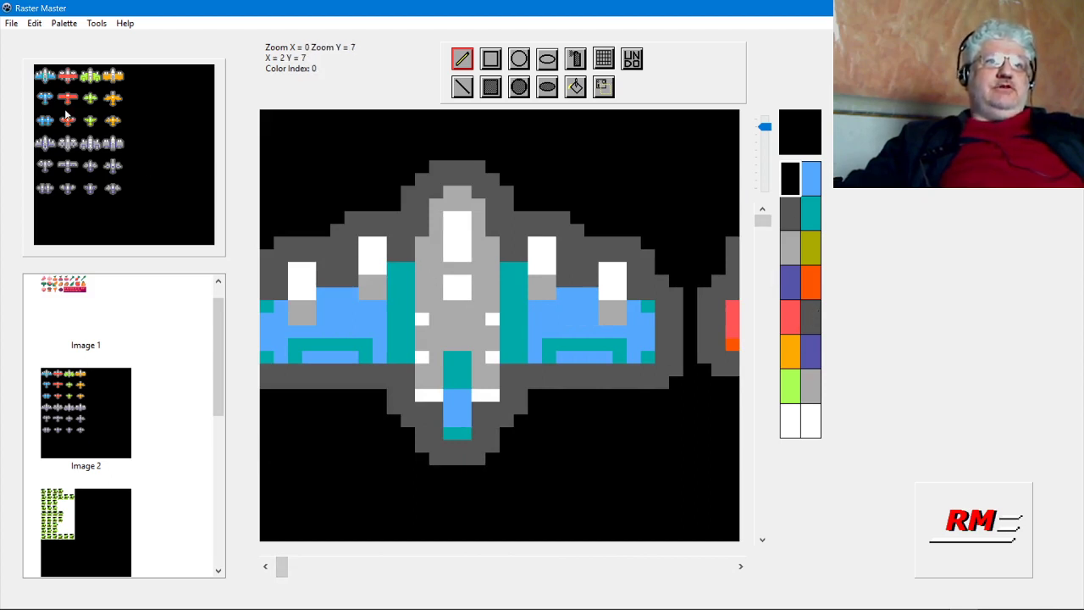
{"action": "mouse_move", "coordinate": [78, 104]}
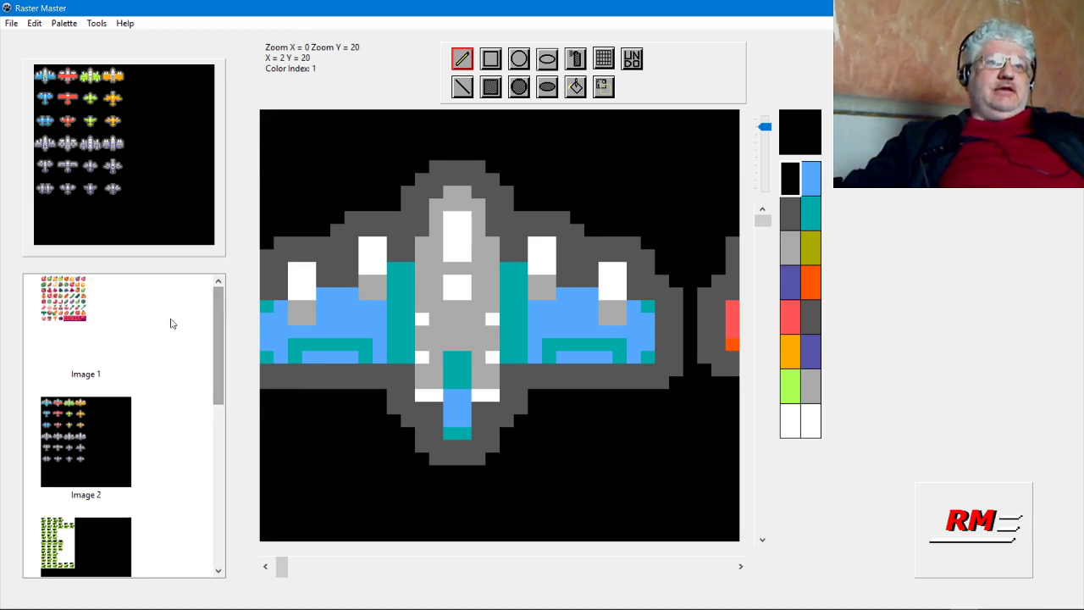
{"action": "left_click", "coordinate": [86, 320]}
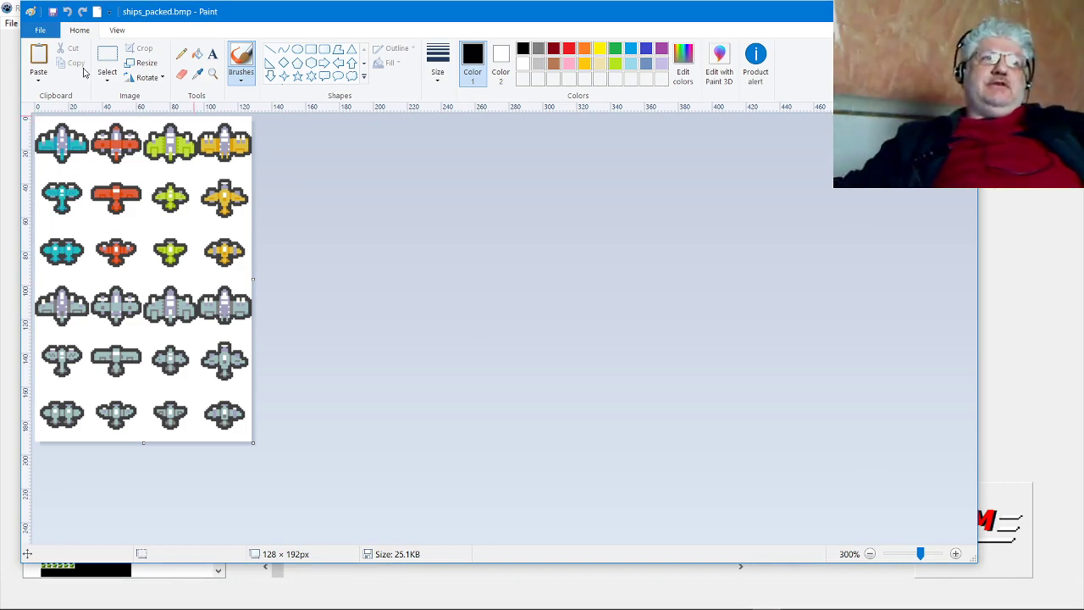
{"action": "mouse_move", "coordinate": [545, 175]}
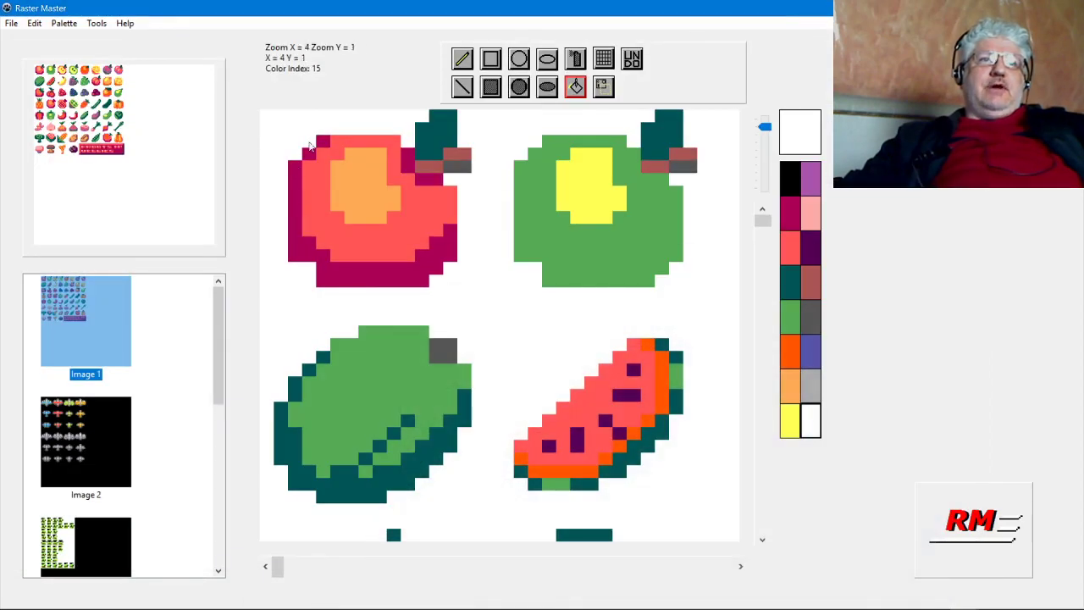
{"action": "mouse_move", "coordinate": [486, 286]}
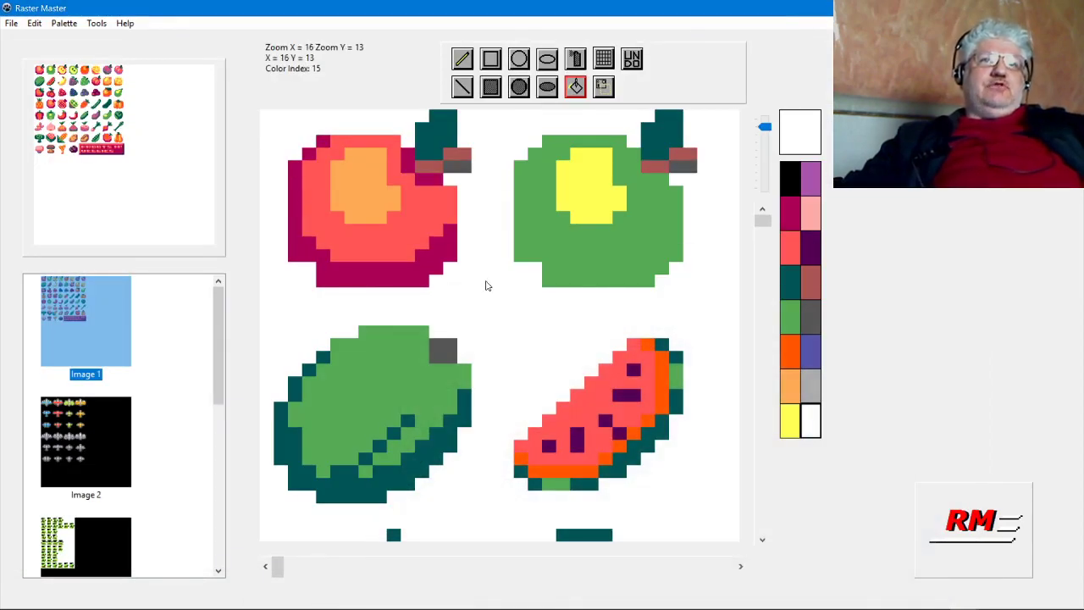
{"action": "mouse_move", "coordinate": [708, 346]}
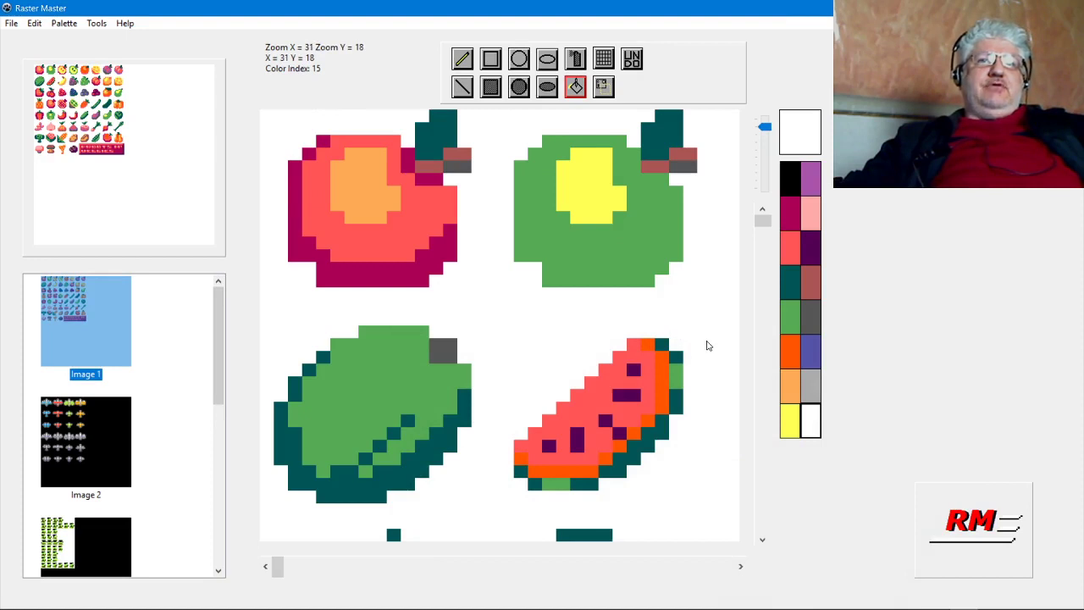
{"action": "mouse_move", "coordinate": [761, 345]}
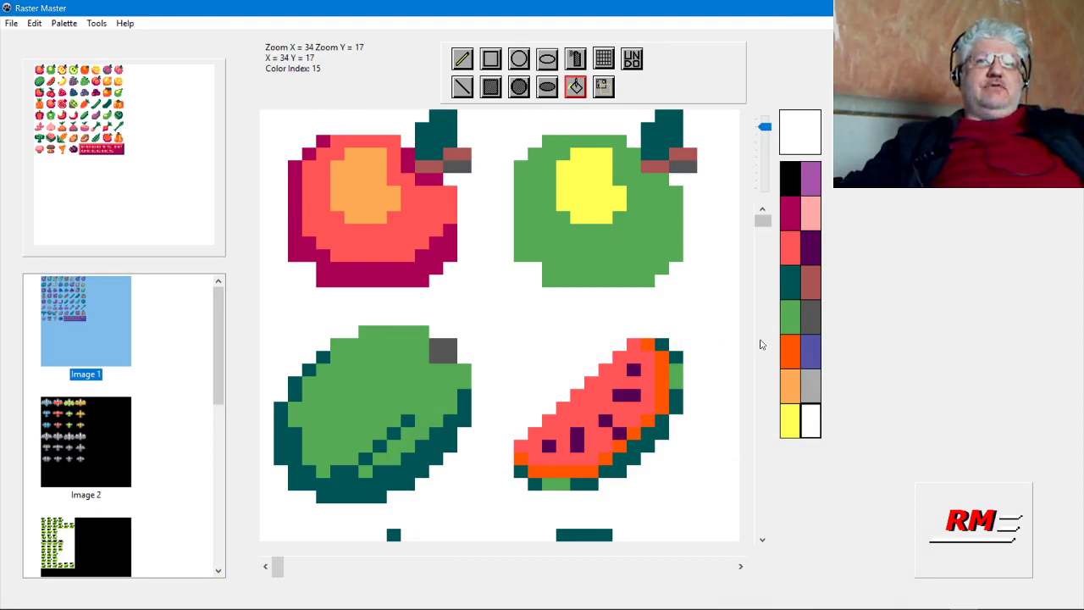
{"action": "mouse_move", "coordinate": [665, 284]}
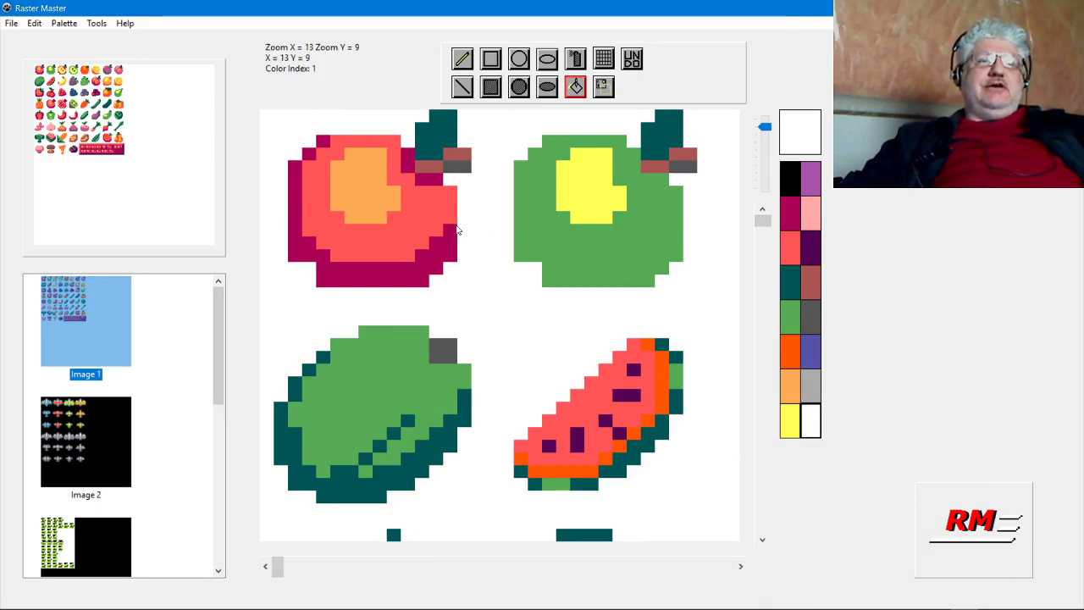
{"action": "mouse_move", "coordinate": [462, 225]}
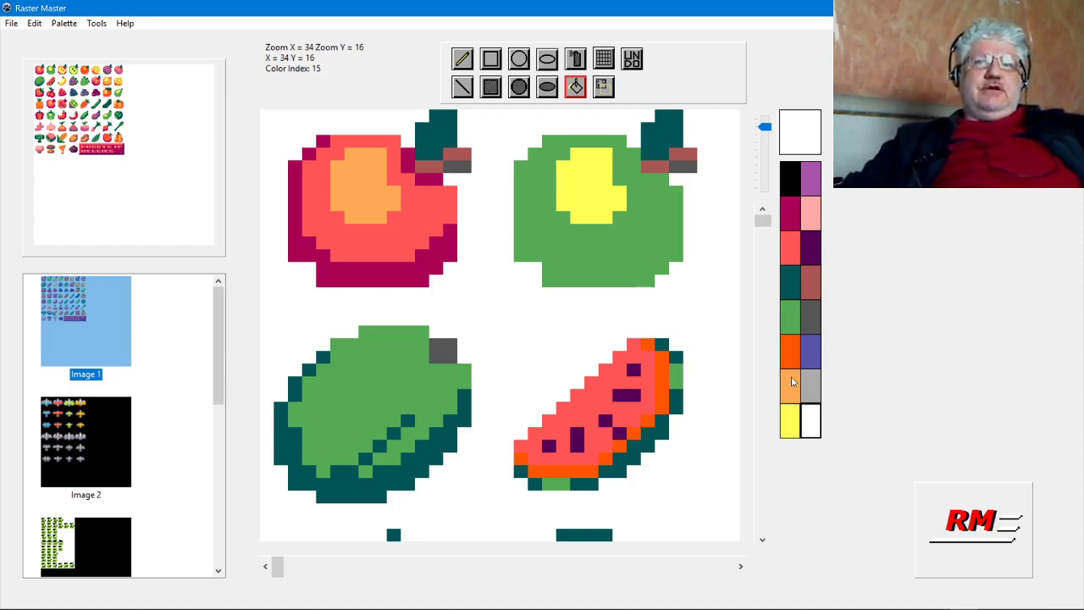
{"action": "left_click", "coordinate": [64, 23]}
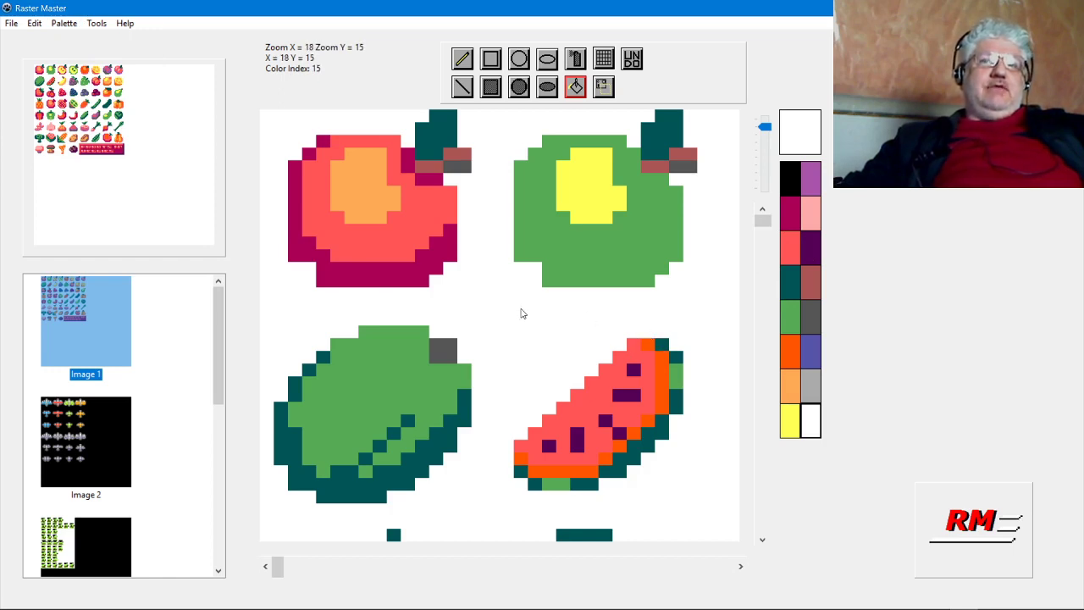
{"action": "scroll", "scroll_direction": "down", "scroll_amount": 3}
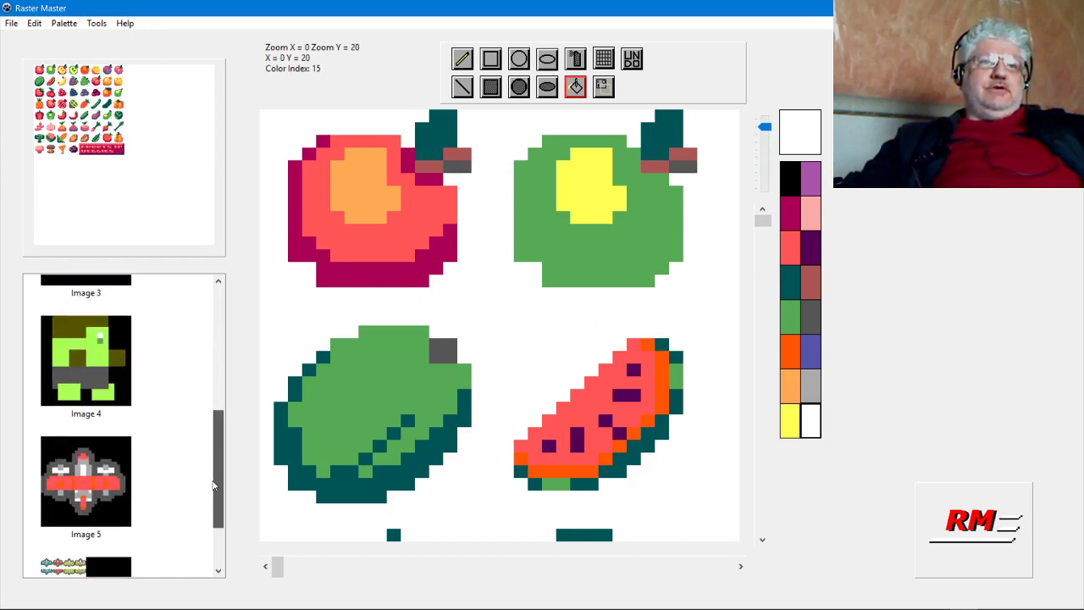
Step: Start a new blank black image and apply the 16-colour EGA palette
{"action": "left_click", "coordinate": [12, 23]}
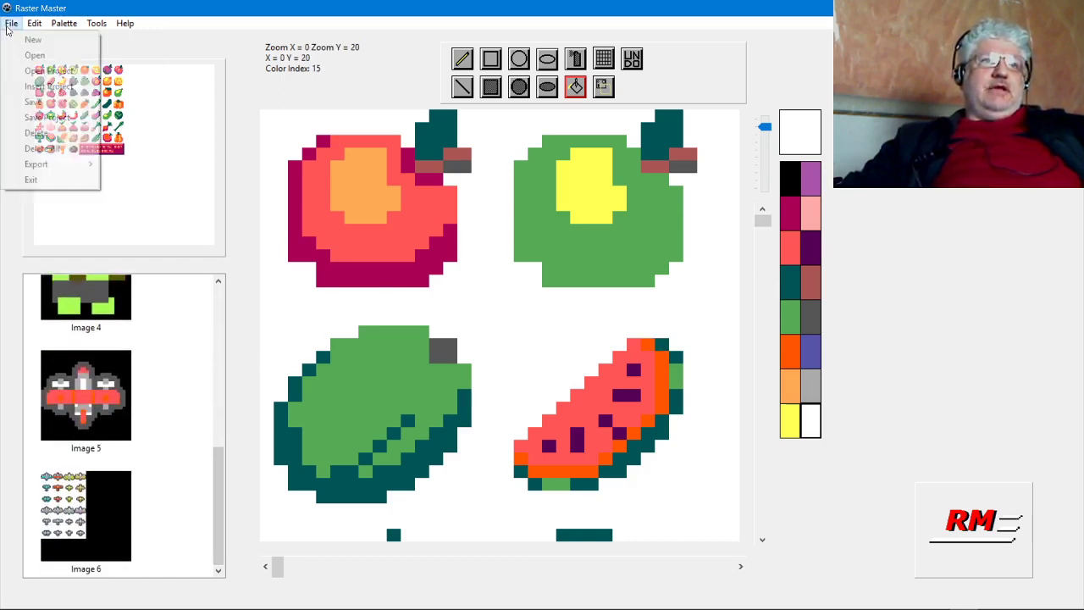
{"action": "left_click", "coordinate": [33, 39]}
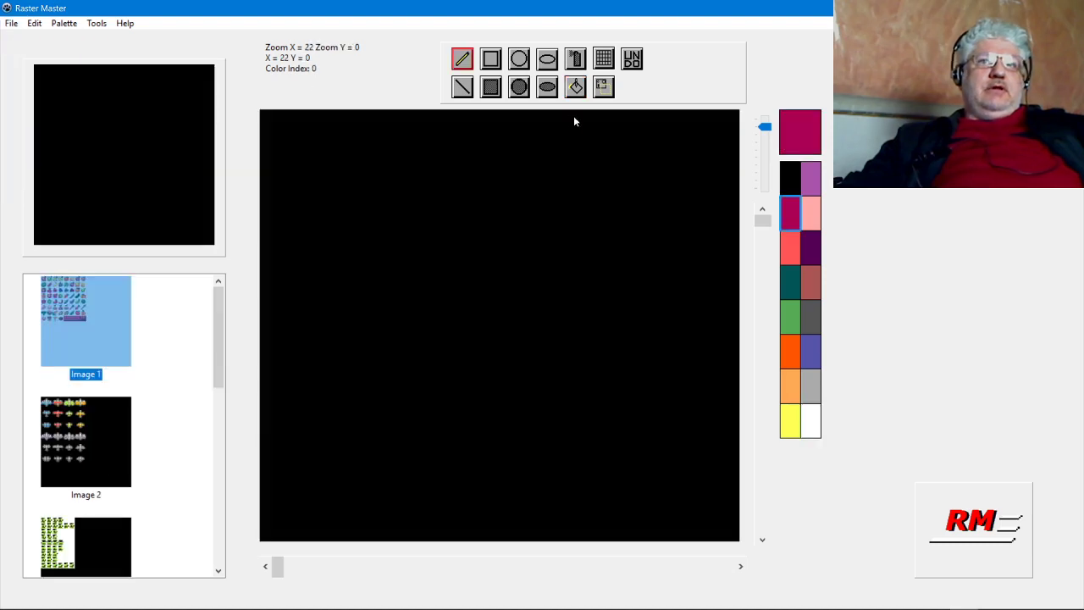
{"action": "left_click", "coordinate": [63, 23]}
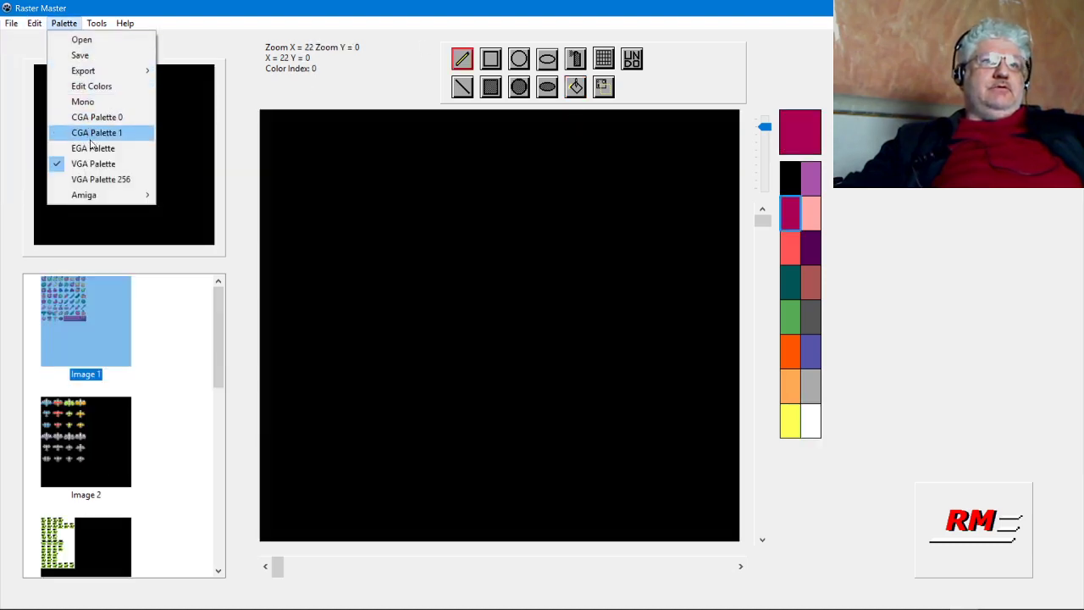
{"action": "left_click", "coordinate": [97, 132]}
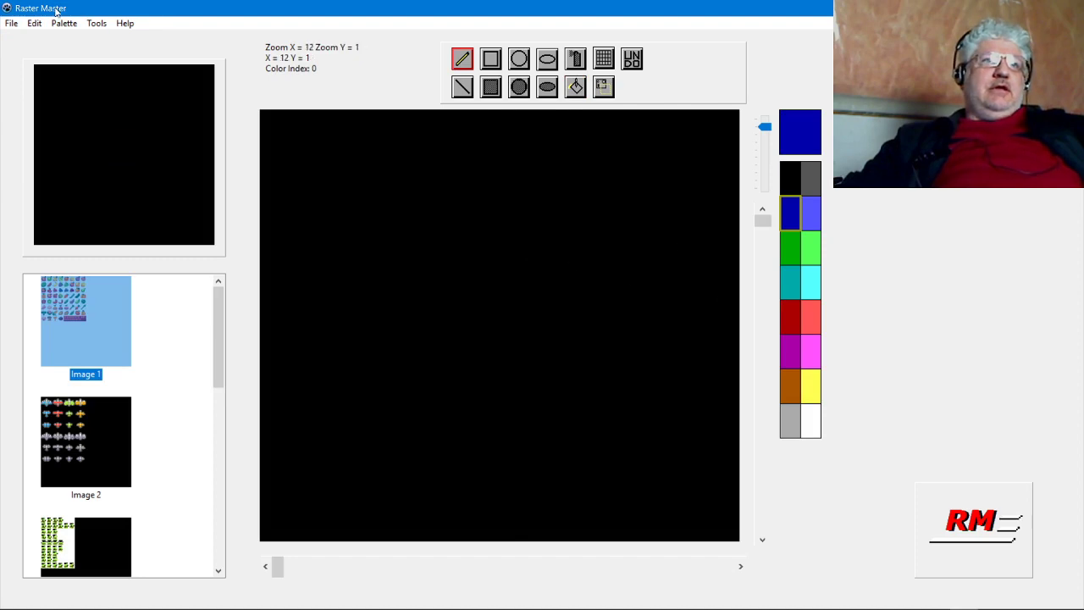
Step: Open Froots N Veggies.png from the Temp folder with the file type set to PNG
{"action": "left_click", "coordinate": [11, 23]}
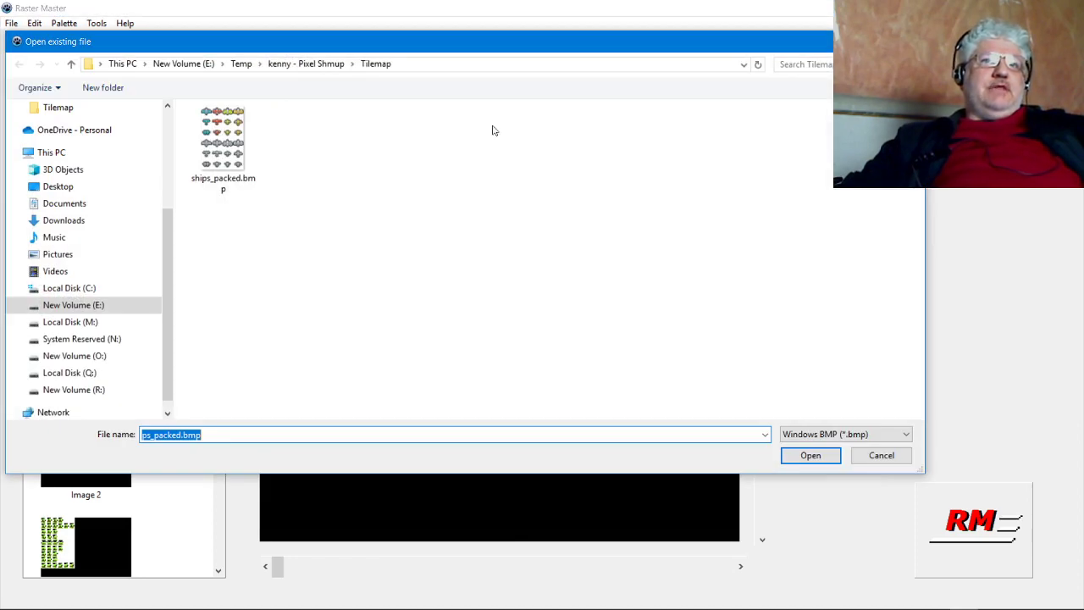
{"action": "left_click", "coordinate": [907, 434]}
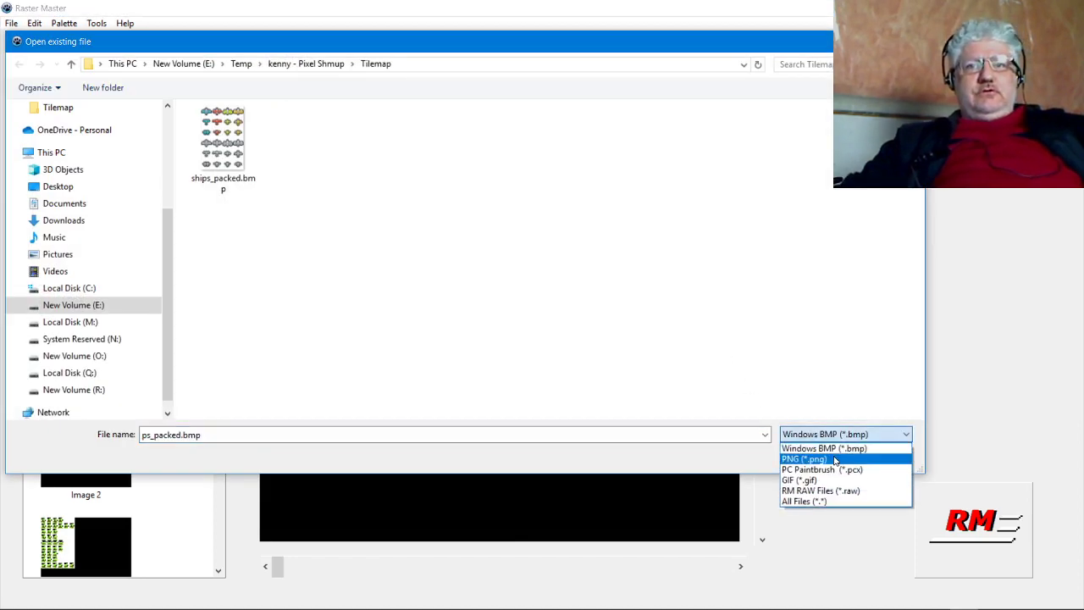
{"action": "left_click", "coordinate": [802, 458]}
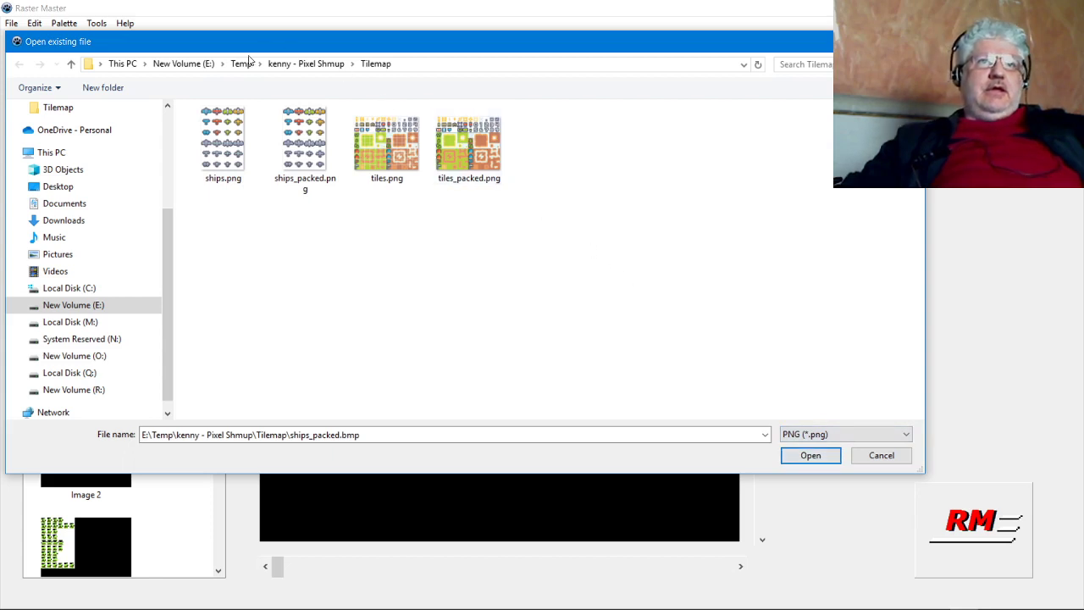
{"action": "left_click", "coordinate": [241, 64]}
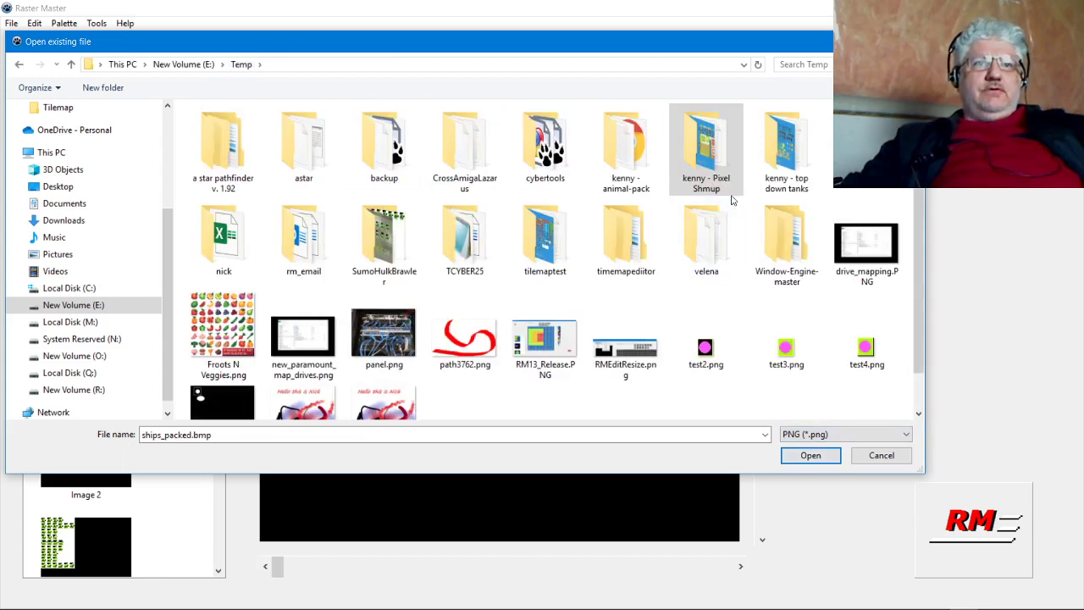
{"action": "mouse_move", "coordinate": [222, 326]}
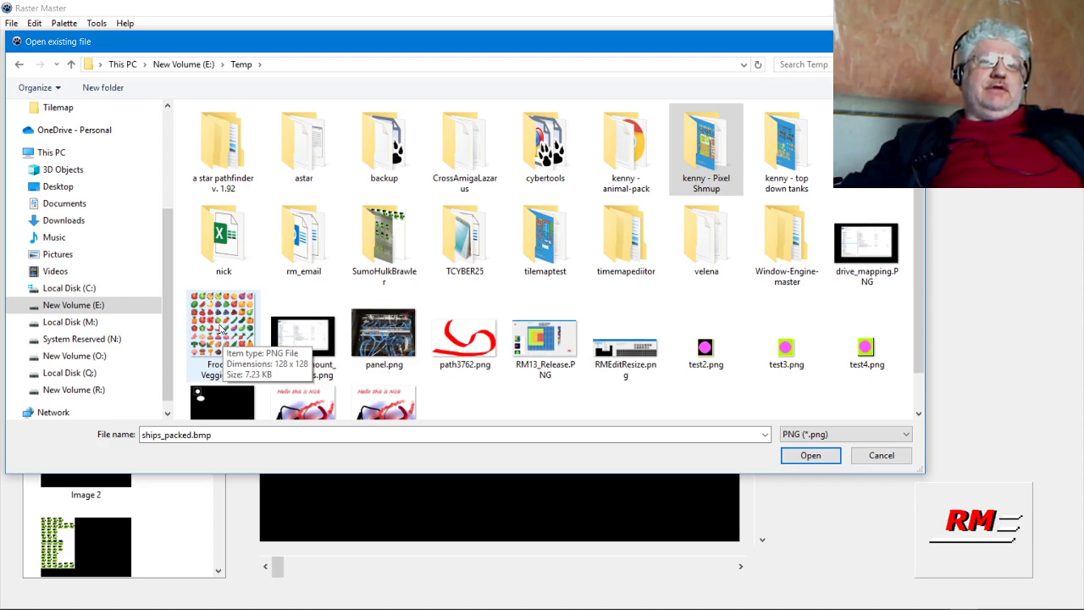
{"action": "left_click", "coordinate": [810, 454]}
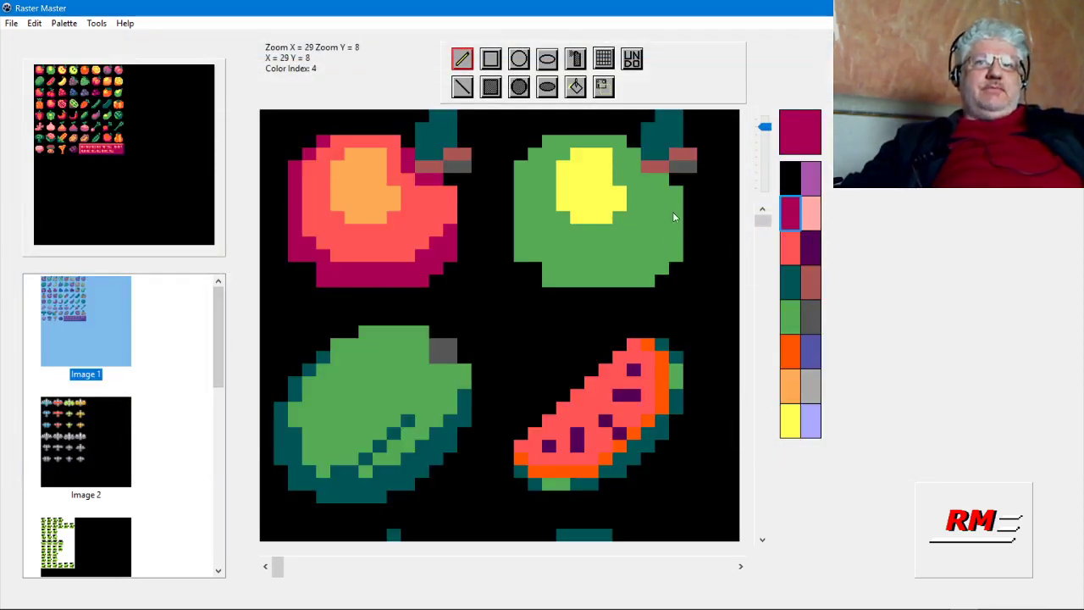
{"action": "mouse_move", "coordinate": [430, 218]}
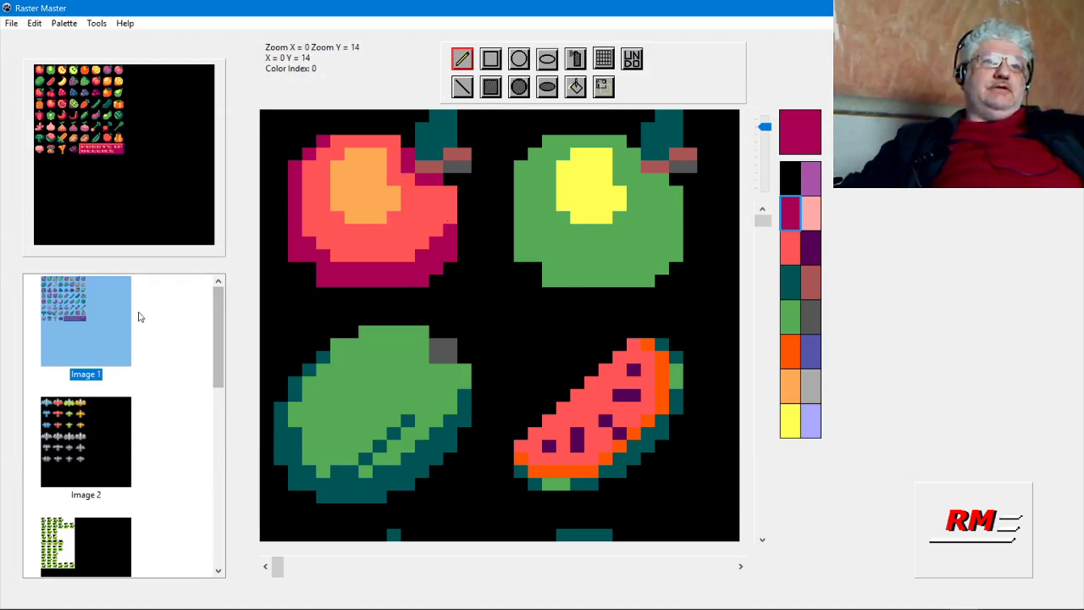
{"action": "mouse_move", "coordinate": [220, 339]}
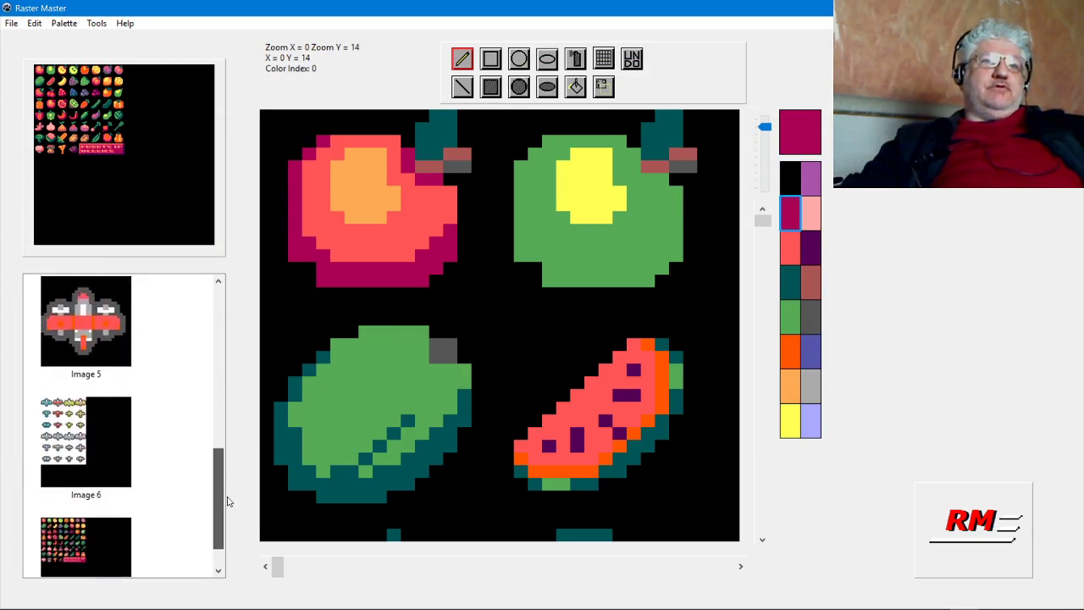
{"action": "scroll", "scroll_direction": "up", "scroll_amount": 3}
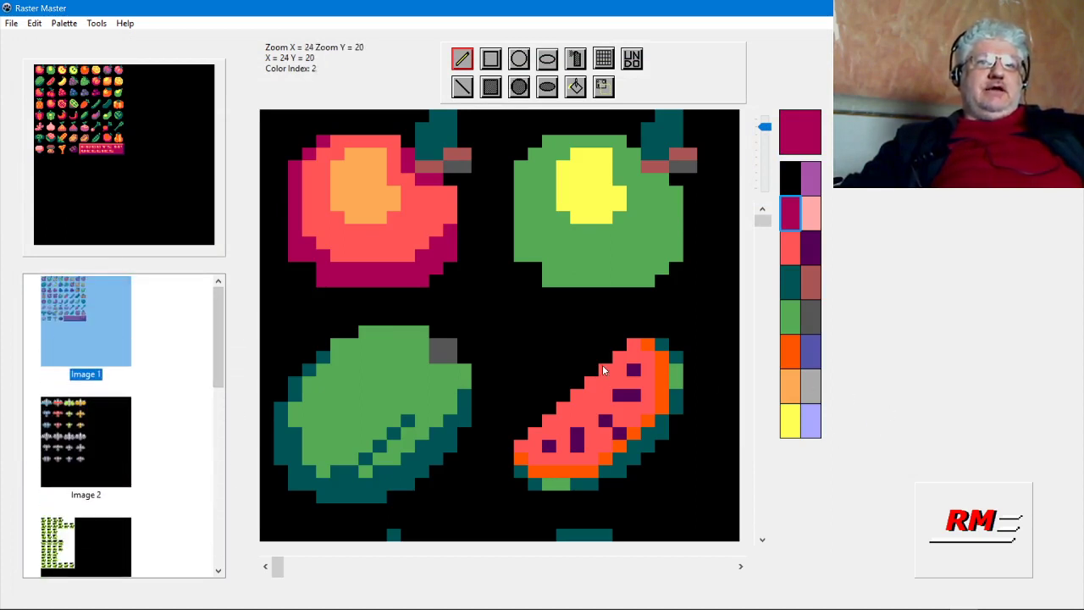
{"action": "mouse_move", "coordinate": [575, 291]}
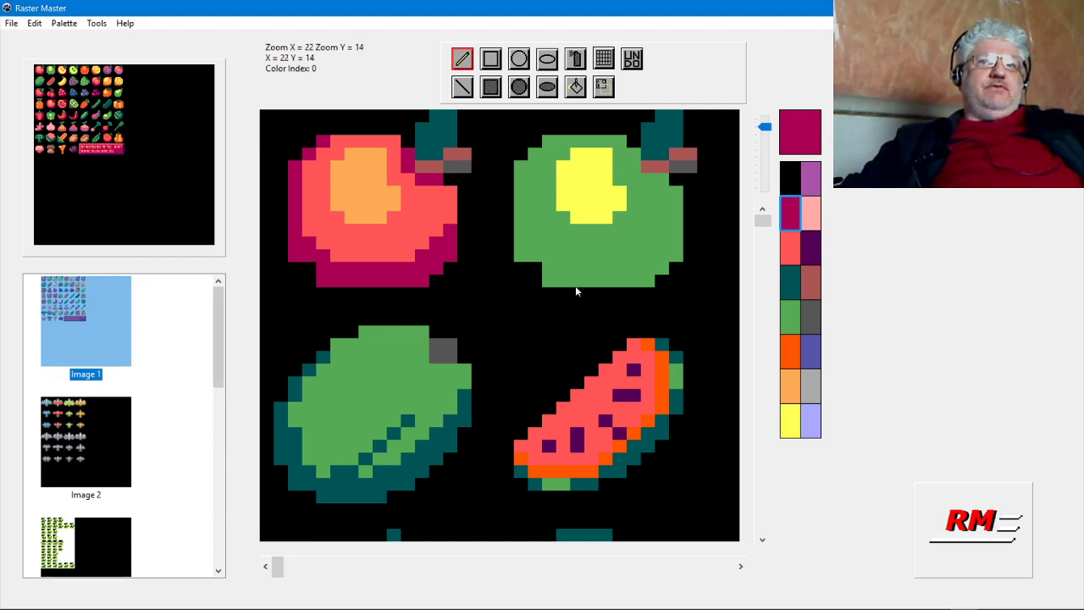
{"action": "mouse_move", "coordinate": [716, 242]}
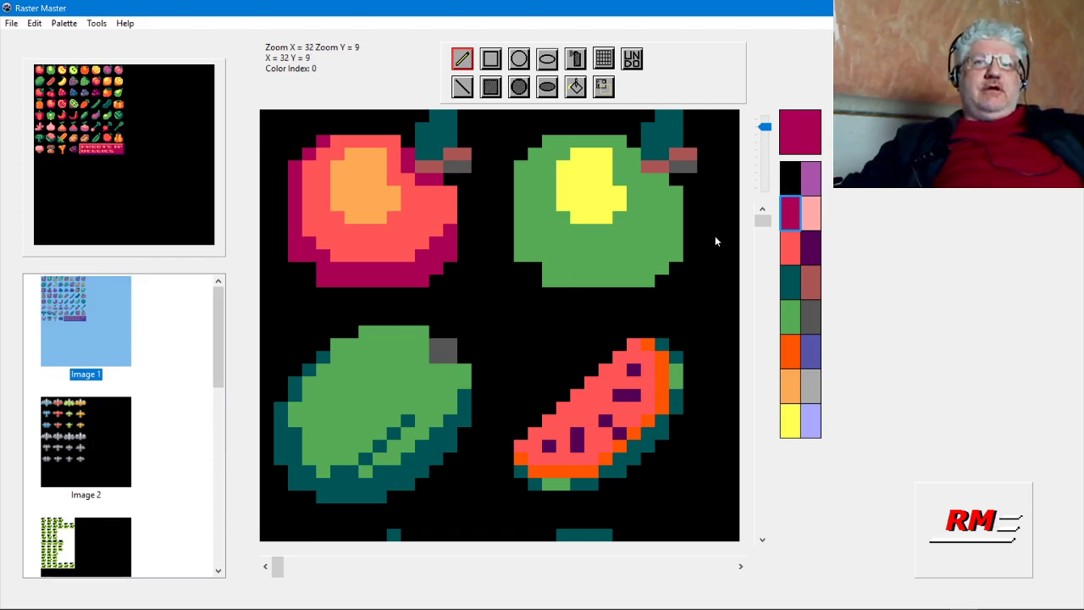
{"action": "mouse_move", "coordinate": [729, 188]}
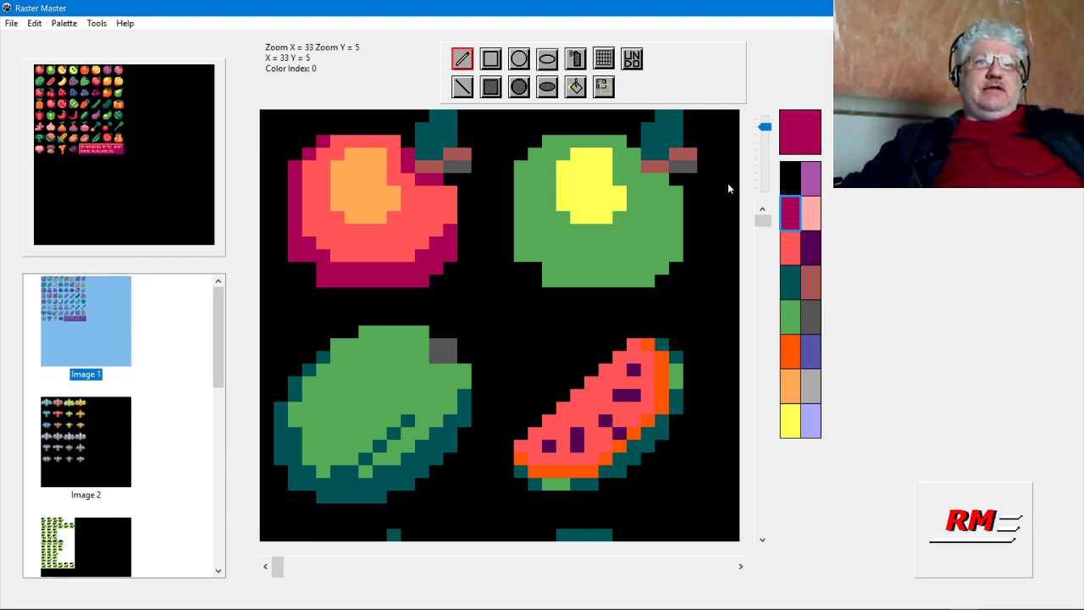
{"action": "mouse_move", "coordinate": [788, 183]}
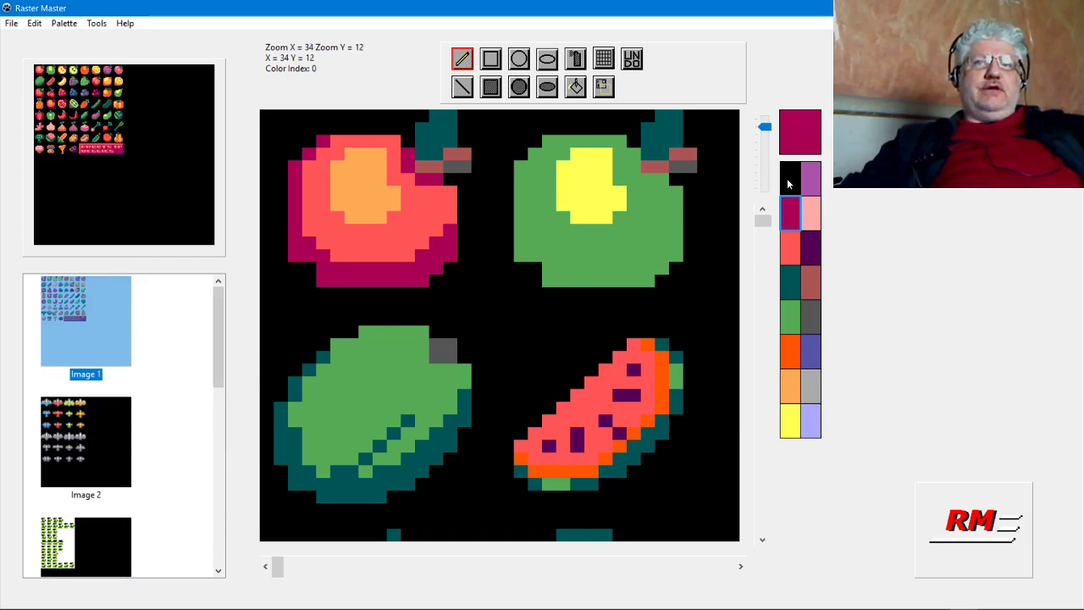
{"action": "mouse_move", "coordinate": [500, 286]}
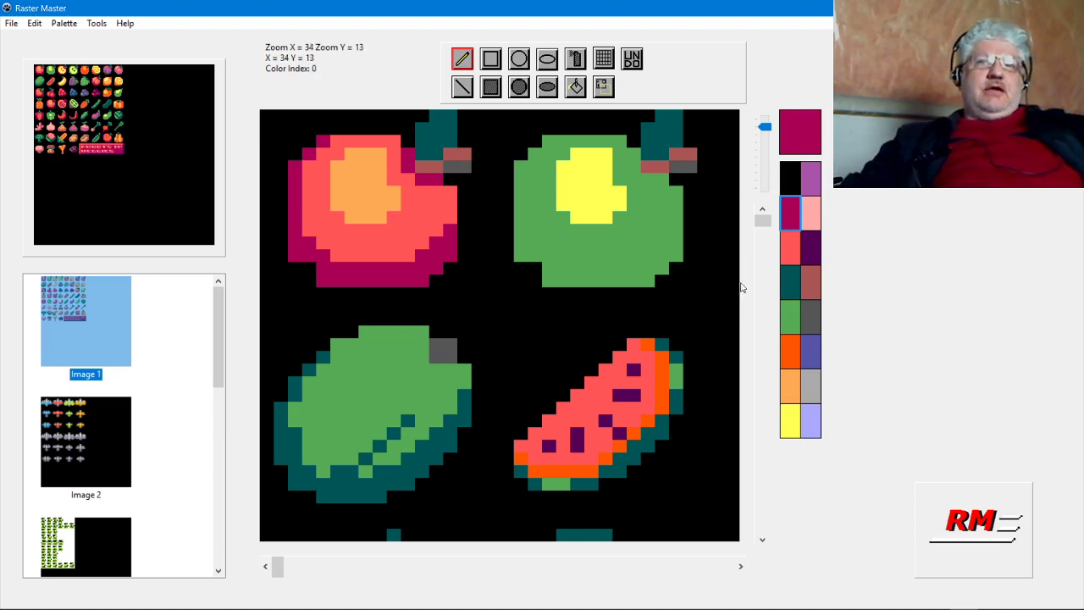
{"action": "mouse_move", "coordinate": [639, 547]}
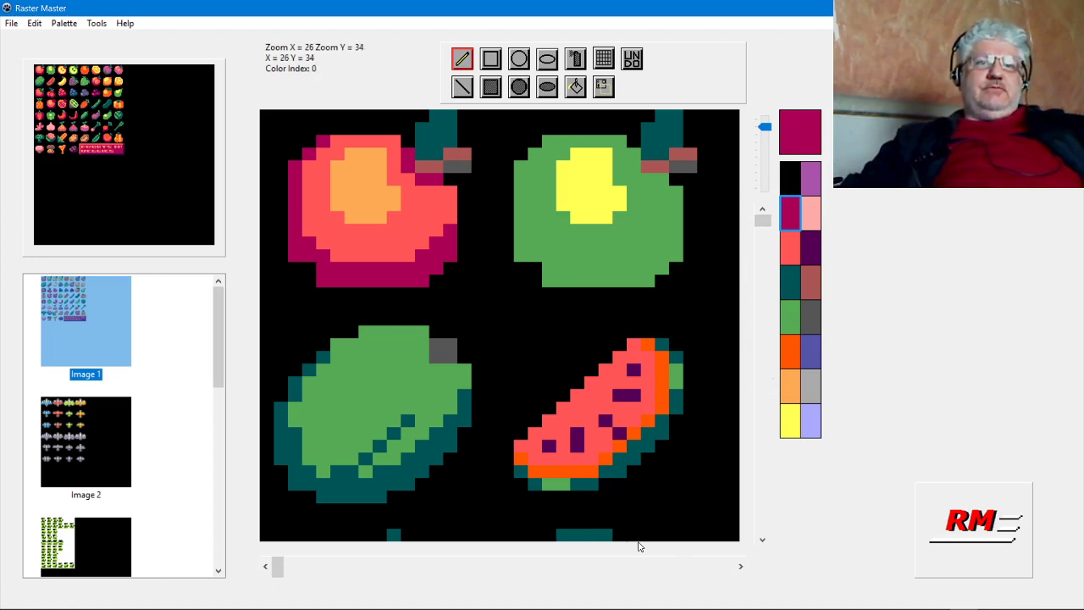
{"action": "left_click_drag", "start_coordinate": [278, 566], "coordinate": [298, 566]}
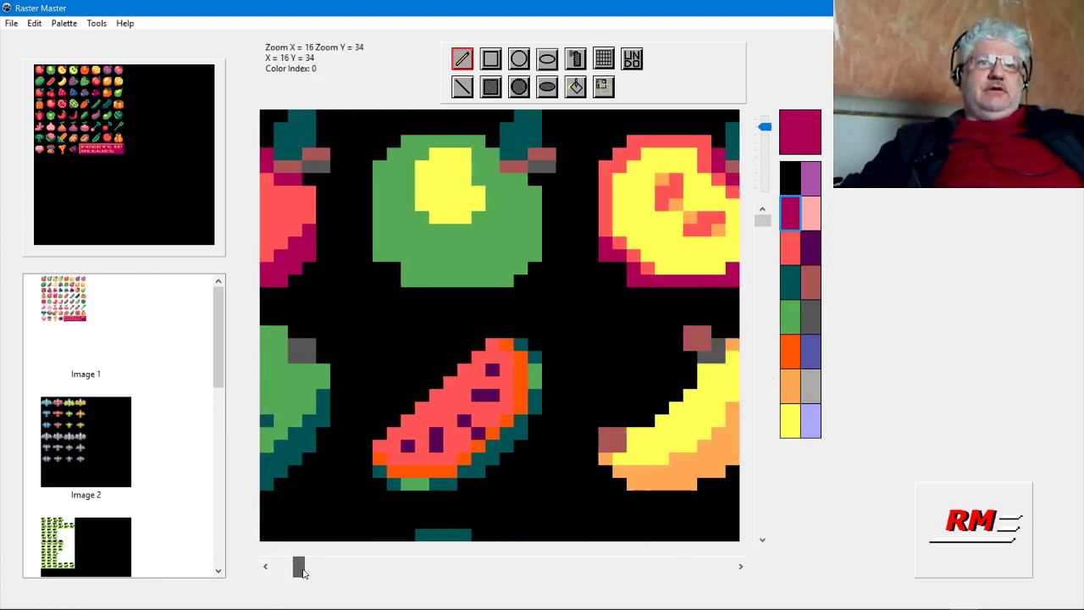
{"action": "left_click_drag", "start_coordinate": [298, 566], "coordinate": [378, 566]}
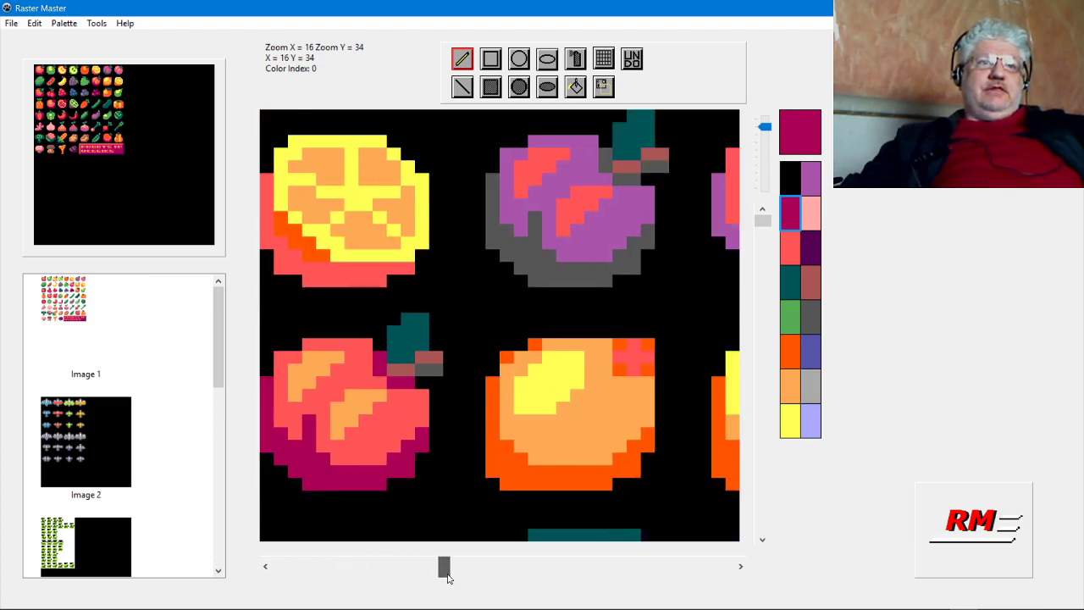
{"action": "left_click", "coordinate": [86, 320]}
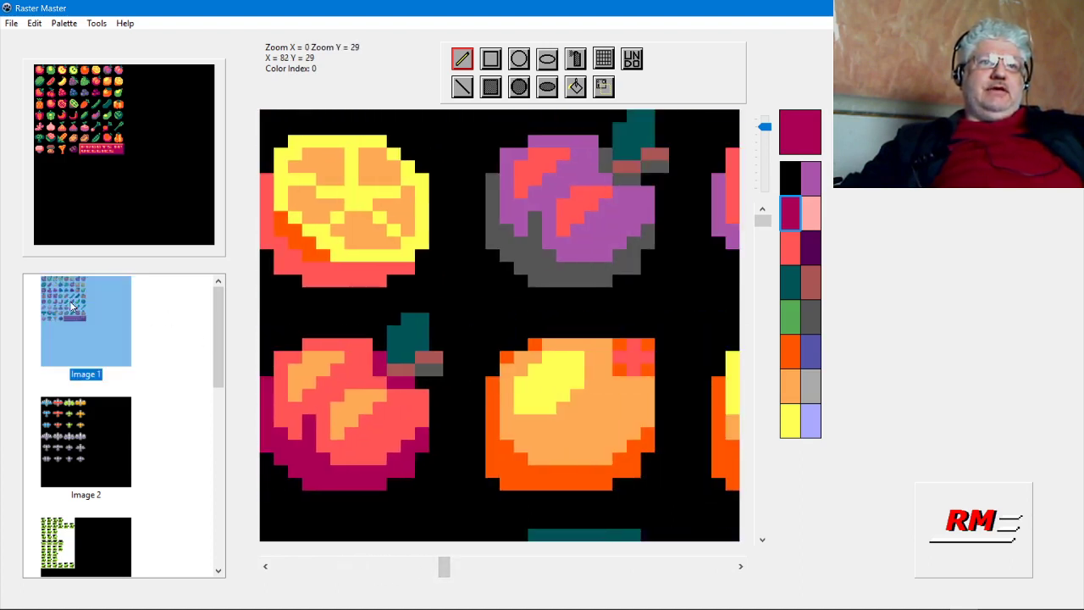
Step: Scroll the image list and select the Image 2 spaceship sprite sheet
{"action": "left_click", "coordinate": [575, 87]}
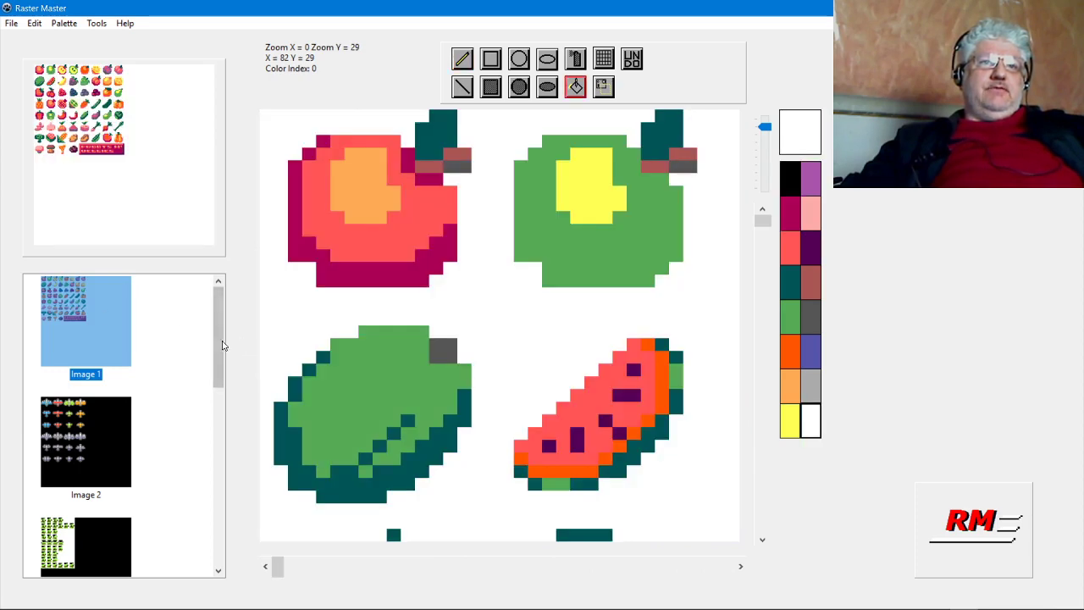
{"action": "scroll", "scroll_direction": "down", "scroll_amount": 3}
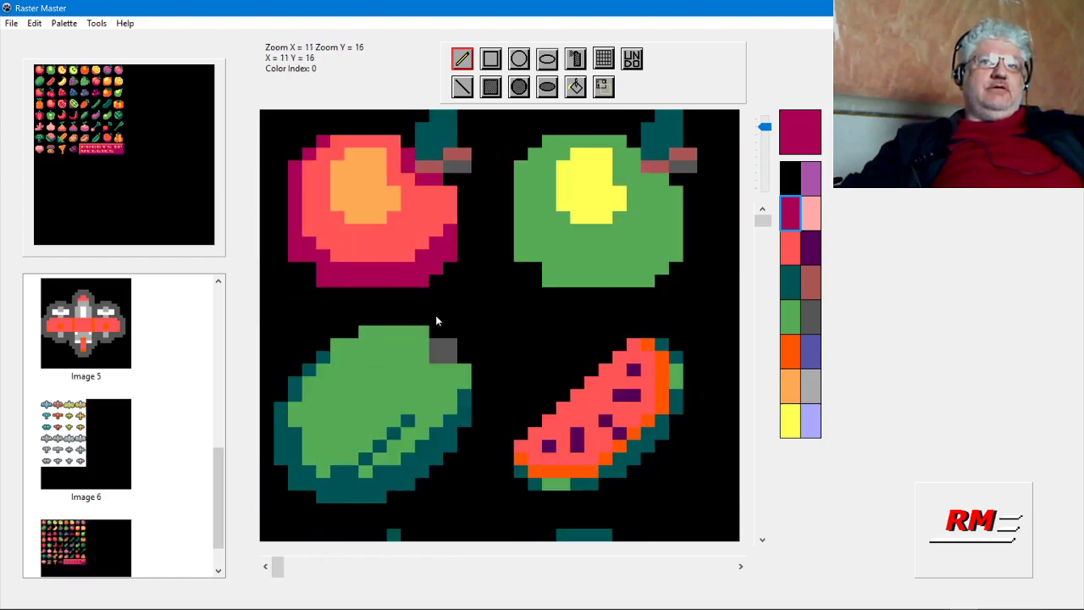
{"action": "mouse_move", "coordinate": [261, 232]}
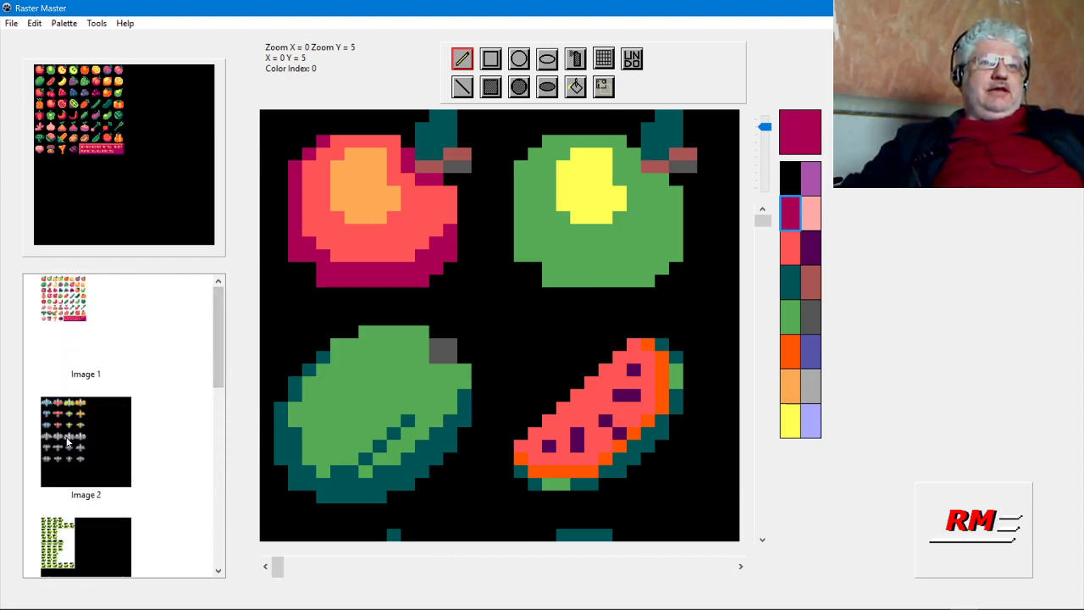
{"action": "left_click", "coordinate": [84, 441]}
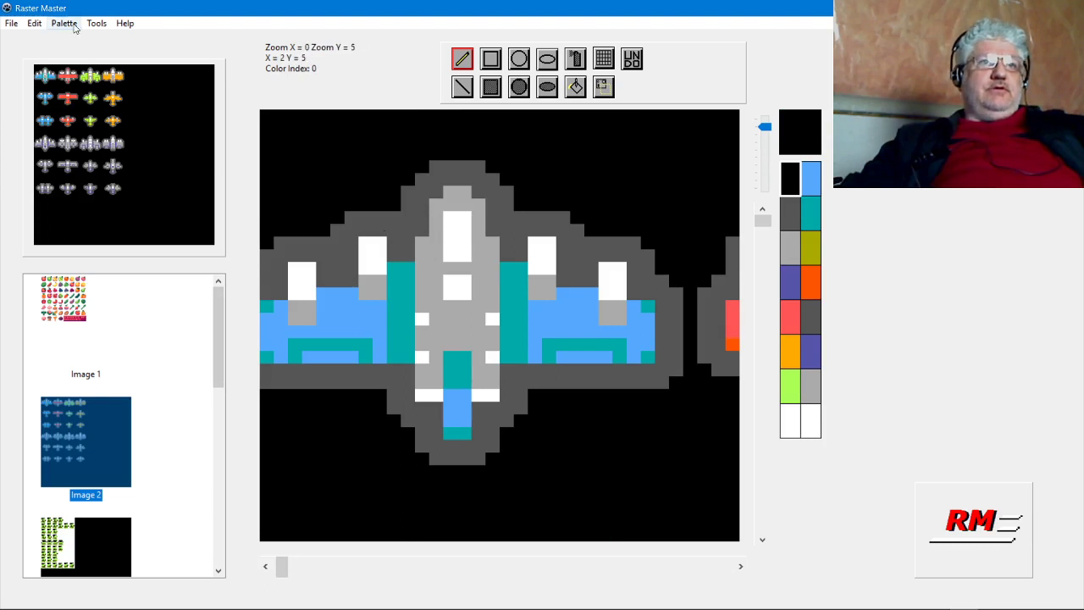
Step: Show the Palette menu for the ship sheet, with VGA Palette still active
{"action": "left_click", "coordinate": [63, 23]}
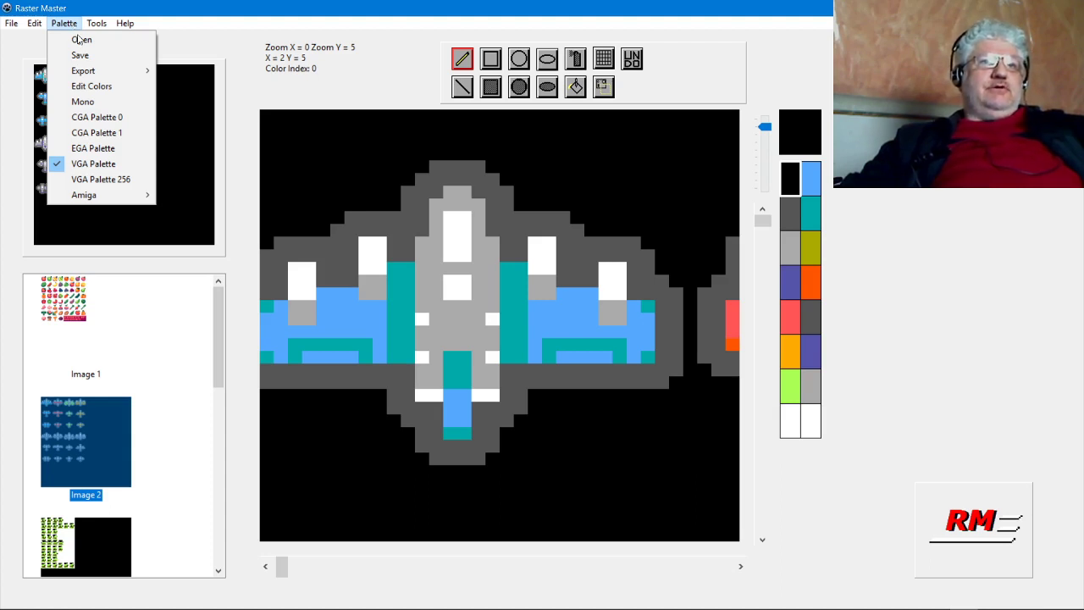
{"action": "mouse_move", "coordinate": [51, 34]}
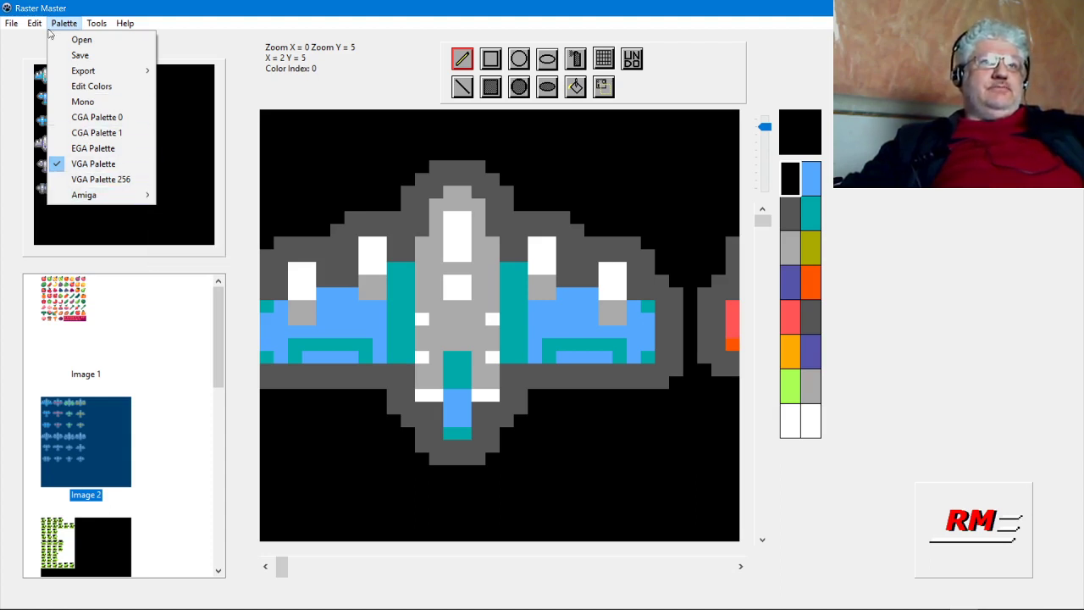
Step: Create blank Image 8 and give it an 8-colour palette
{"action": "left_click", "coordinate": [12, 23]}
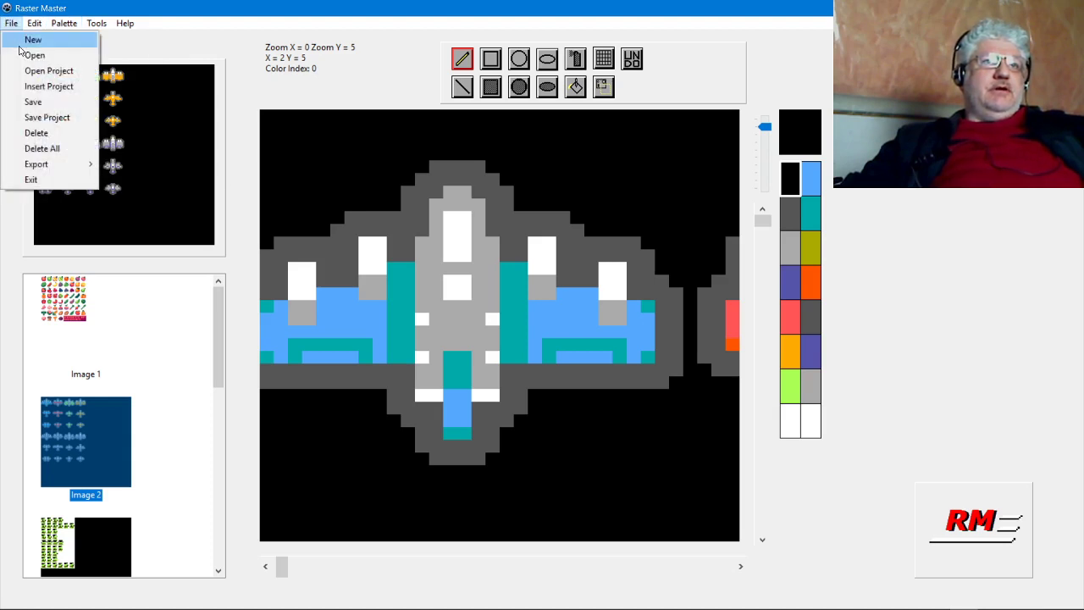
{"action": "left_click", "coordinate": [34, 39]}
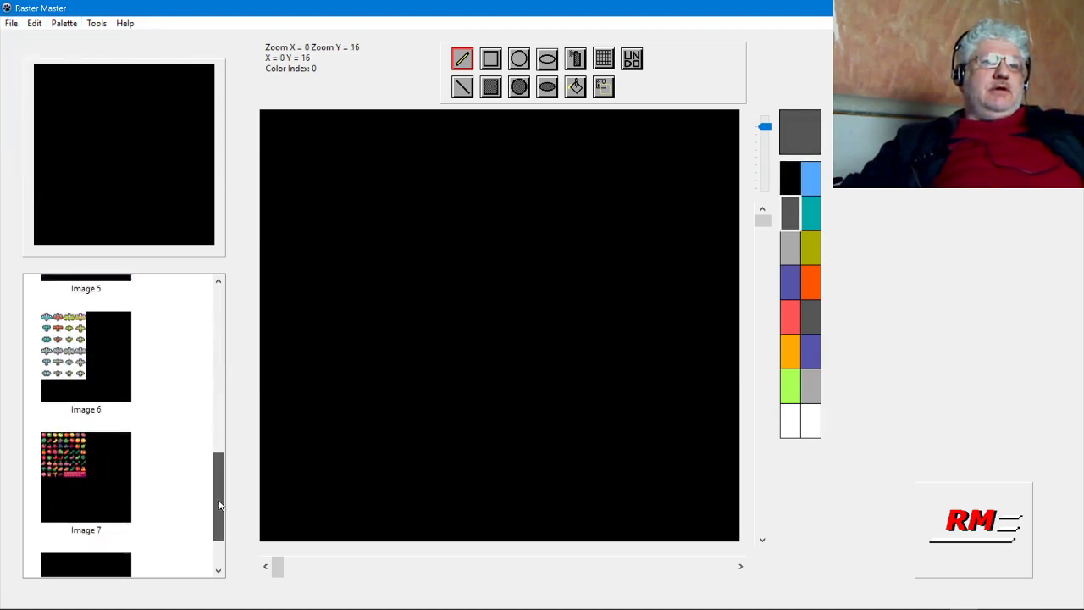
{"action": "left_click", "coordinate": [63, 22]}
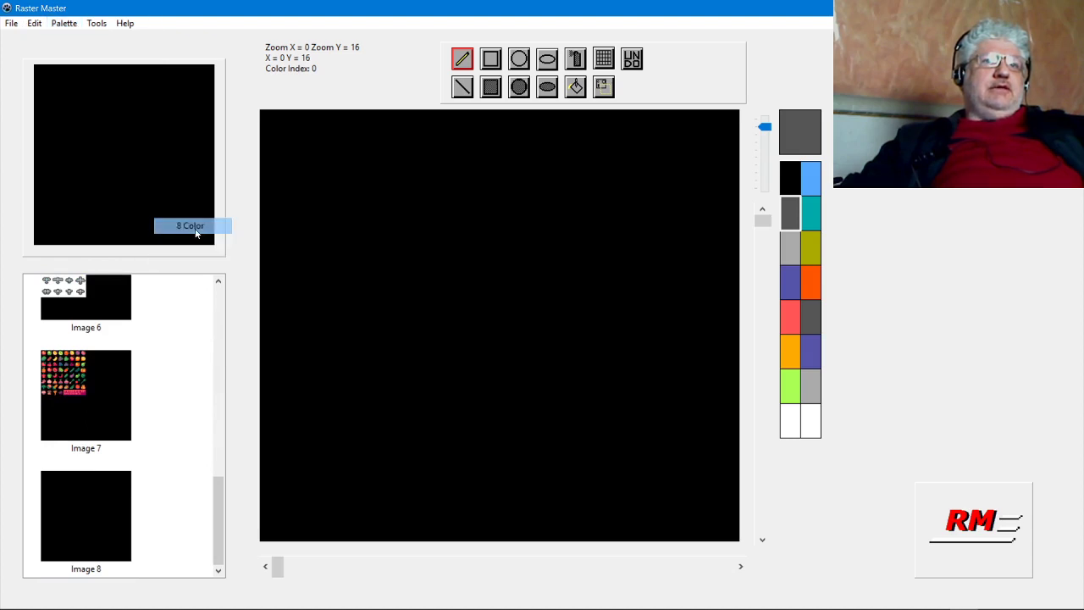
{"action": "left_click", "coordinate": [190, 226]}
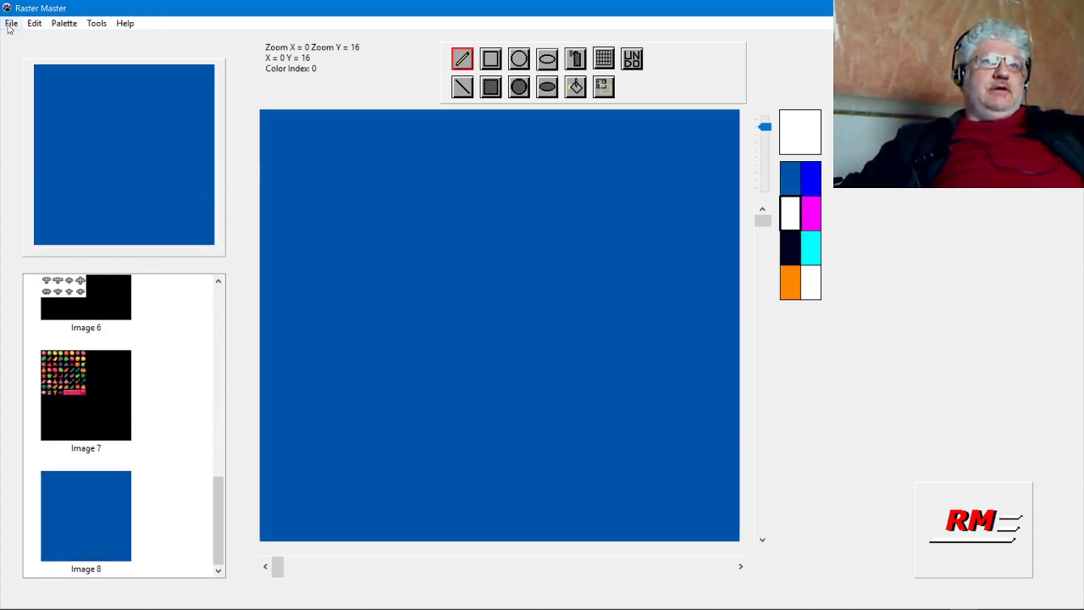
{"action": "left_click", "coordinate": [11, 22]}
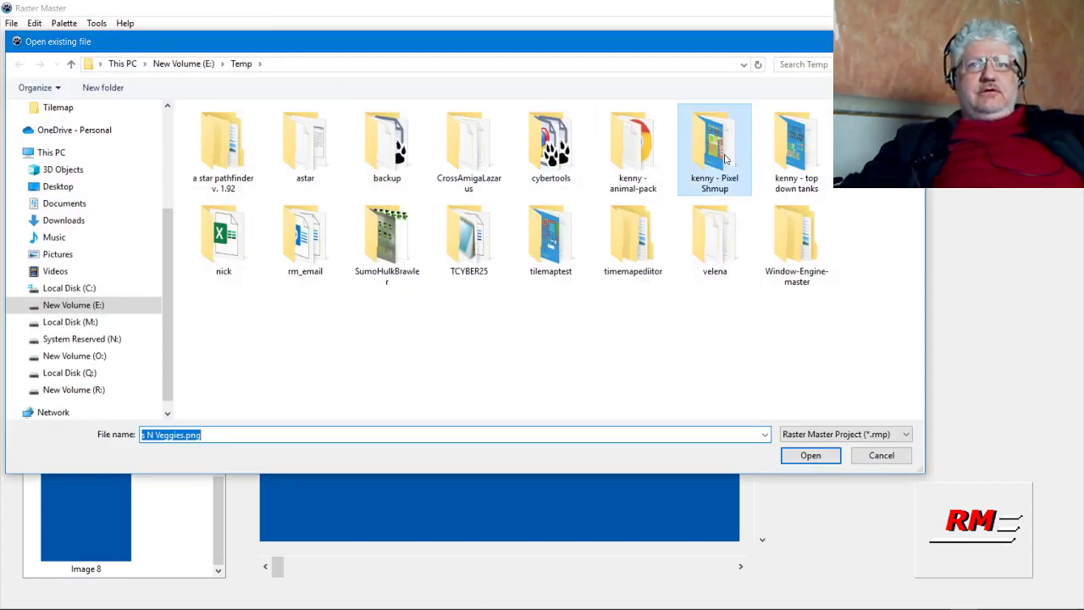
Step: Browse into kenny - Pixel Shmup\Tilemap and load ships_packed.png into Image 8
{"action": "double_click", "coordinate": [714, 139]}
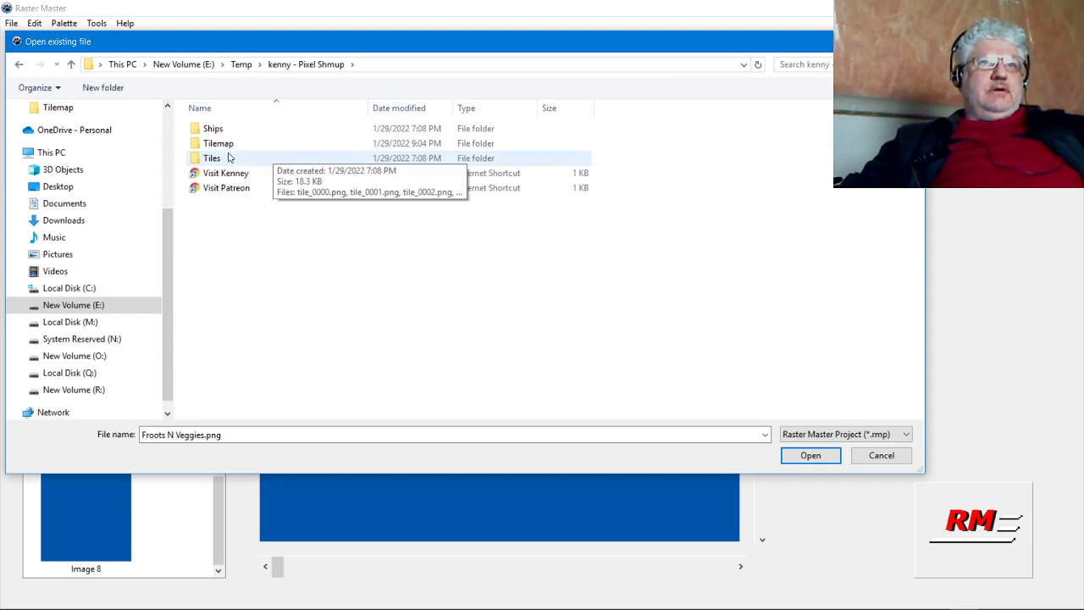
{"action": "double_click", "coordinate": [218, 142]}
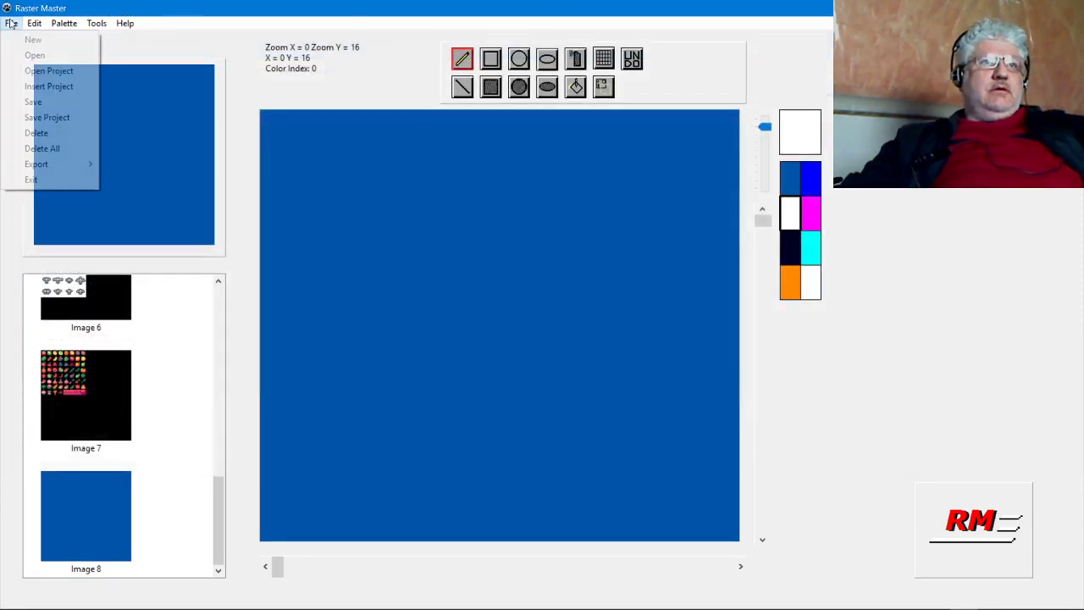
{"action": "left_click", "coordinate": [35, 55]}
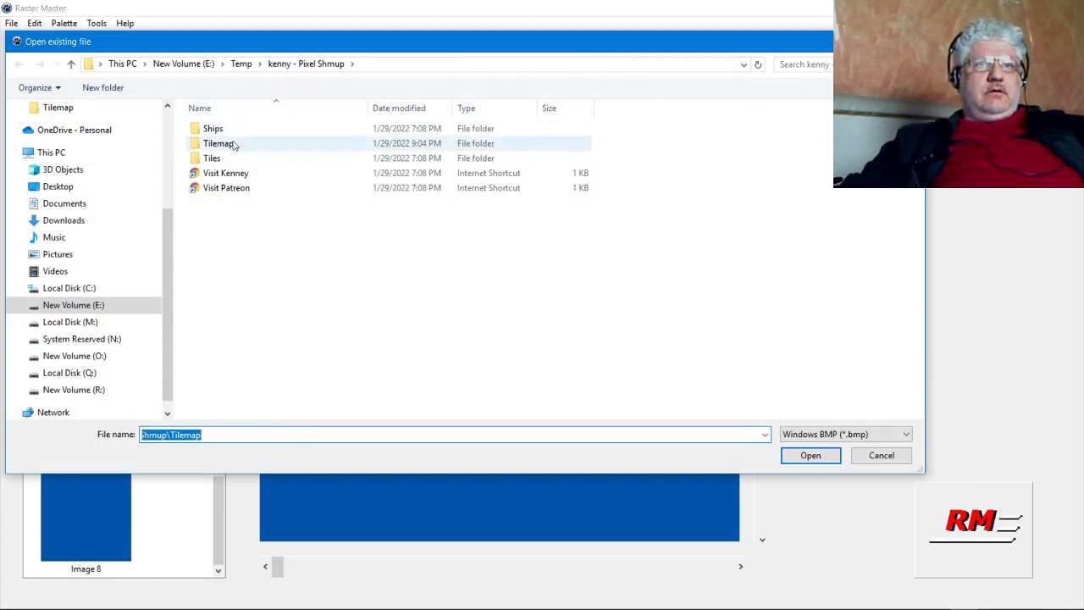
{"action": "double_click", "coordinate": [218, 143]}
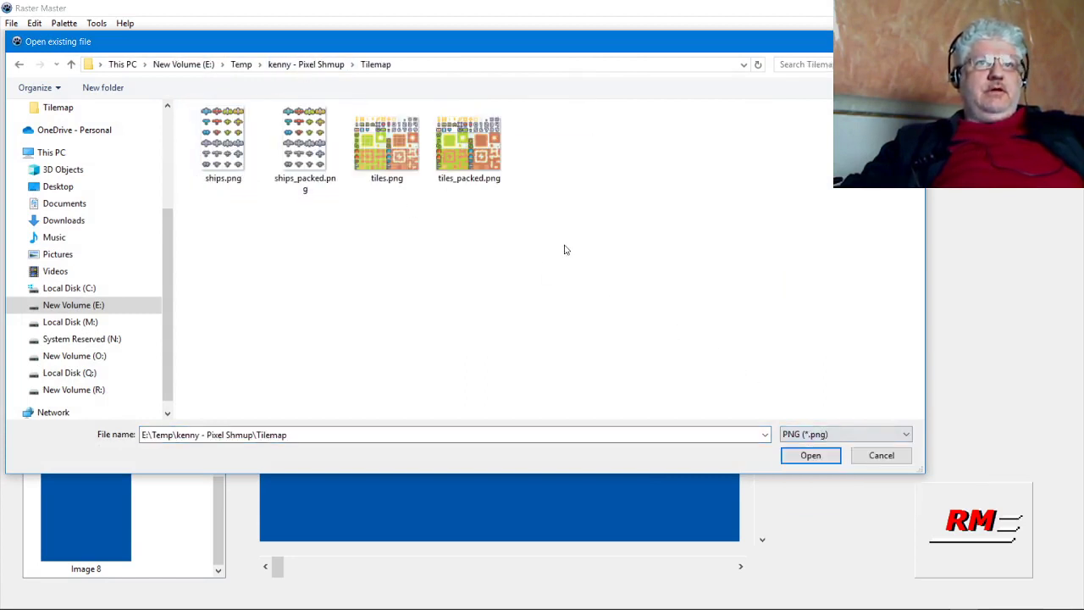
{"action": "left_click", "coordinate": [810, 455]}
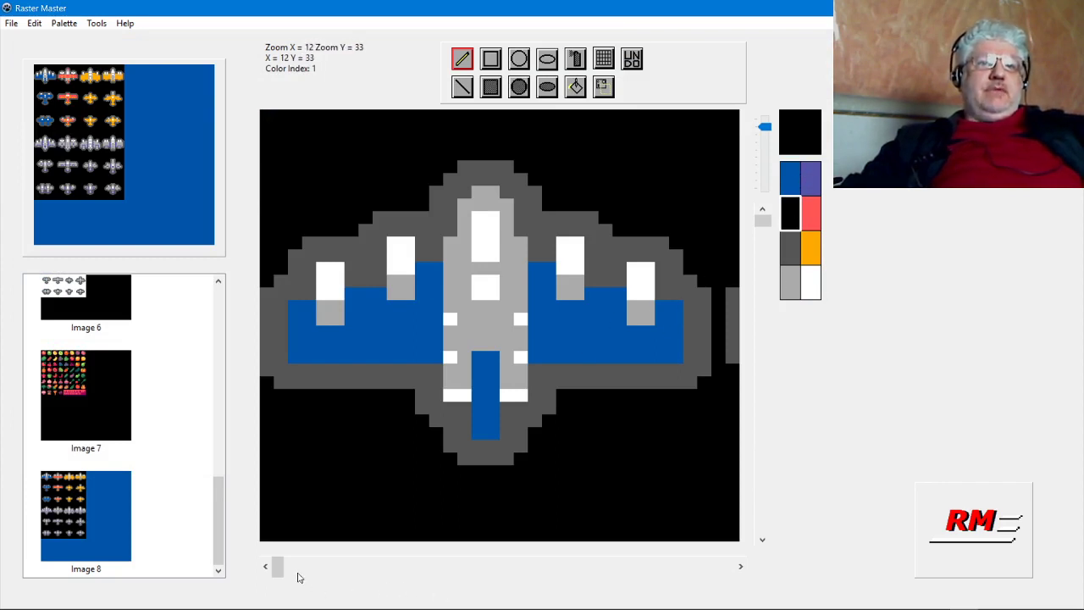
{"action": "left_click_drag", "start_coordinate": [277, 566], "coordinate": [347, 566]}
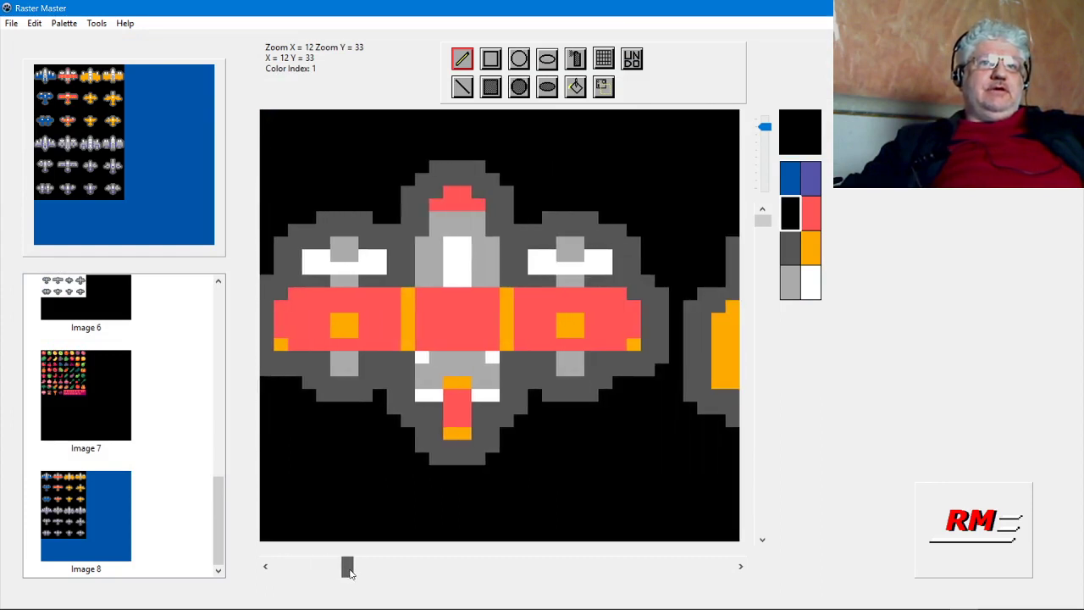
{"action": "left_click_drag", "start_coordinate": [347, 566], "coordinate": [415, 566]}
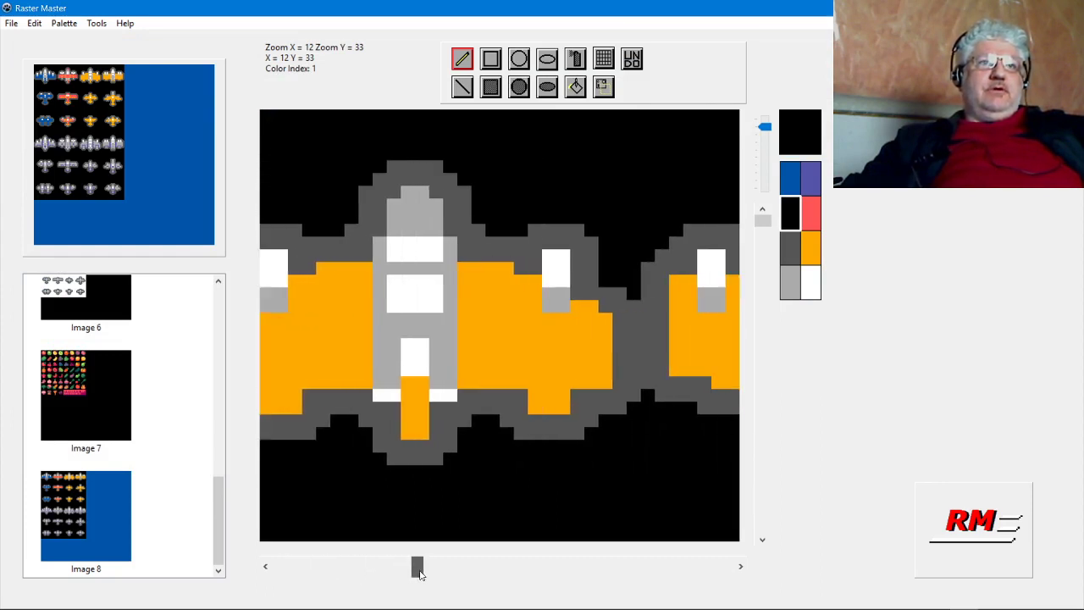
{"action": "left_click_drag", "start_coordinate": [417, 566], "coordinate": [408, 566]}
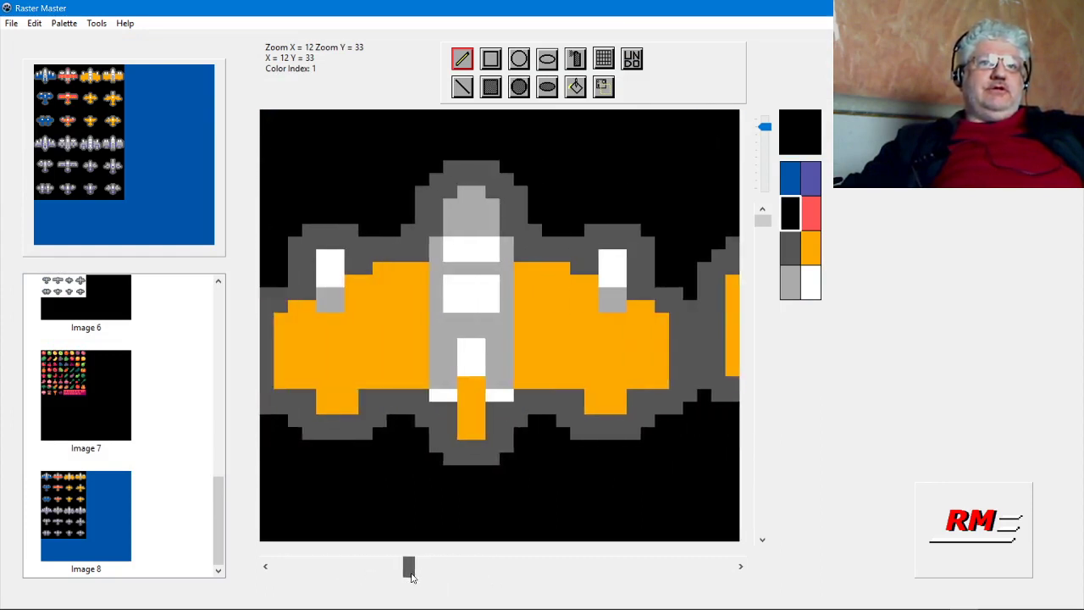
{"action": "left_click_drag", "start_coordinate": [409, 566], "coordinate": [362, 566]}
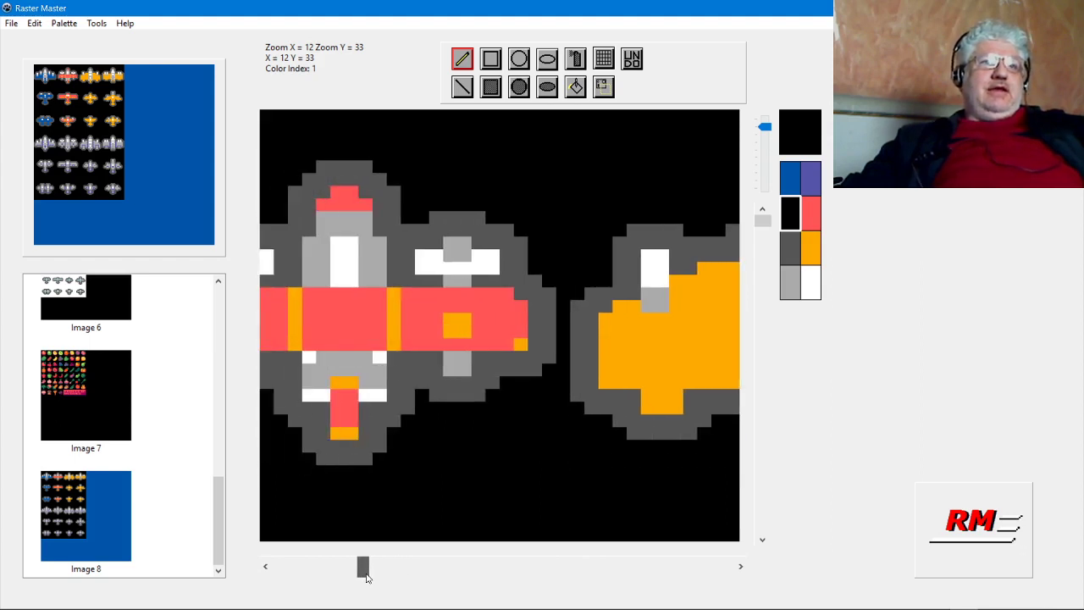
{"action": "left_click_drag", "start_coordinate": [362, 565], "coordinate": [337, 566]}
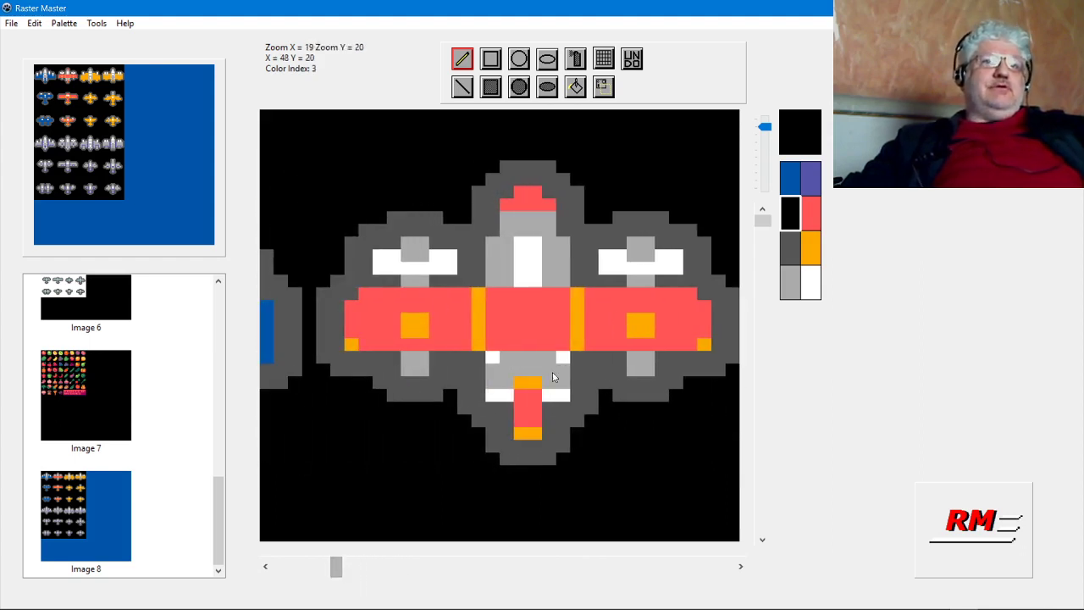
{"action": "scroll", "scroll_direction": "up", "scroll_amount": 3}
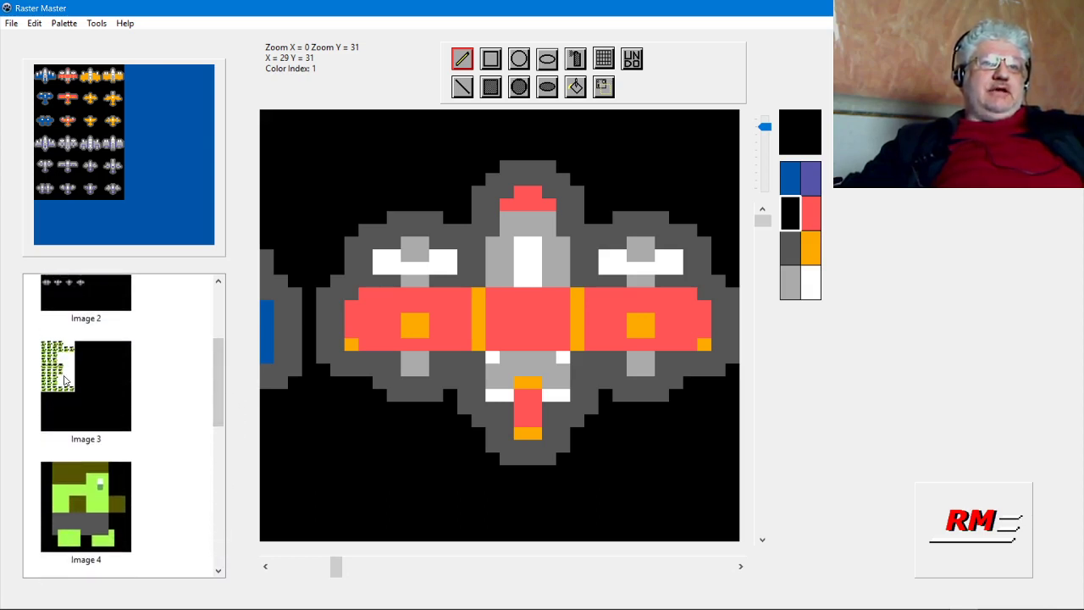
{"action": "left_click", "coordinate": [86, 385]}
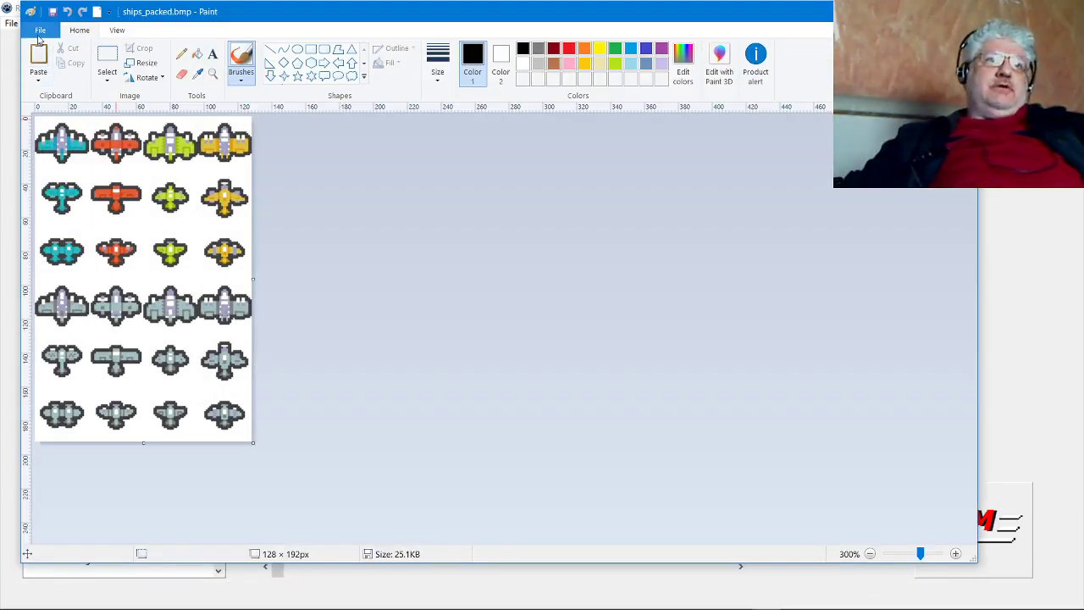
Step: Open sumoHulk_spriteSheet.png in Paint and zoom in to 500%
{"action": "left_click", "coordinate": [40, 30]}
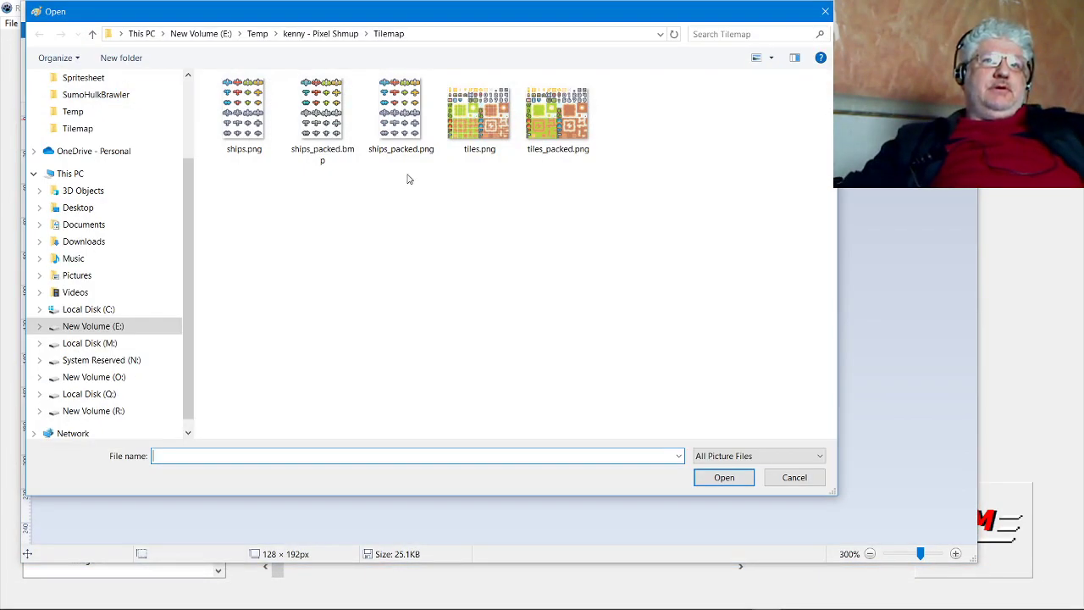
{"action": "left_click", "coordinate": [257, 34]}
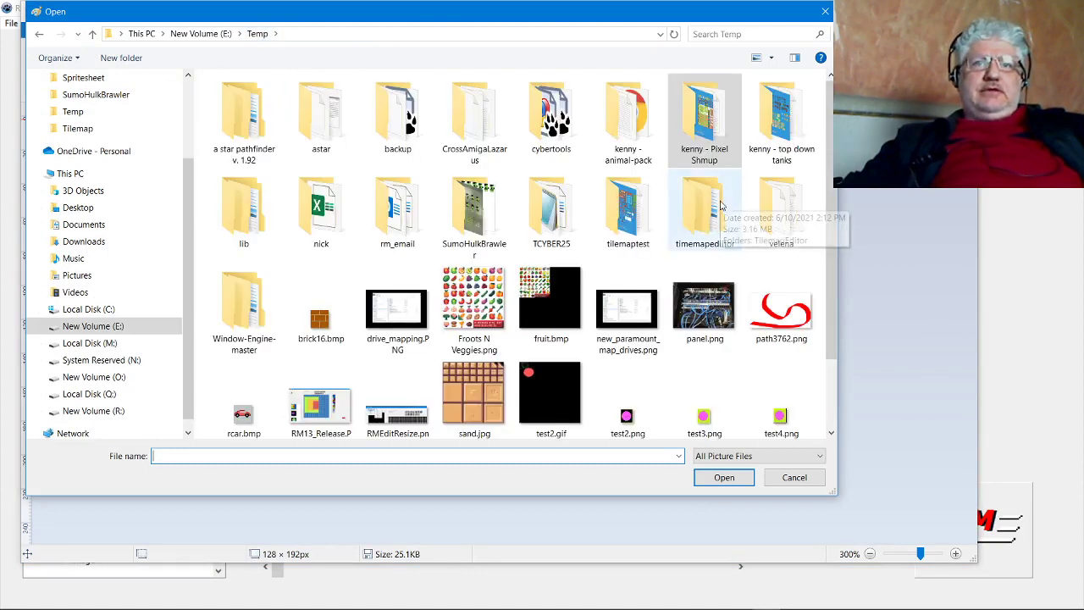
{"action": "mouse_move", "coordinate": [626, 203]}
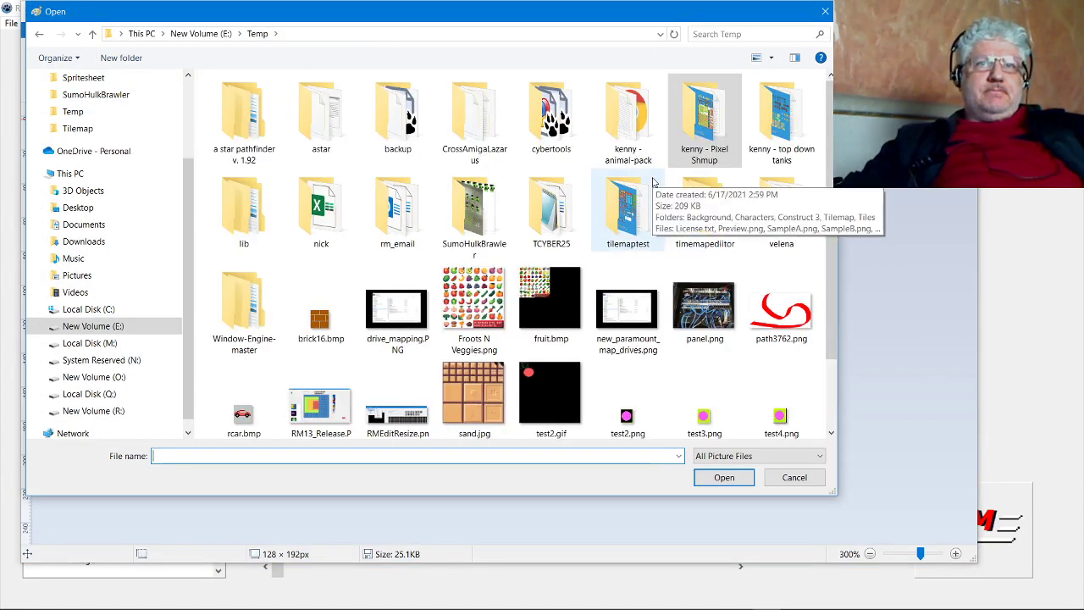
{"action": "double_click", "coordinate": [474, 210]}
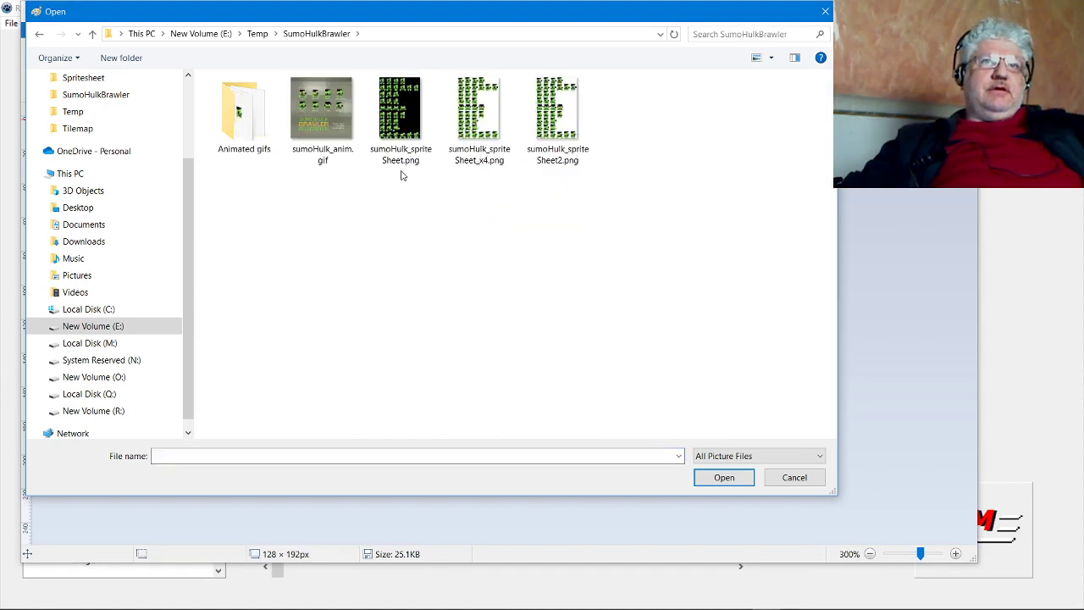
{"action": "mouse_move", "coordinate": [366, 190]}
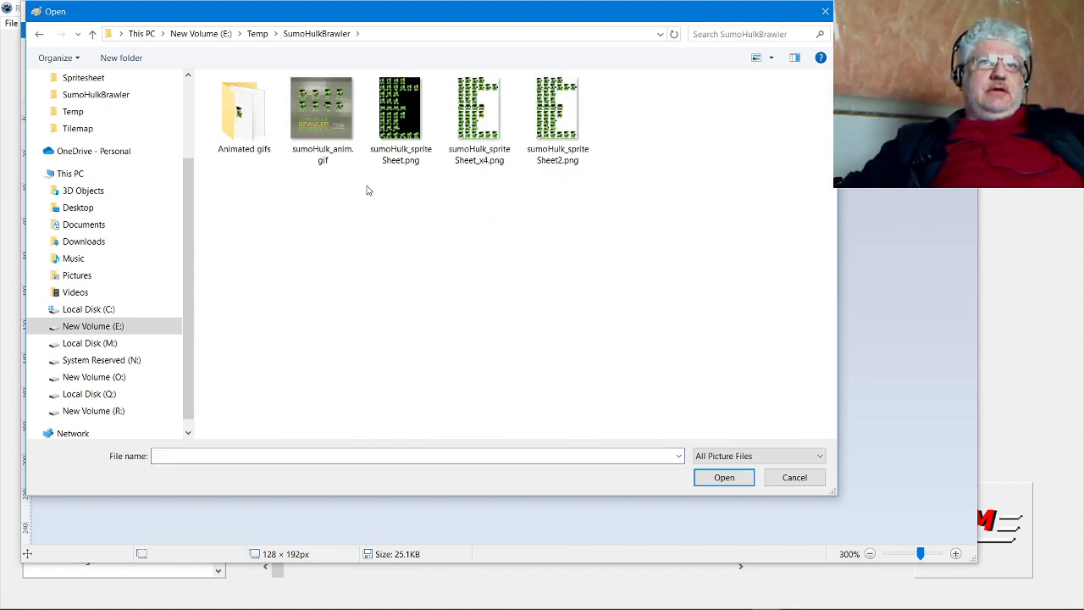
{"action": "mouse_move", "coordinate": [399, 110]}
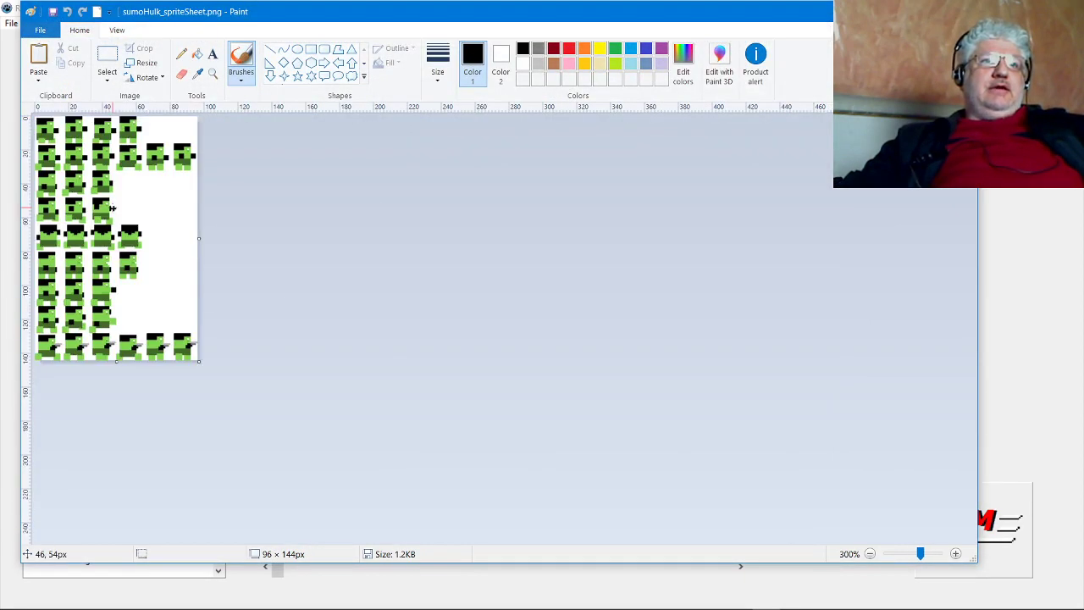
{"action": "left_click", "coordinate": [926, 553]}
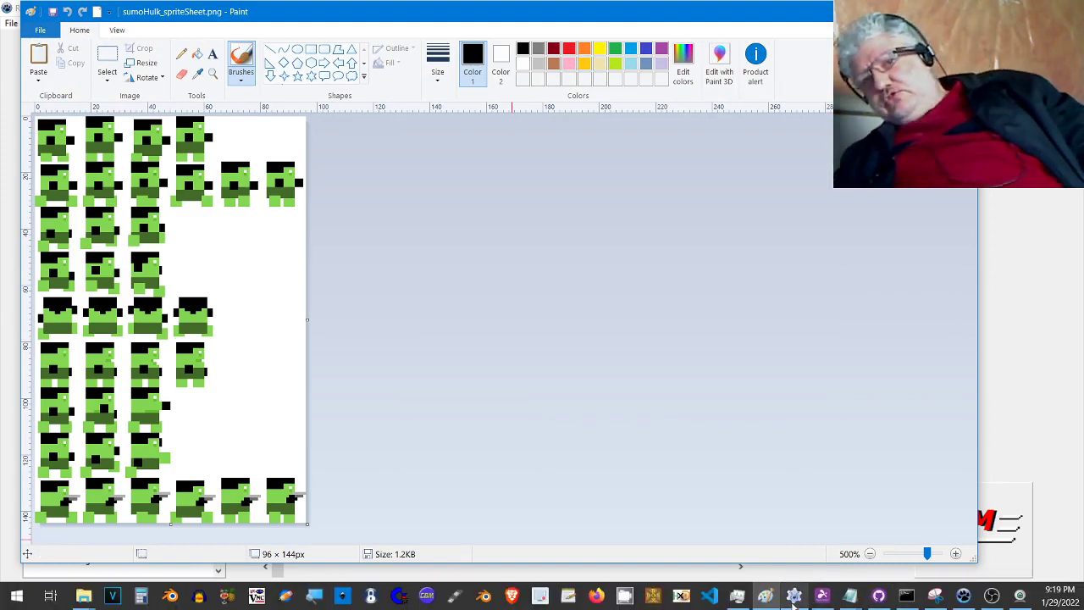
{"action": "mouse_move", "coordinate": [765, 595]}
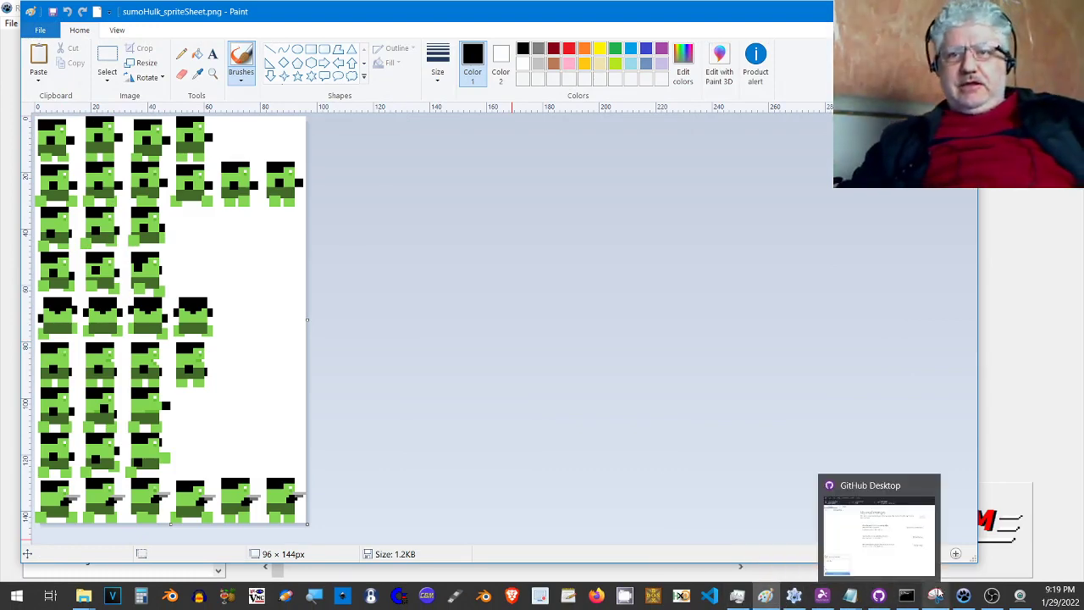
Step: Return to Raster Master and open the sprite sheet from Temp\SumoHulkBrawler into Image 3
{"action": "left_click", "coordinate": [112, 595]}
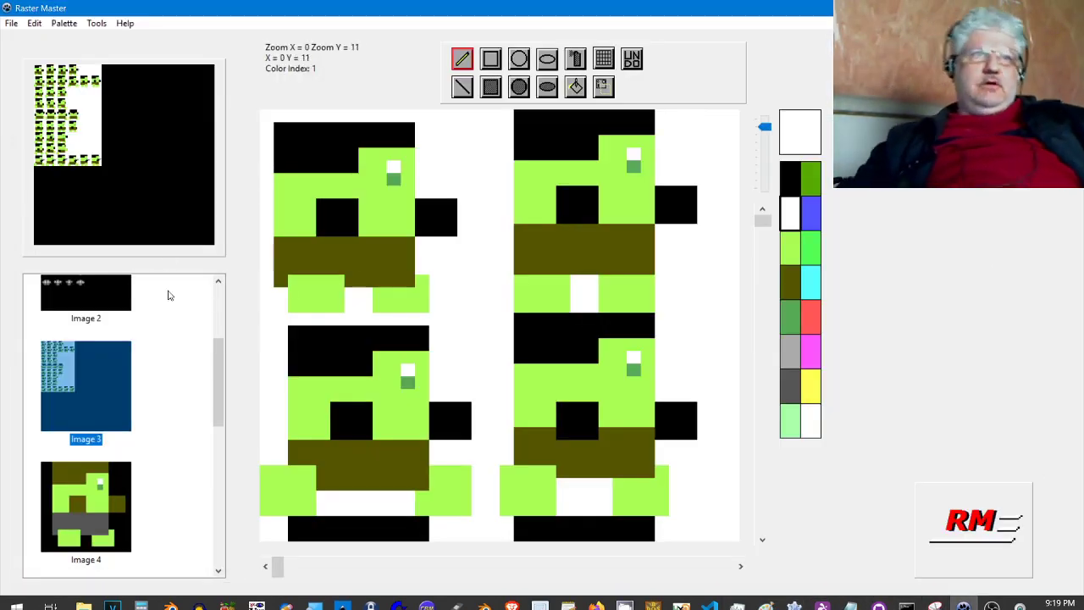
{"action": "scroll", "scroll_direction": "down", "scroll_amount": 3}
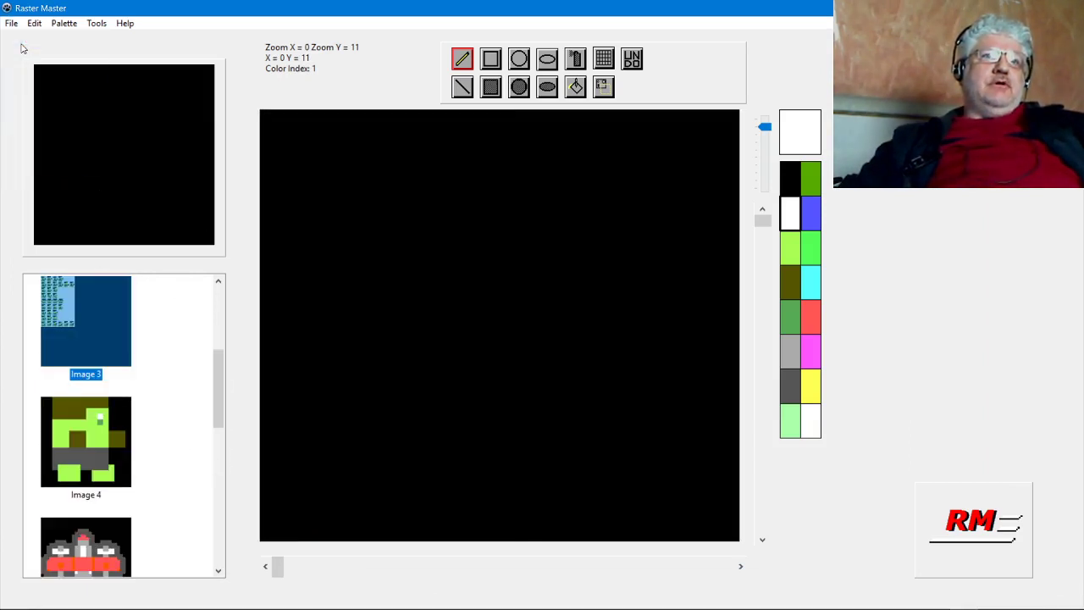
{"action": "left_click", "coordinate": [63, 23]}
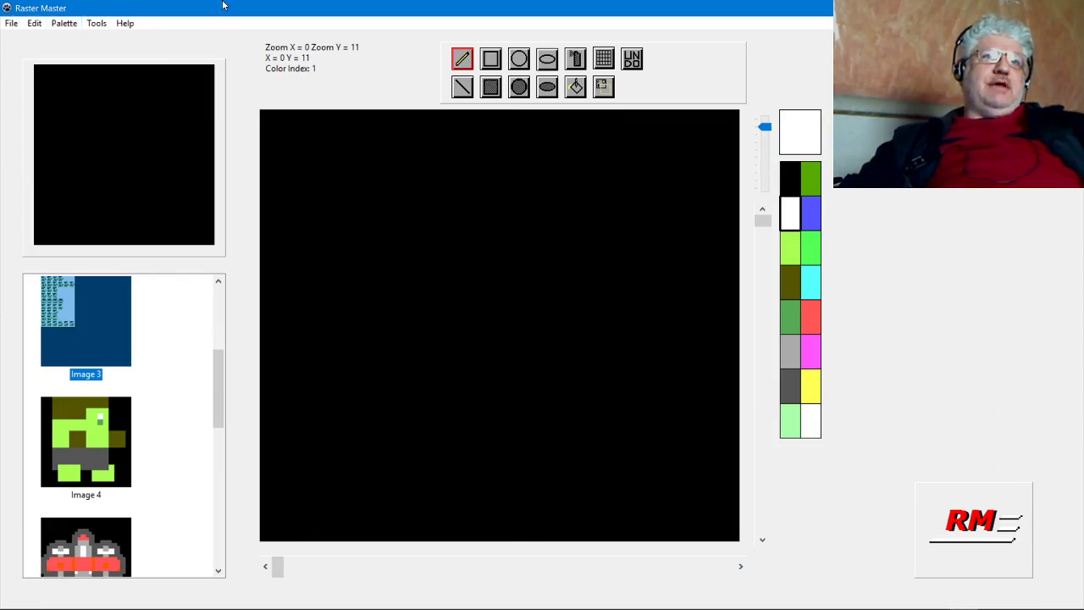
{"action": "left_click", "coordinate": [12, 23]}
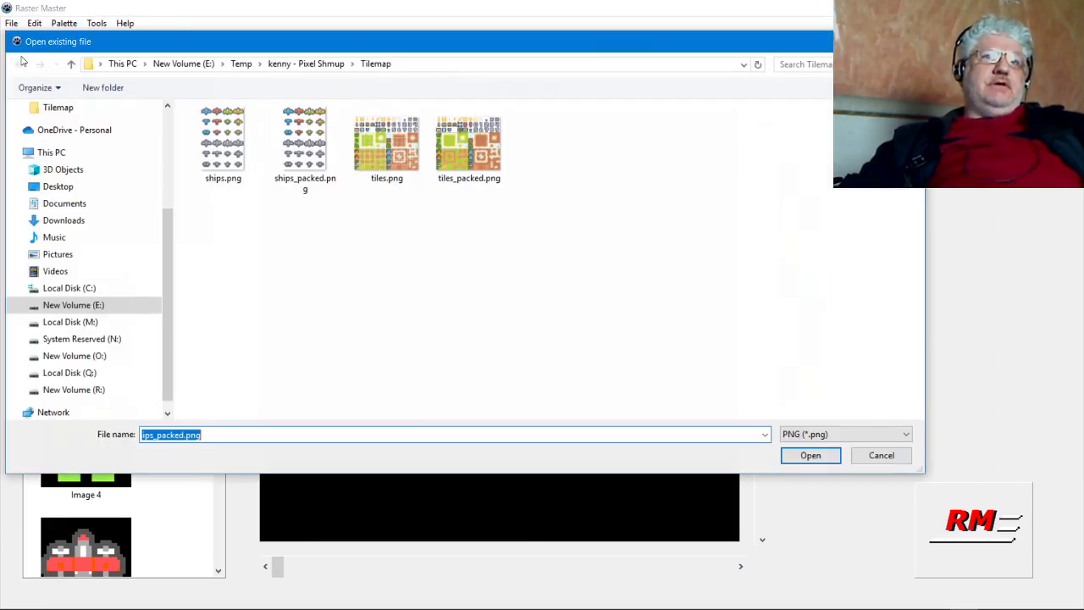
{"action": "mouse_move", "coordinate": [241, 64]}
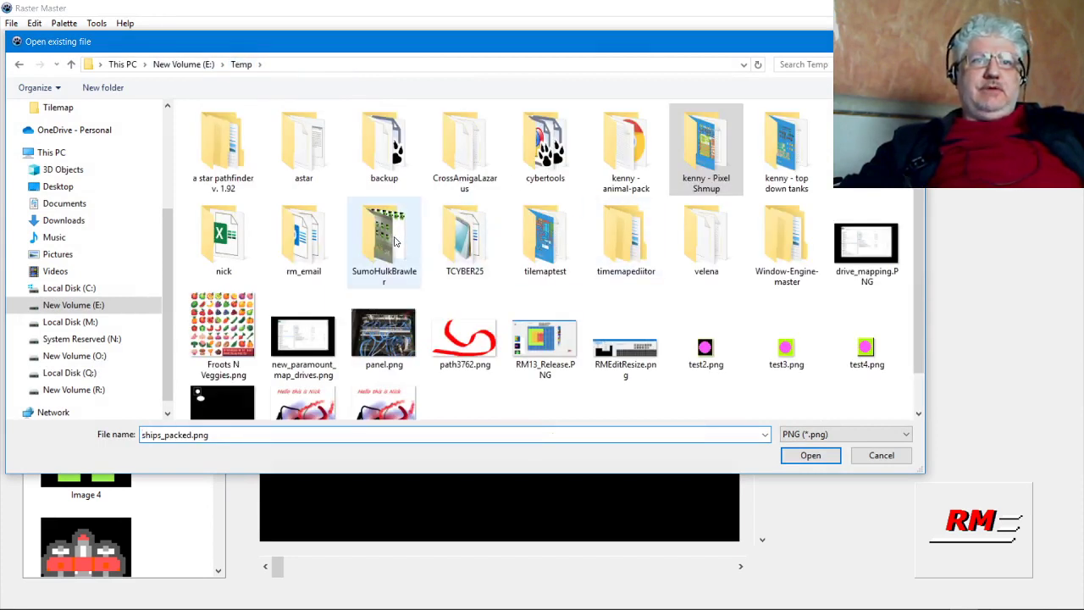
{"action": "double_click", "coordinate": [384, 237]}
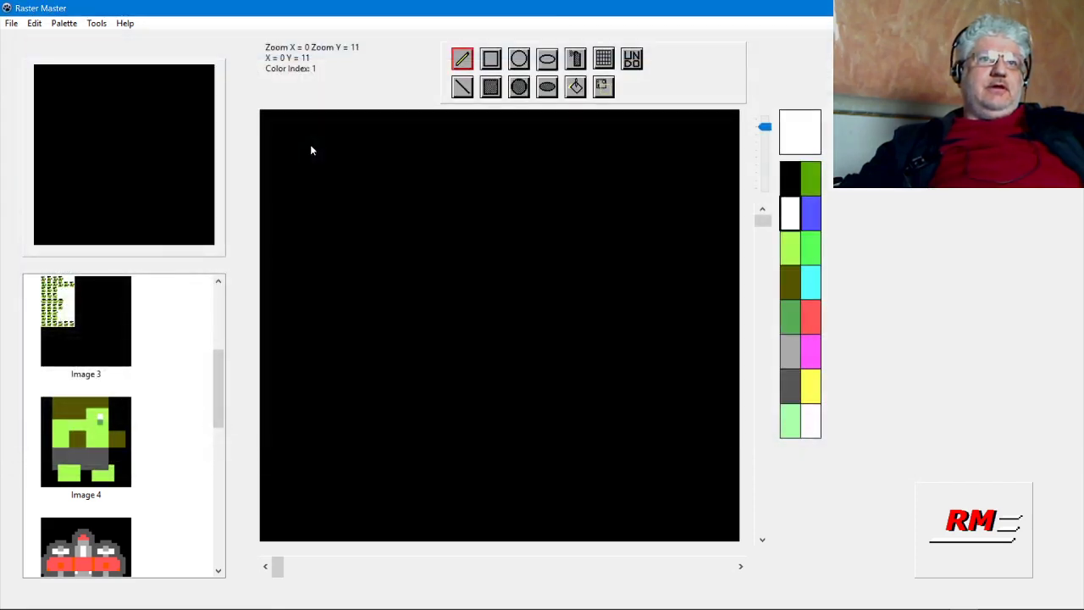
{"action": "left_click", "coordinate": [86, 320]}
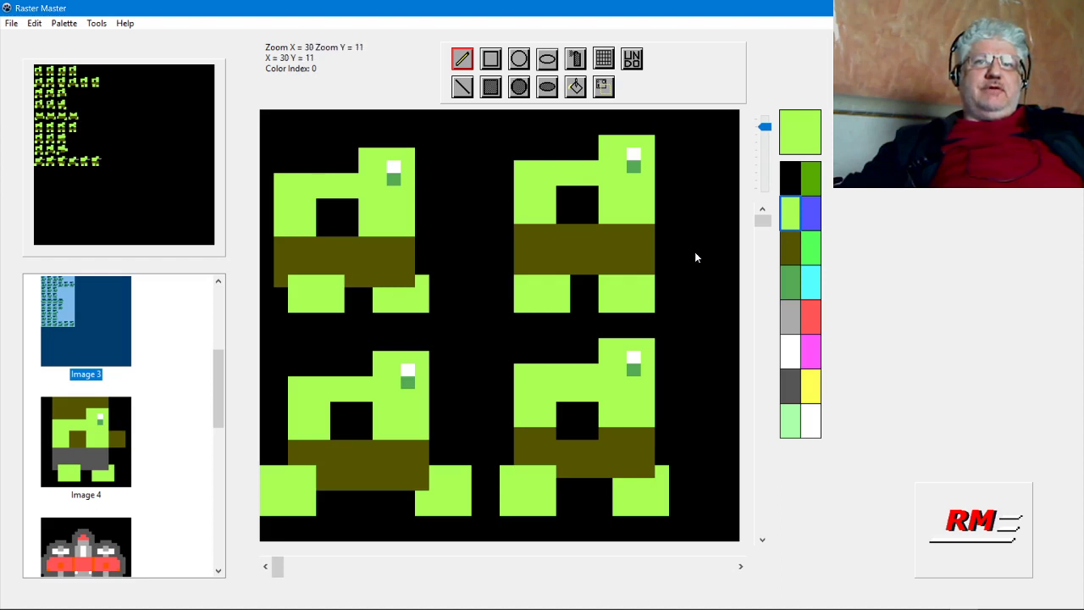
{"action": "mouse_move", "coordinate": [819, 404]}
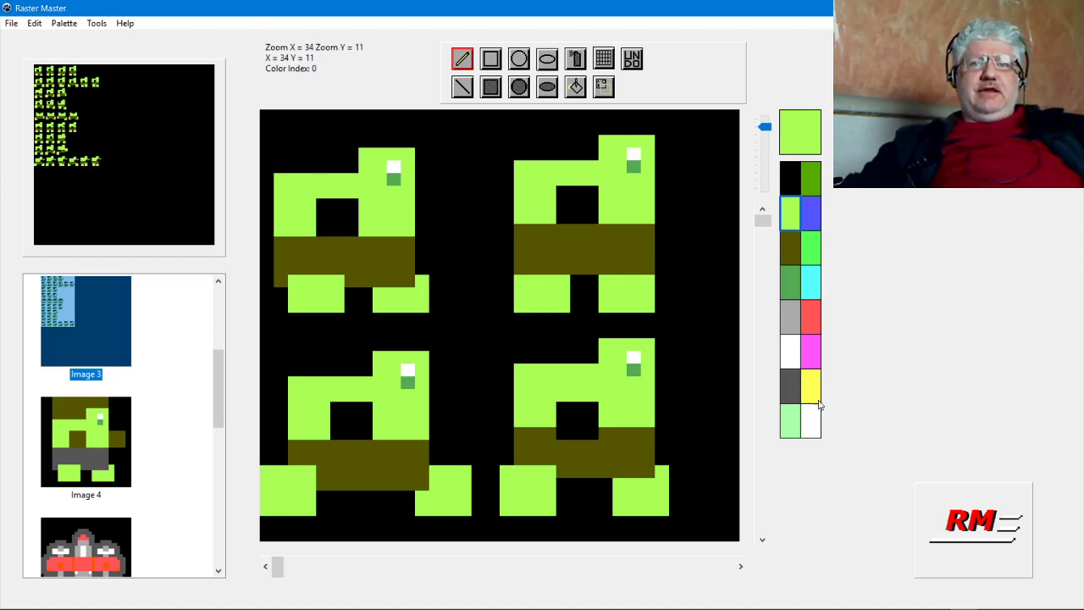
Step: Choose white as the drawing colour and switch to the flood fill tool
{"action": "left_click", "coordinate": [809, 421]}
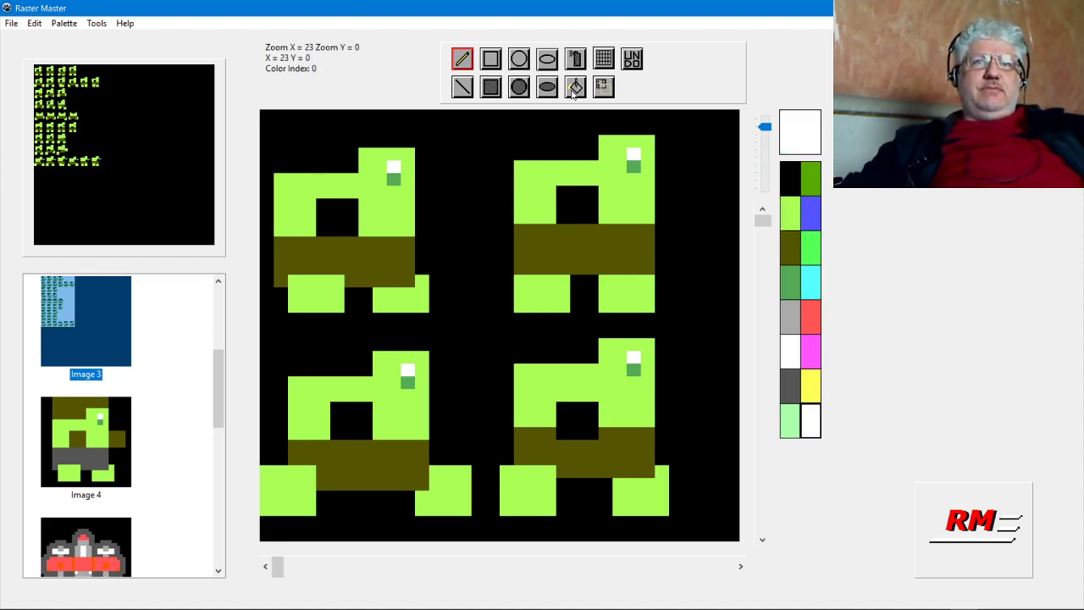
{"action": "left_click", "coordinate": [576, 86]}
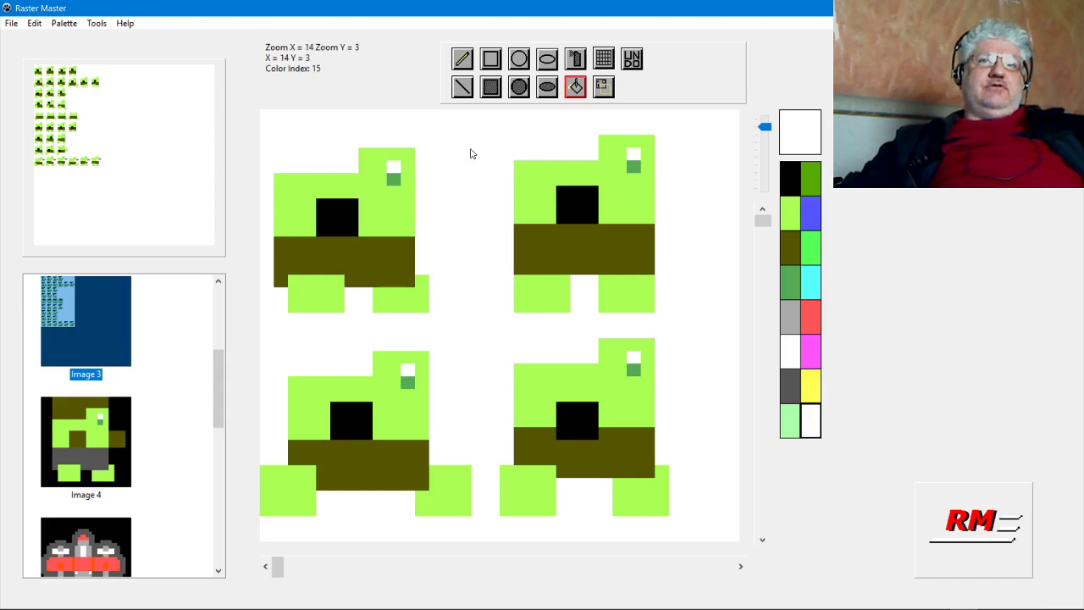
{"action": "mouse_move", "coordinate": [472, 161]}
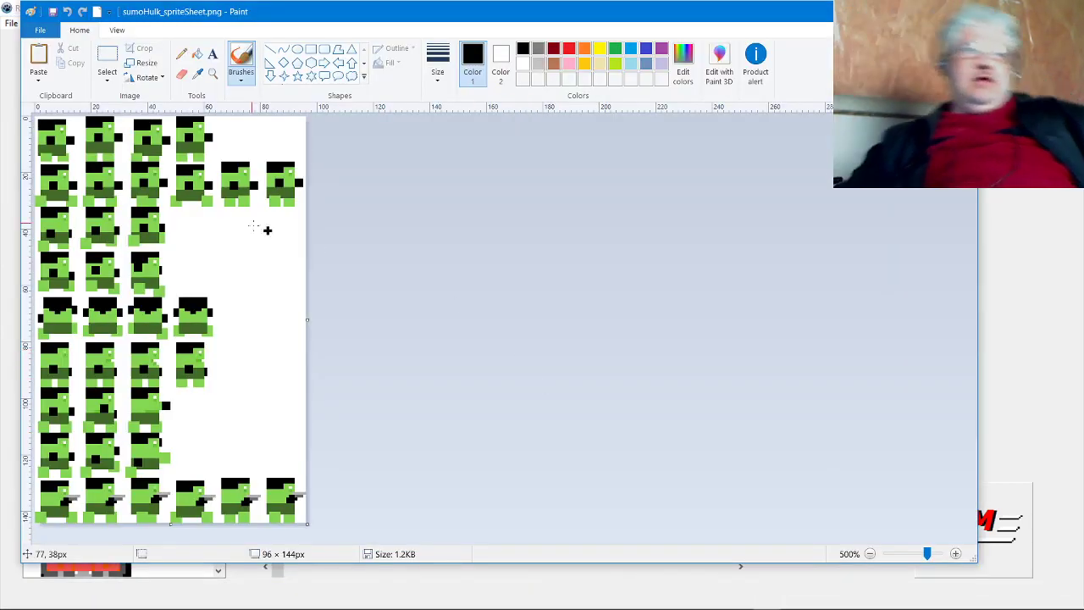
Step: Save the Paint sheet as sumoHulk_spriteSheet3.png without transparency, then select Image 9 in Raster Master
{"action": "left_click", "coordinate": [12, 22]}
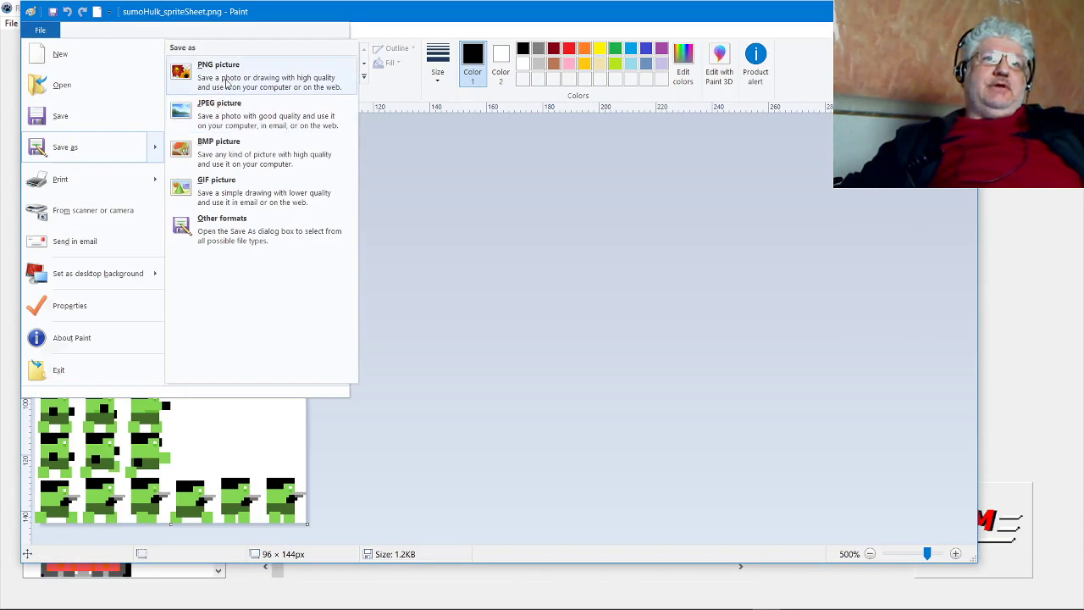
{"action": "left_click", "coordinate": [219, 76]}
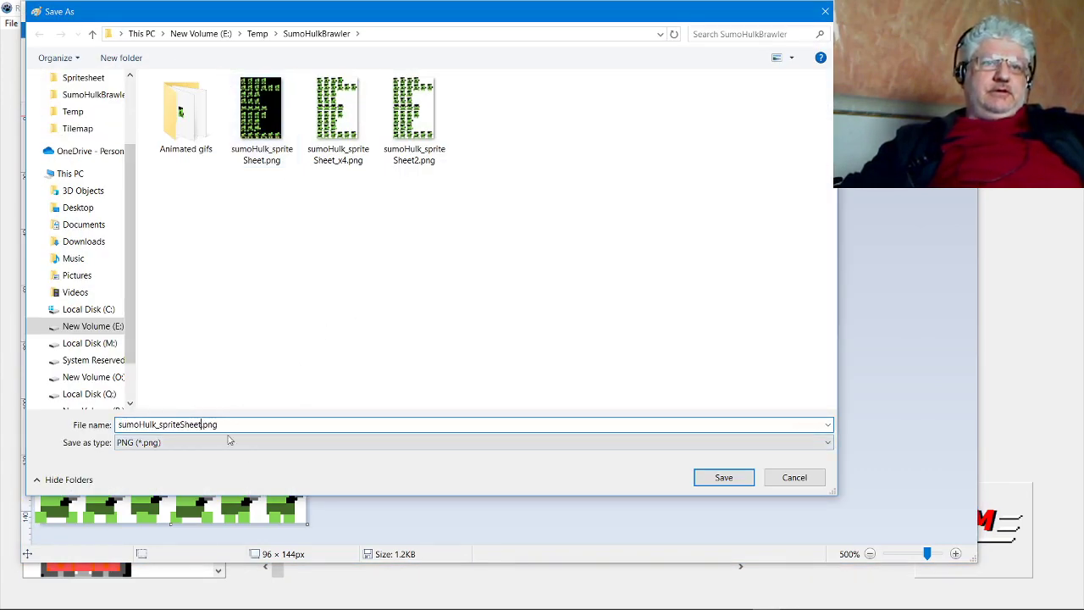
{"action": "left_click", "coordinate": [724, 477]}
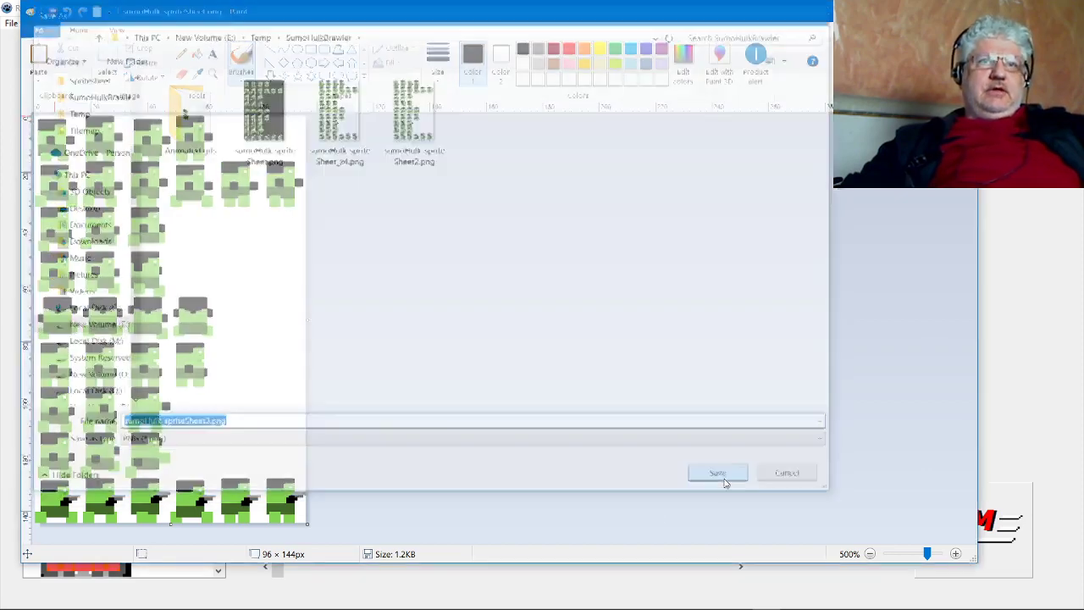
{"action": "left_click", "coordinate": [717, 472]}
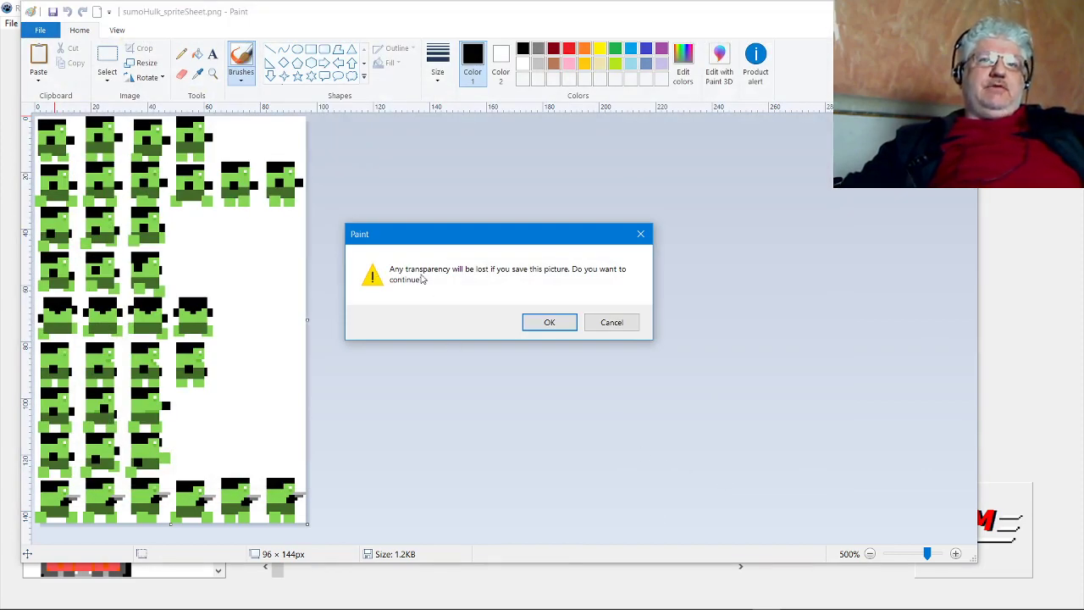
{"action": "mouse_move", "coordinate": [500, 297]}
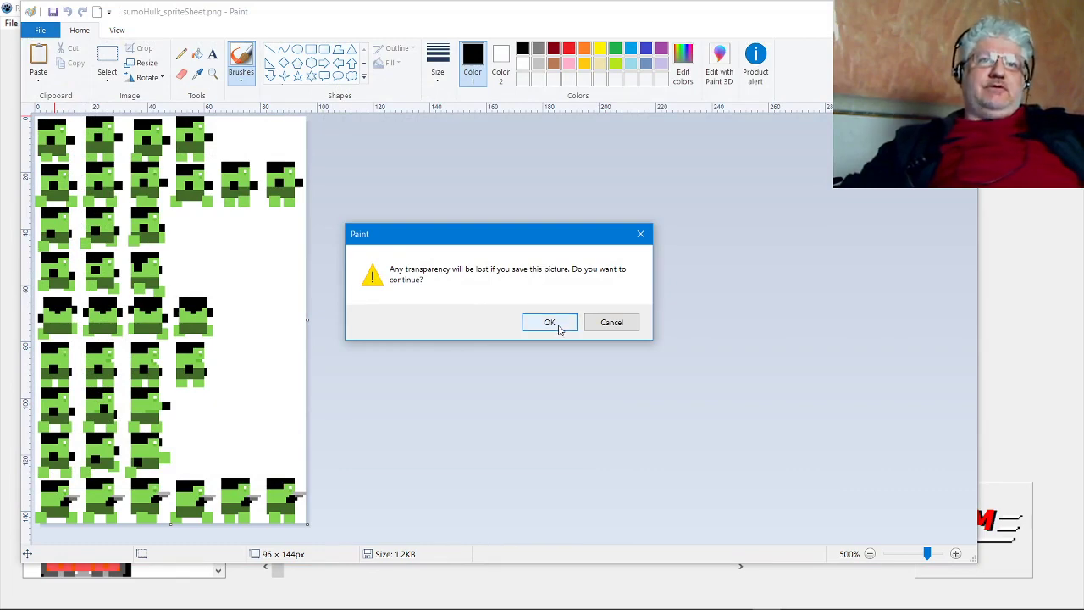
{"action": "left_click", "coordinate": [549, 321]}
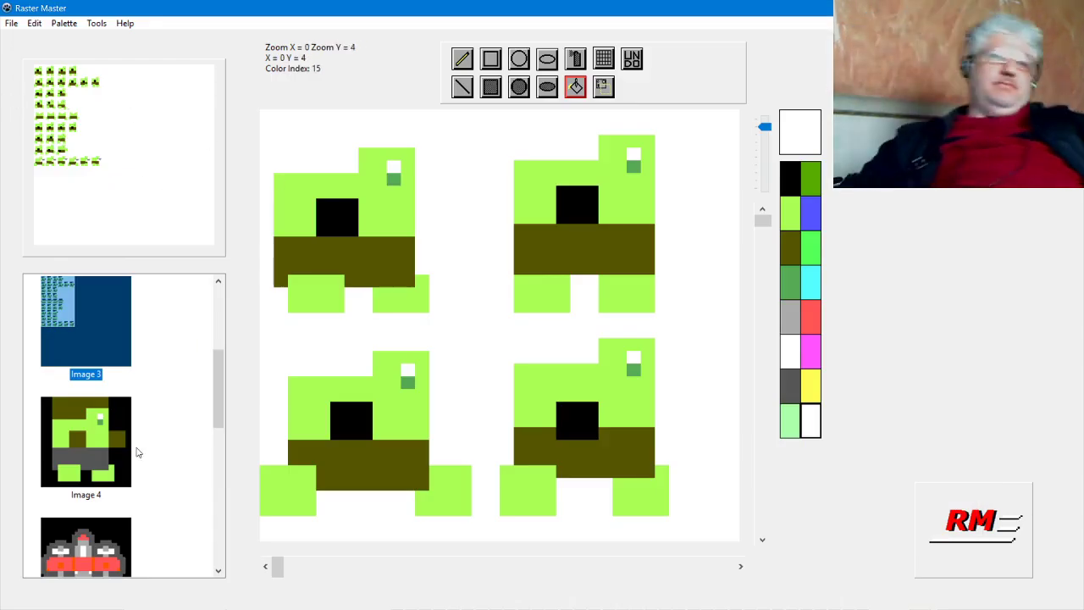
{"action": "scroll", "scroll_direction": "down", "scroll_amount": 3}
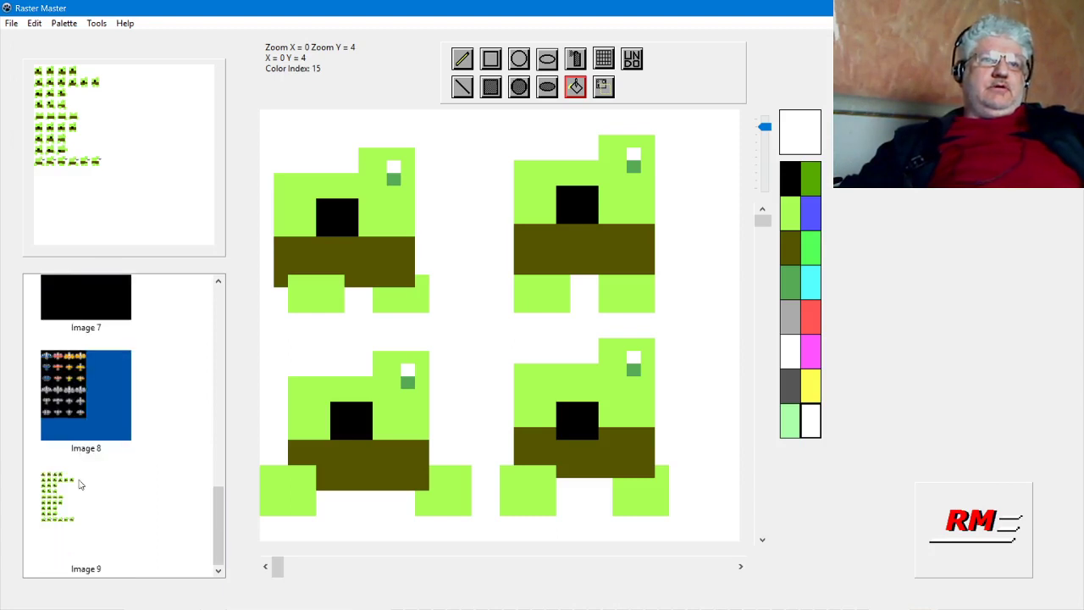
{"action": "left_click", "coordinate": [86, 515]}
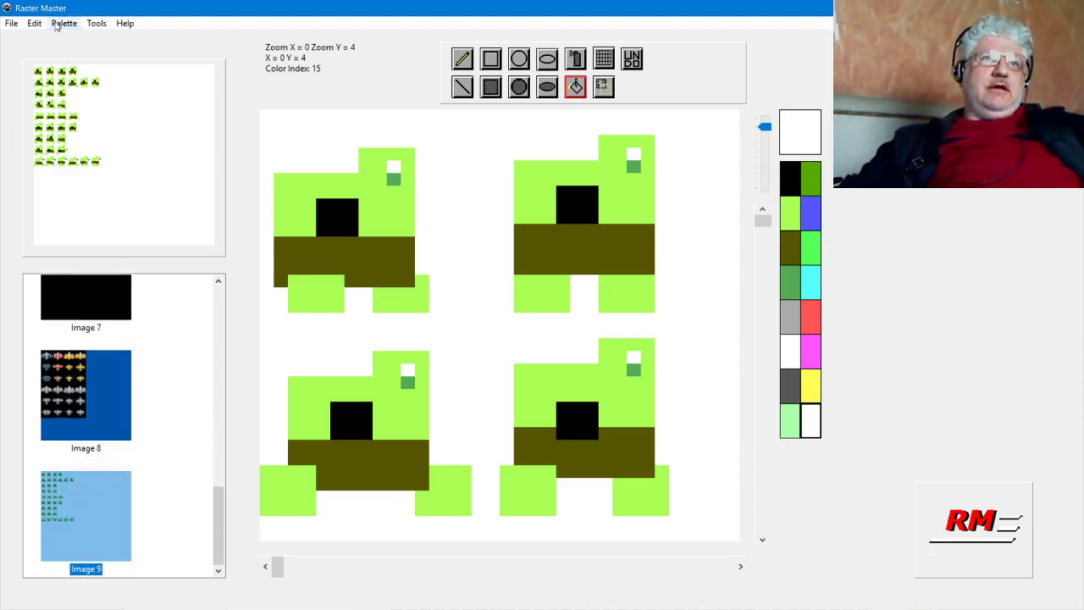
Step: Open sumoHulk_spriteSheet3.png from the SumoHulkBrawler folder into Image 9
{"action": "left_click", "coordinate": [34, 23]}
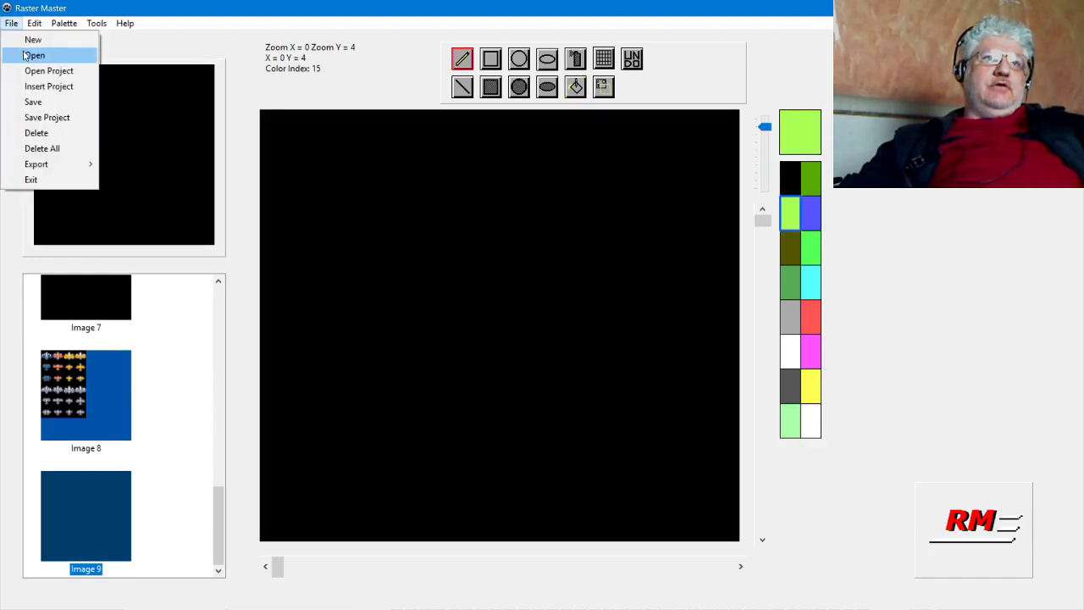
{"action": "left_click", "coordinate": [35, 55]}
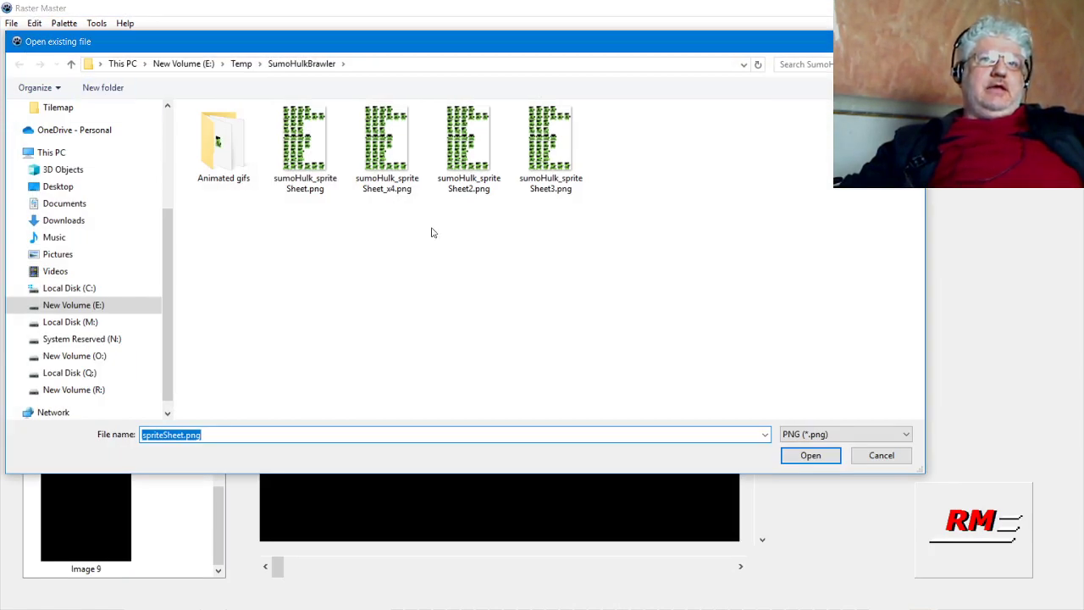
{"action": "mouse_move", "coordinate": [551, 140]}
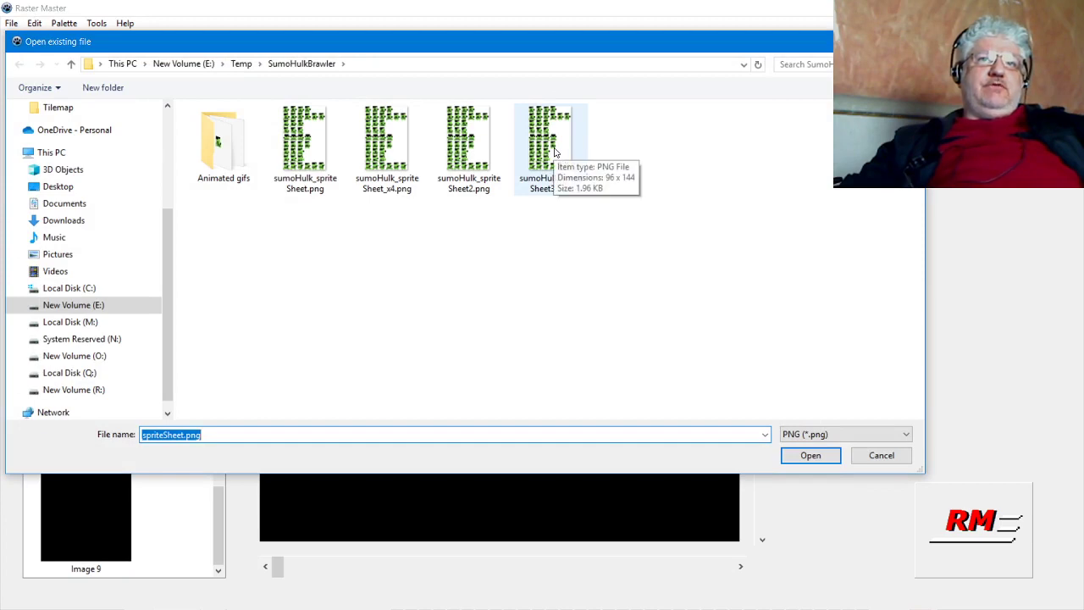
{"action": "left_click", "coordinate": [810, 455]}
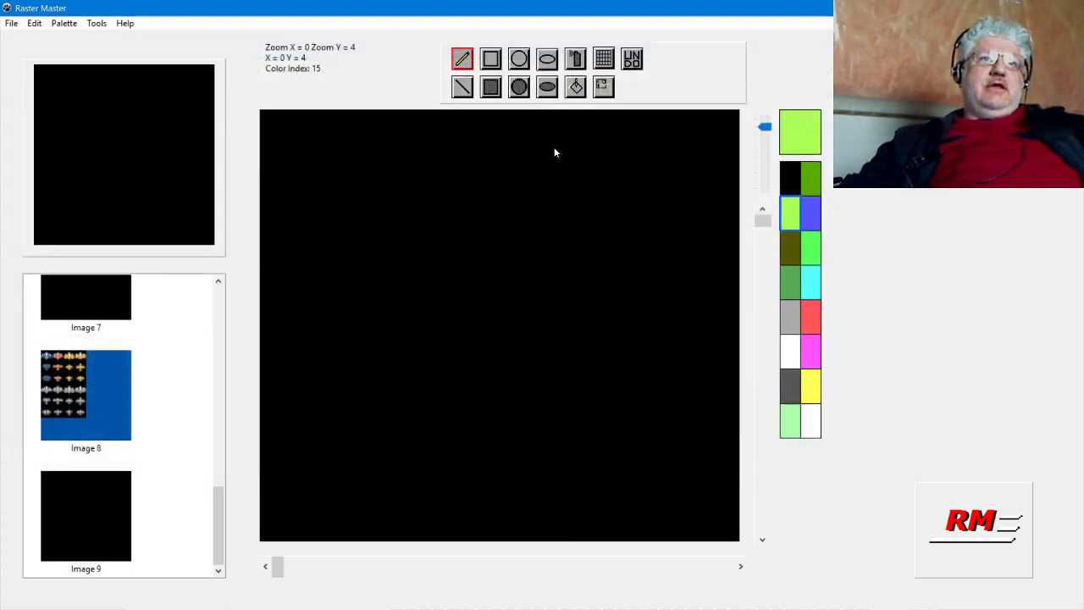
{"action": "left_click", "coordinate": [86, 517]}
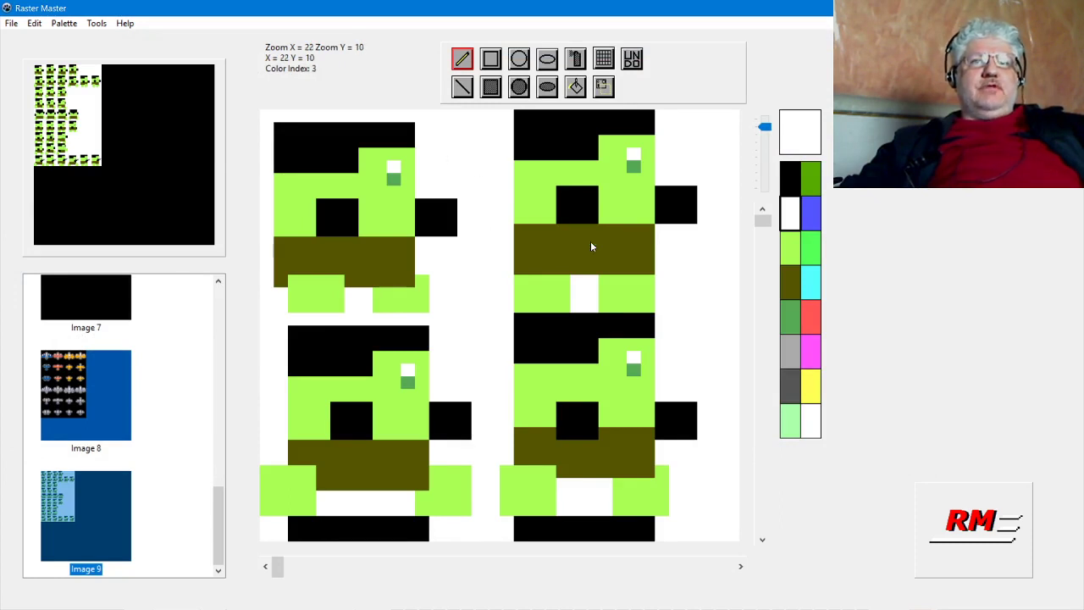
{"action": "mouse_move", "coordinate": [535, 225]}
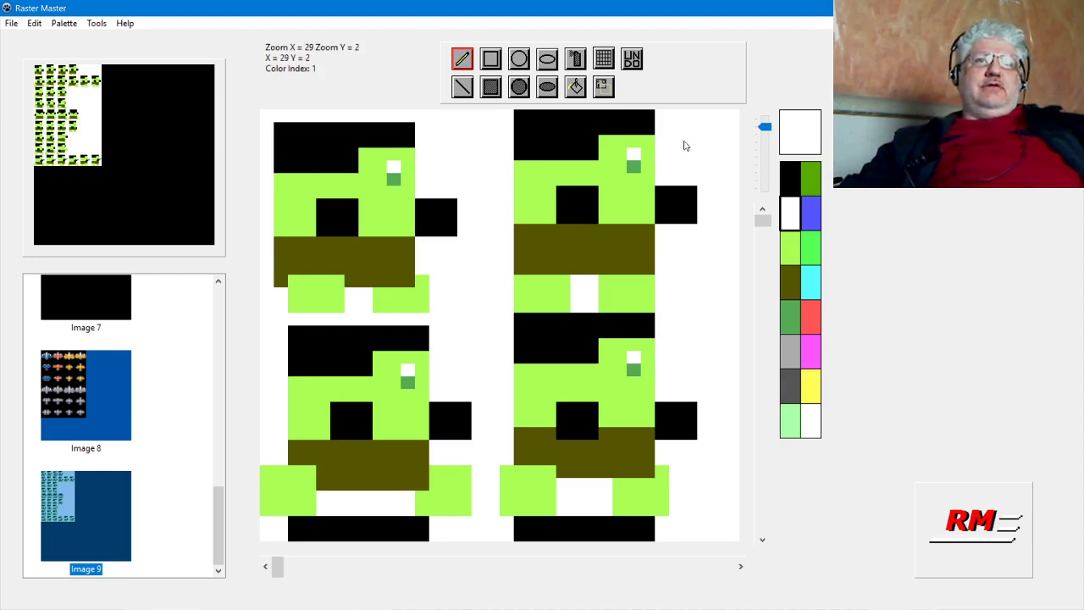
{"action": "mouse_move", "coordinate": [779, 237]}
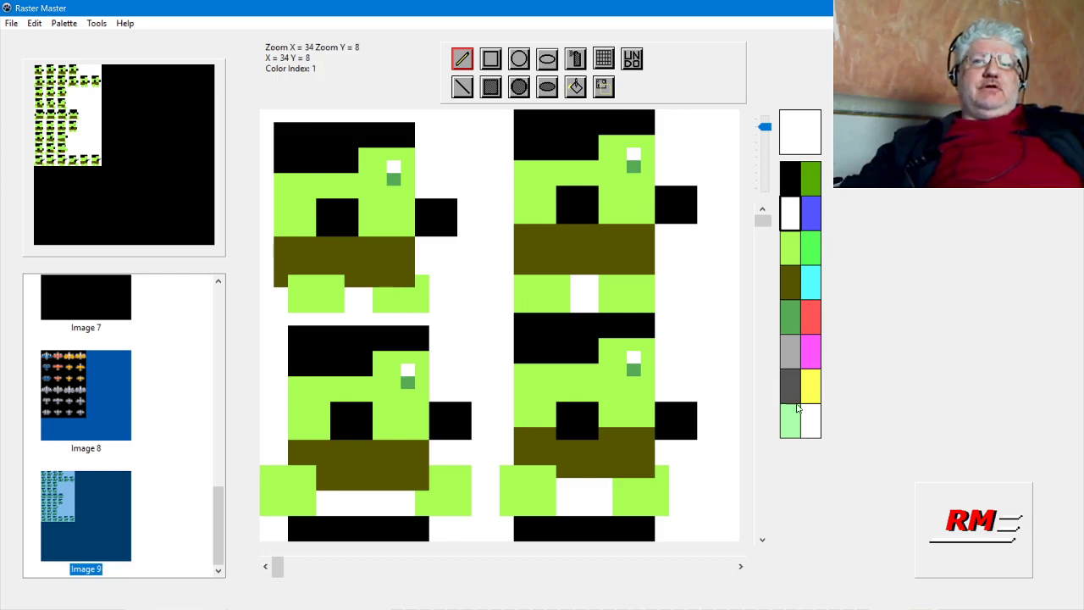
{"action": "mouse_move", "coordinate": [803, 181]}
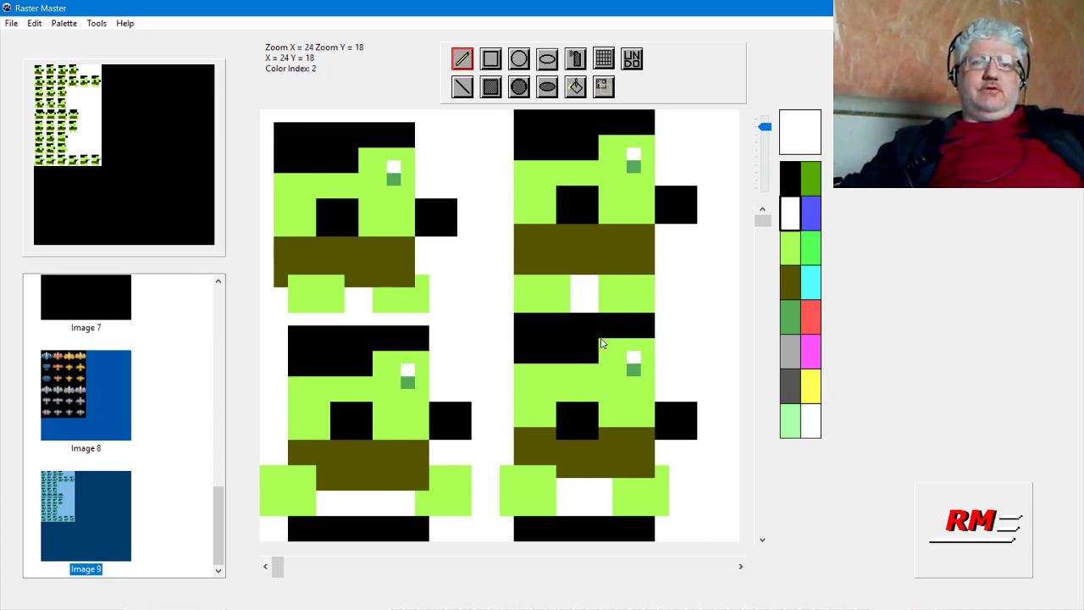
{"action": "mouse_move", "coordinate": [308, 223]}
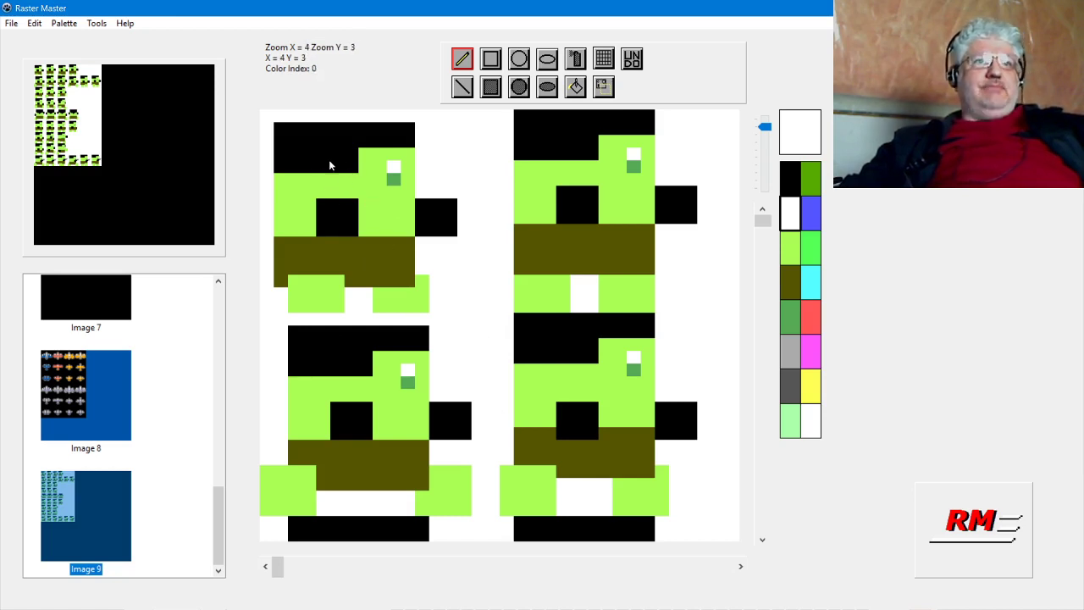
{"action": "mouse_move", "coordinate": [356, 409]}
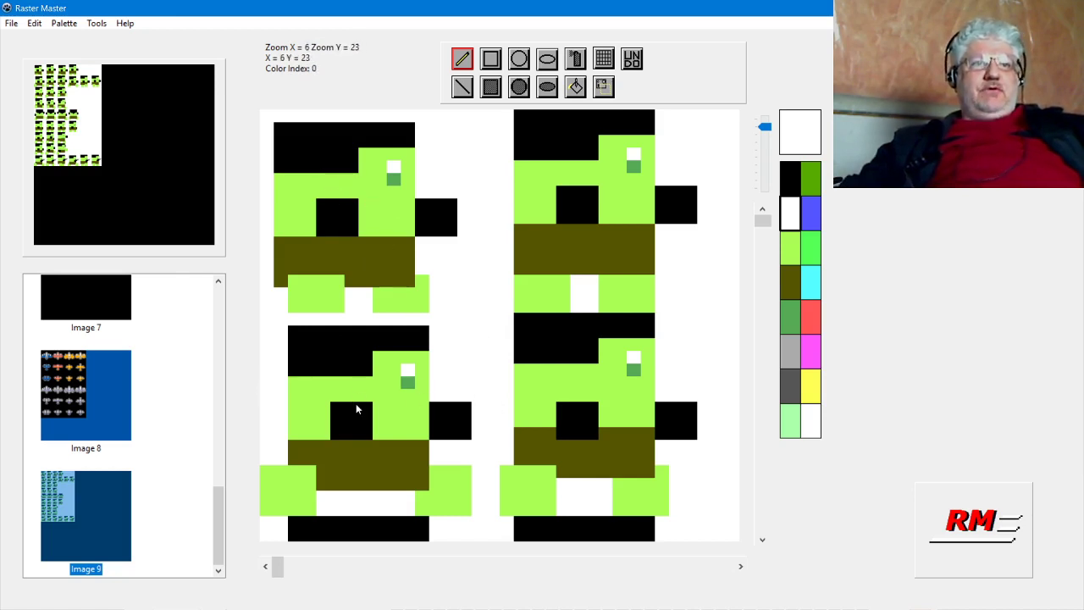
{"action": "mouse_move", "coordinate": [488, 297]}
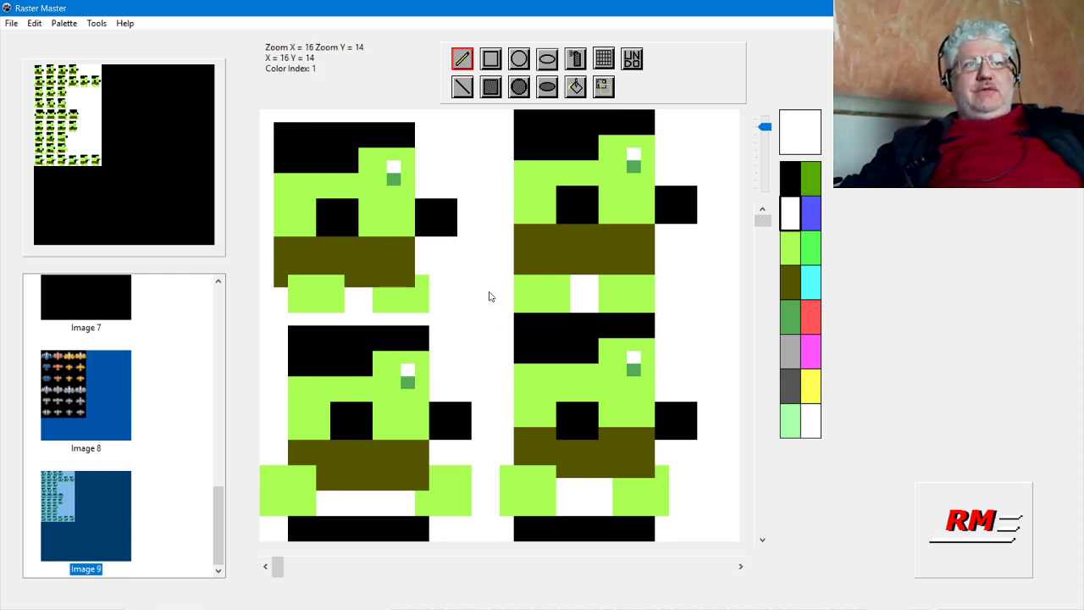
{"action": "mouse_move", "coordinate": [500, 375]}
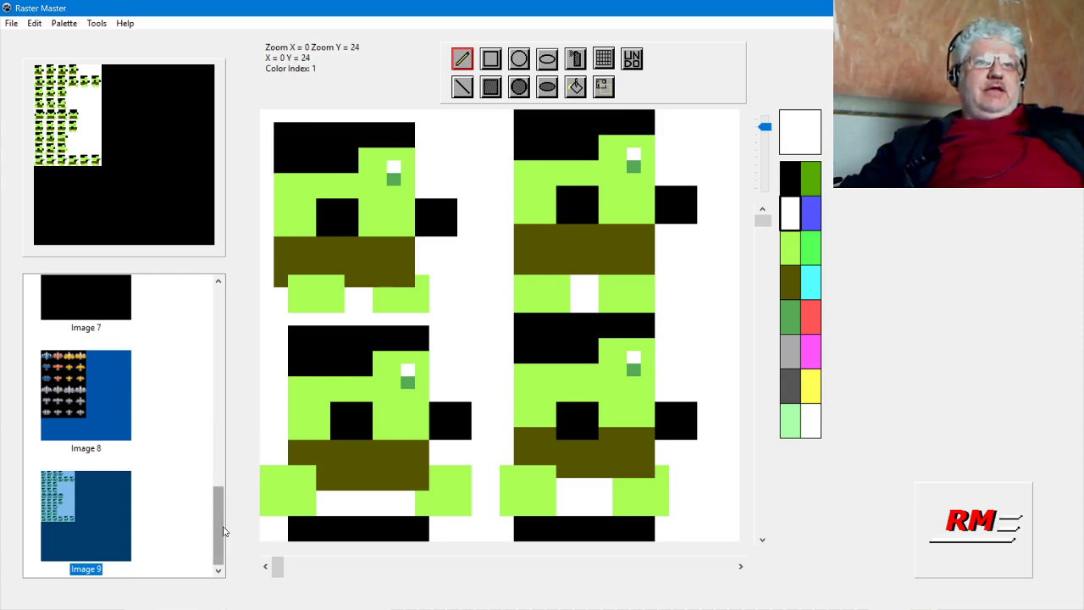
Step: Scroll the thumbnail list up to reach the single SumoHulk sprite, Image 4
{"action": "scroll", "scroll_direction": "up", "scroll_amount": 3}
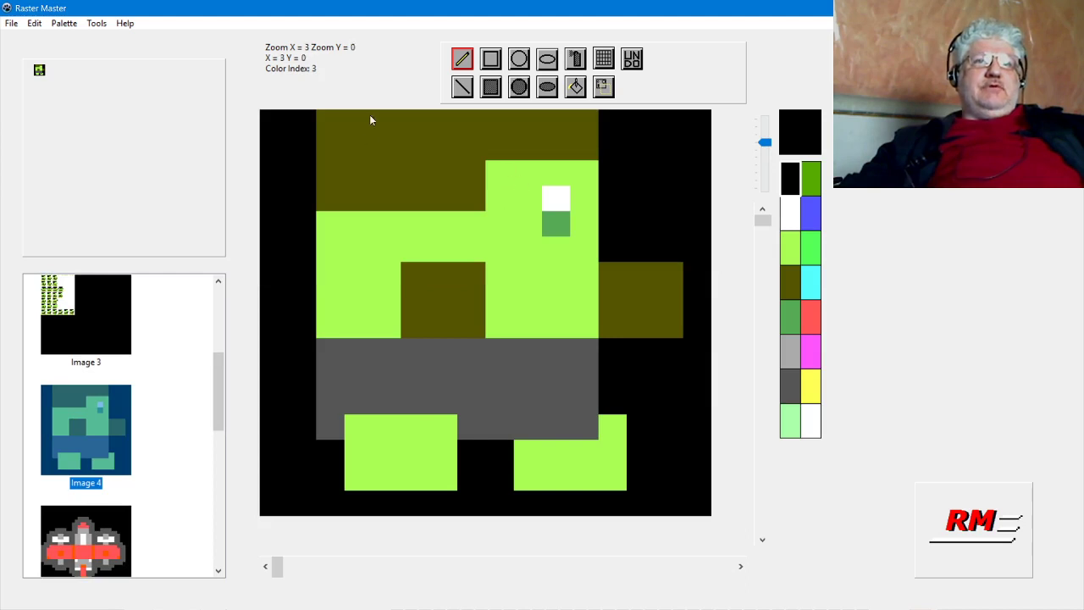
{"action": "mouse_move", "coordinate": [337, 195]}
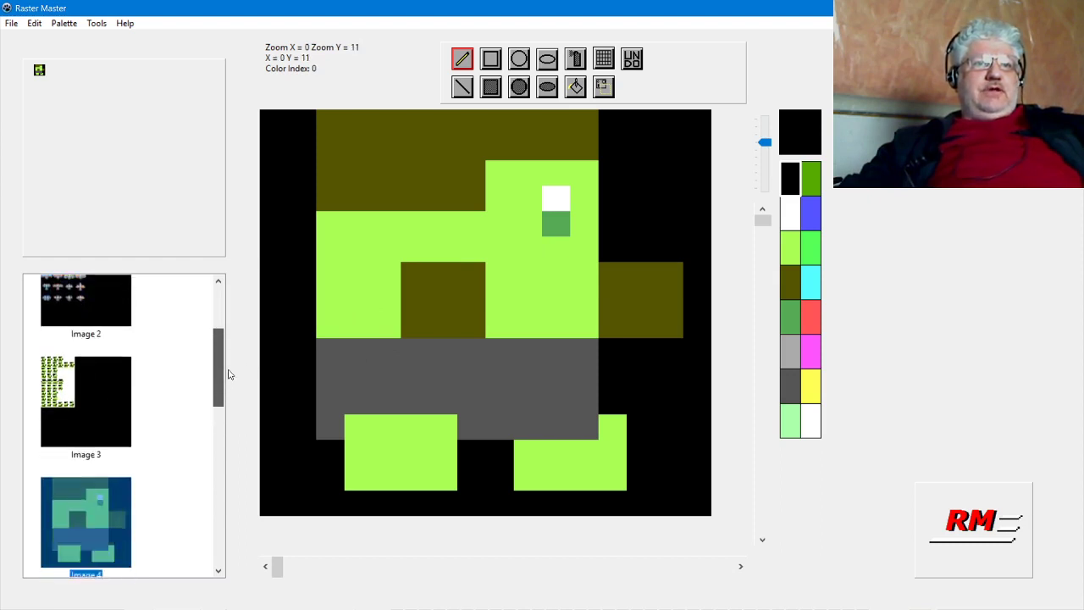
Step: Give Image 4 export properties of QuickBASIC compiler, Put Image type and Inverted mask
{"action": "right_click", "coordinate": [86, 398]}
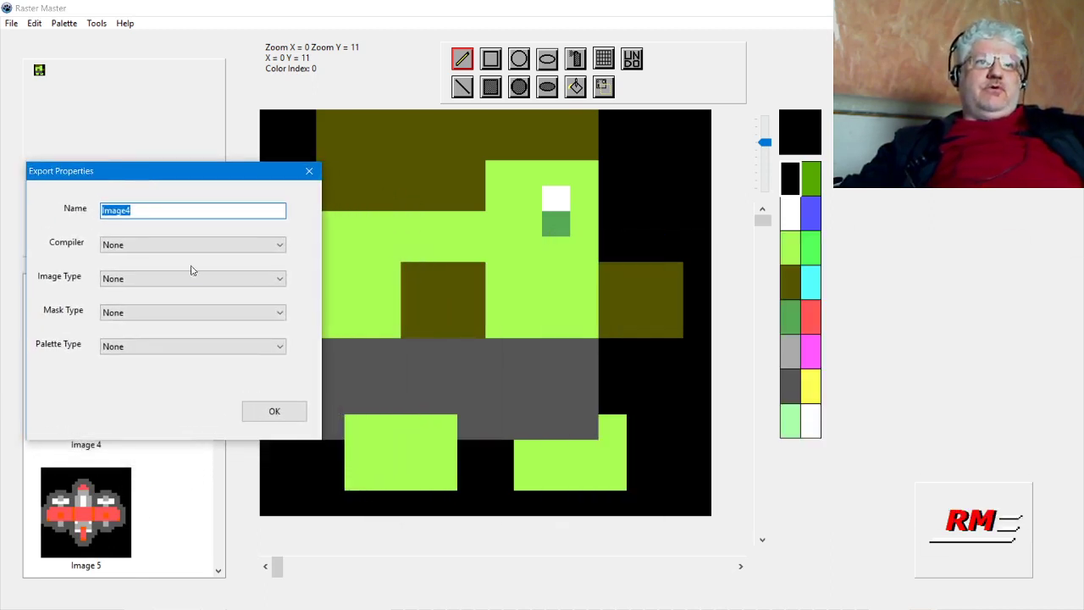
{"action": "mouse_move", "coordinate": [648, 167]}
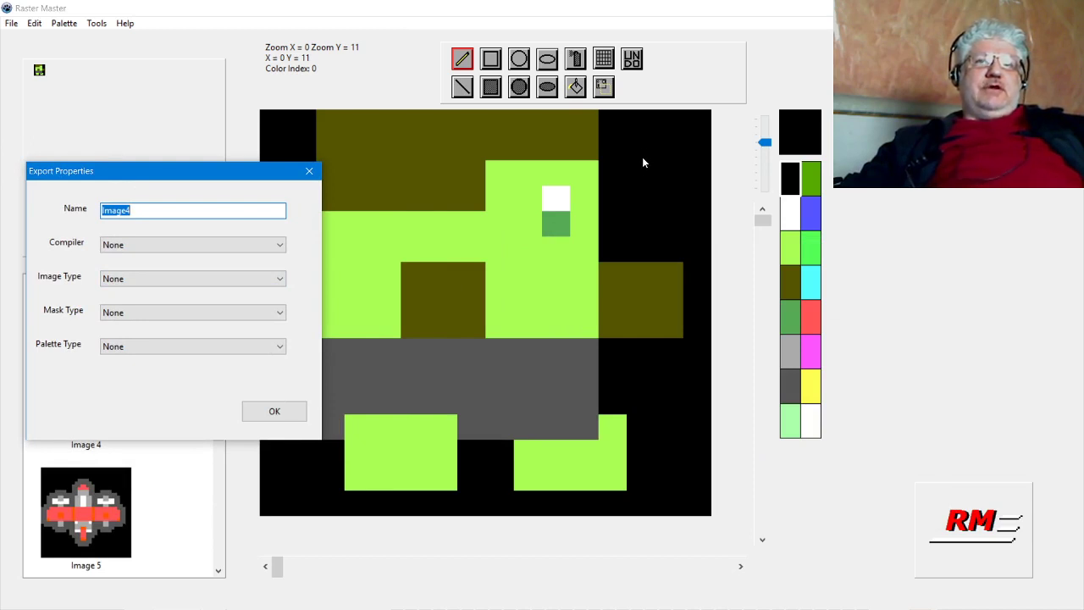
{"action": "mouse_move", "coordinate": [654, 131]}
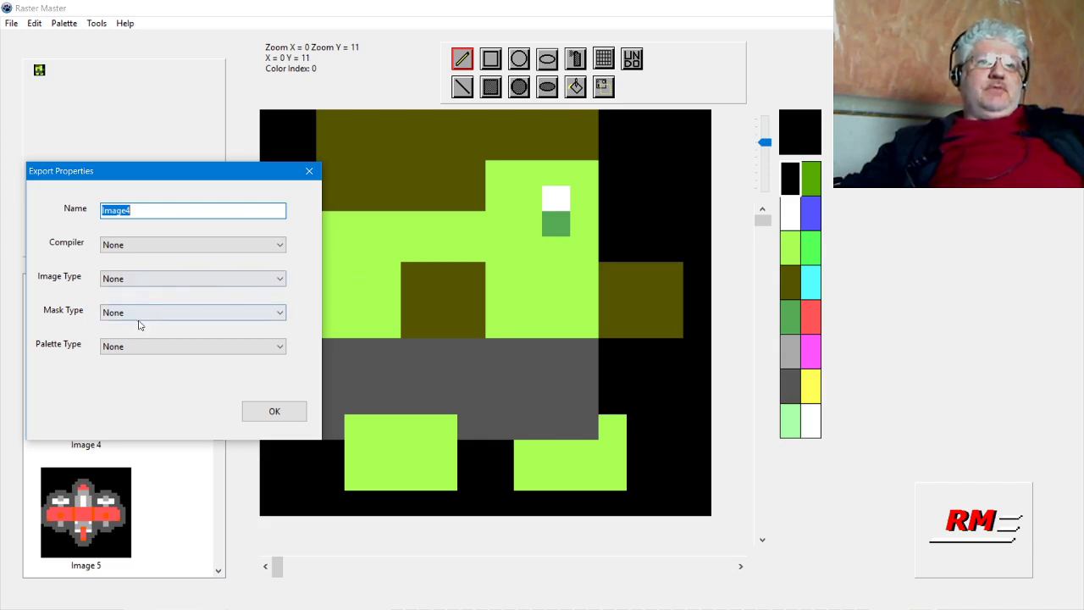
{"action": "left_click", "coordinate": [279, 312]}
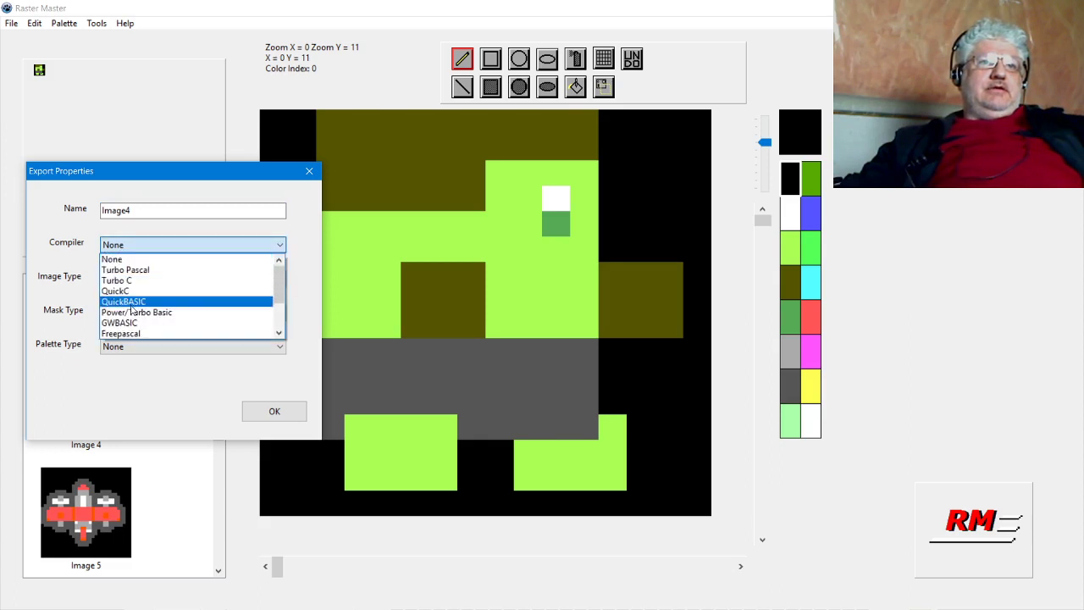
{"action": "left_click", "coordinate": [123, 302]}
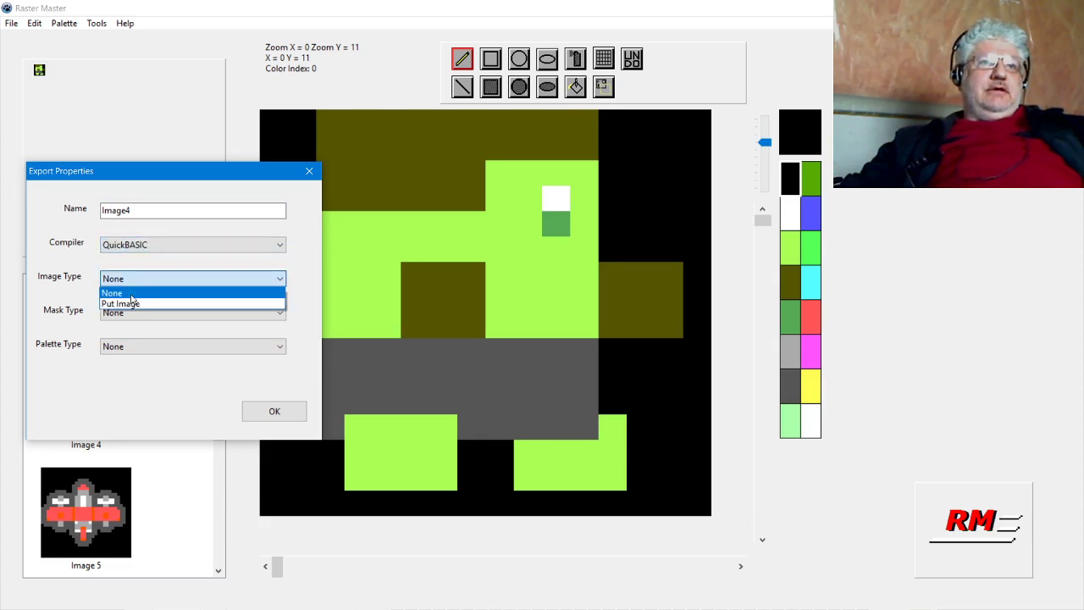
{"action": "left_click", "coordinate": [120, 303]}
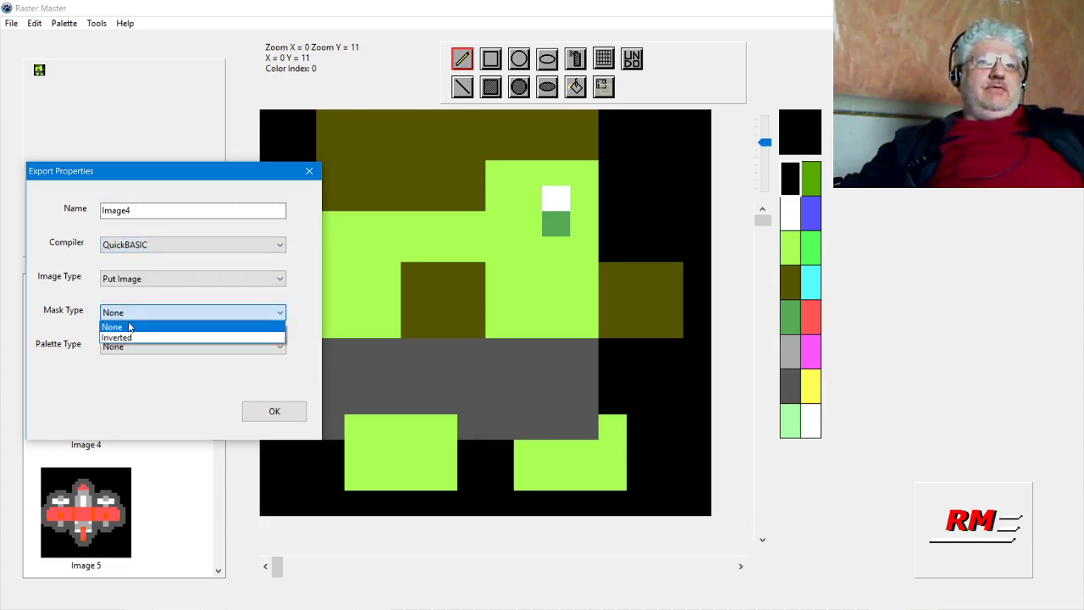
{"action": "left_click", "coordinate": [116, 337]}
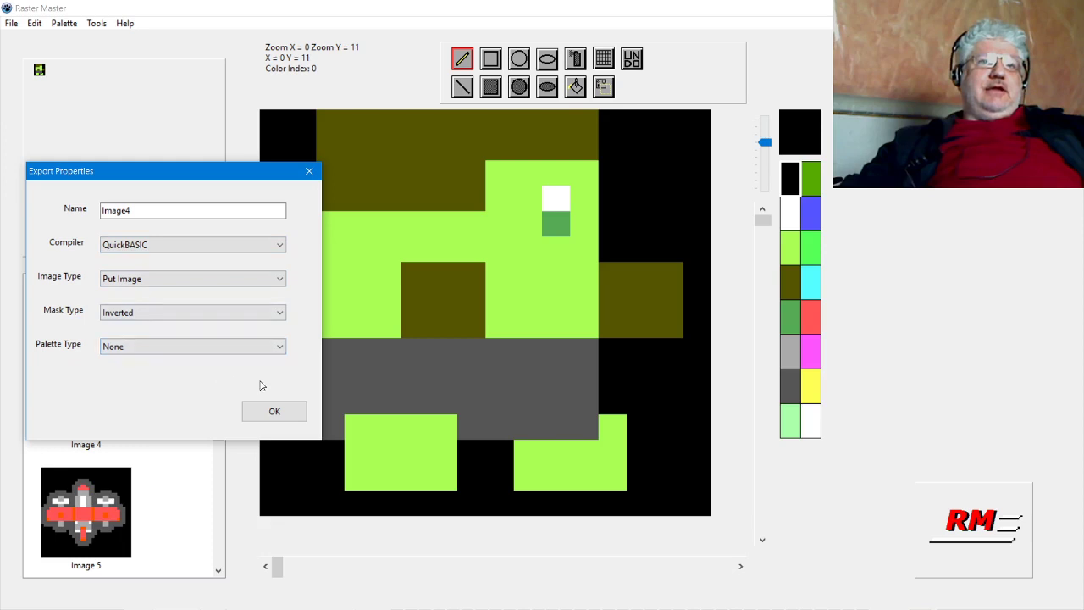
{"action": "mouse_move", "coordinate": [272, 390]}
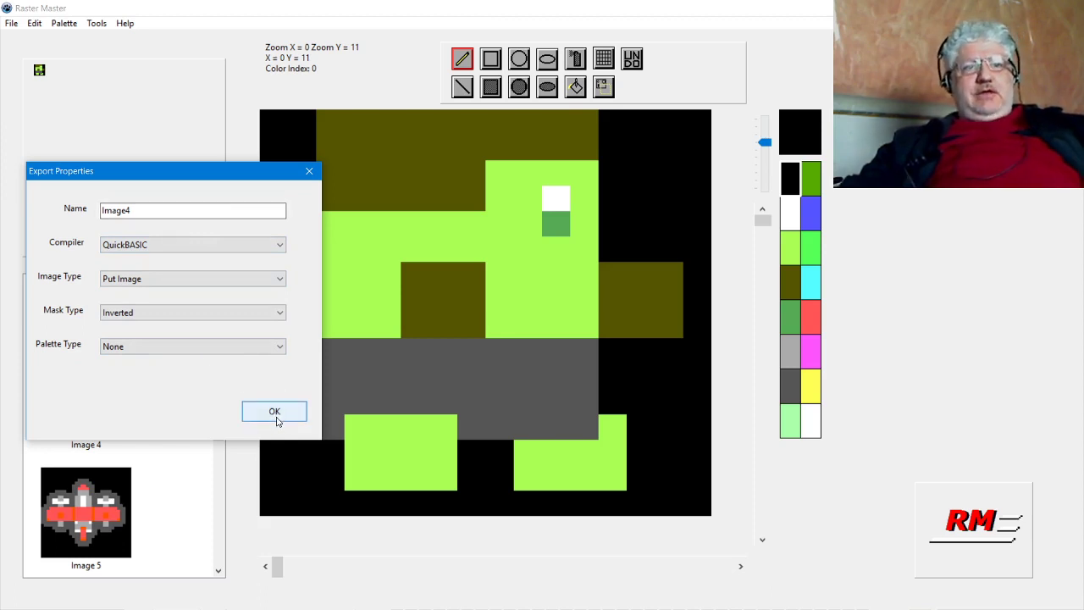
{"action": "left_click", "coordinate": [274, 410]}
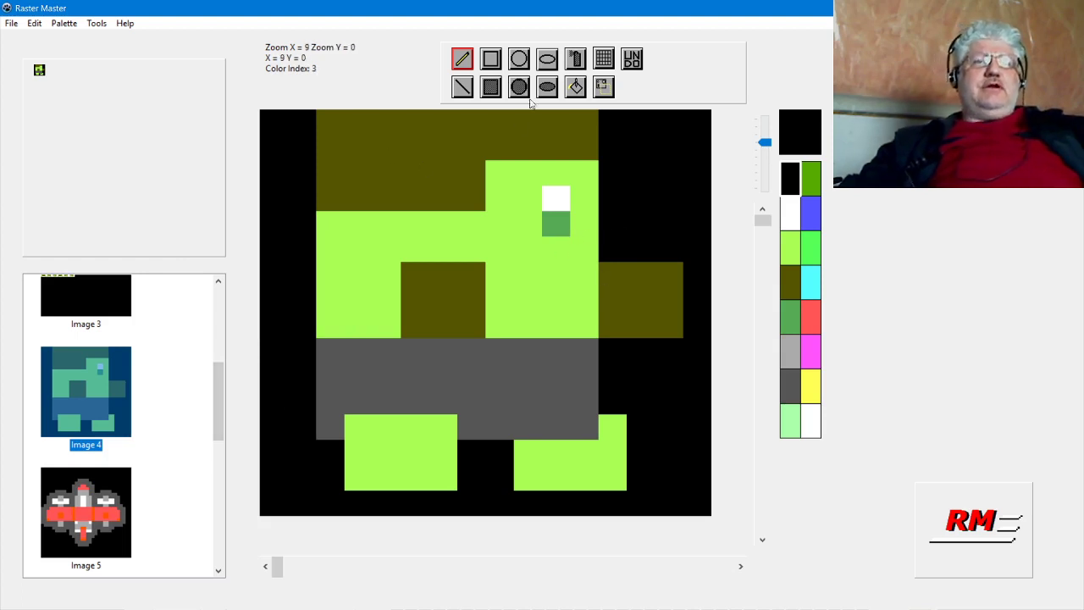
{"action": "mouse_move", "coordinate": [555, 121]}
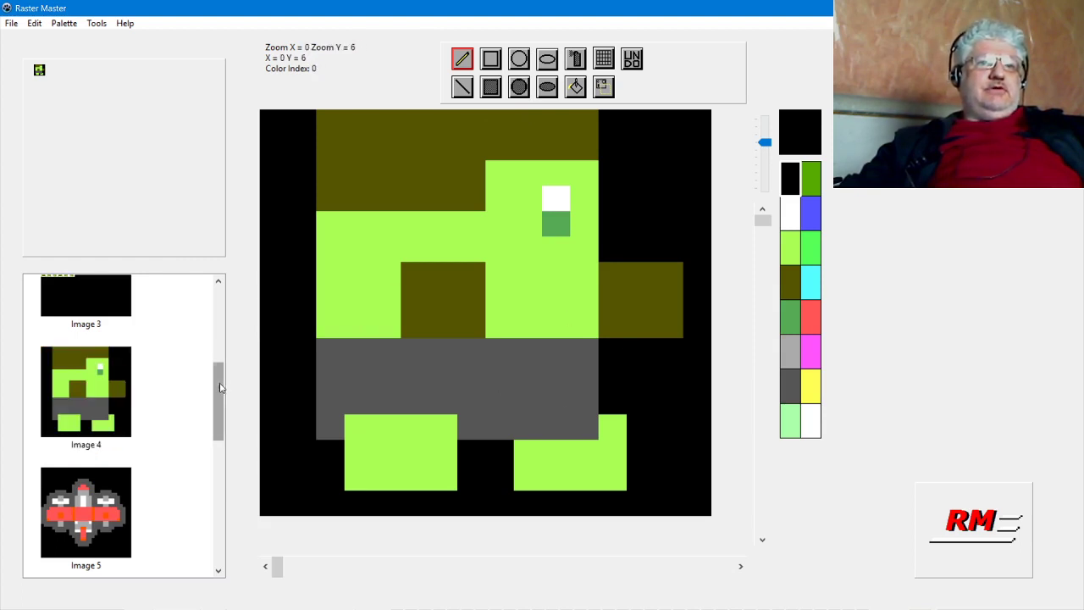
{"action": "scroll", "scroll_direction": "down", "scroll_amount": 3}
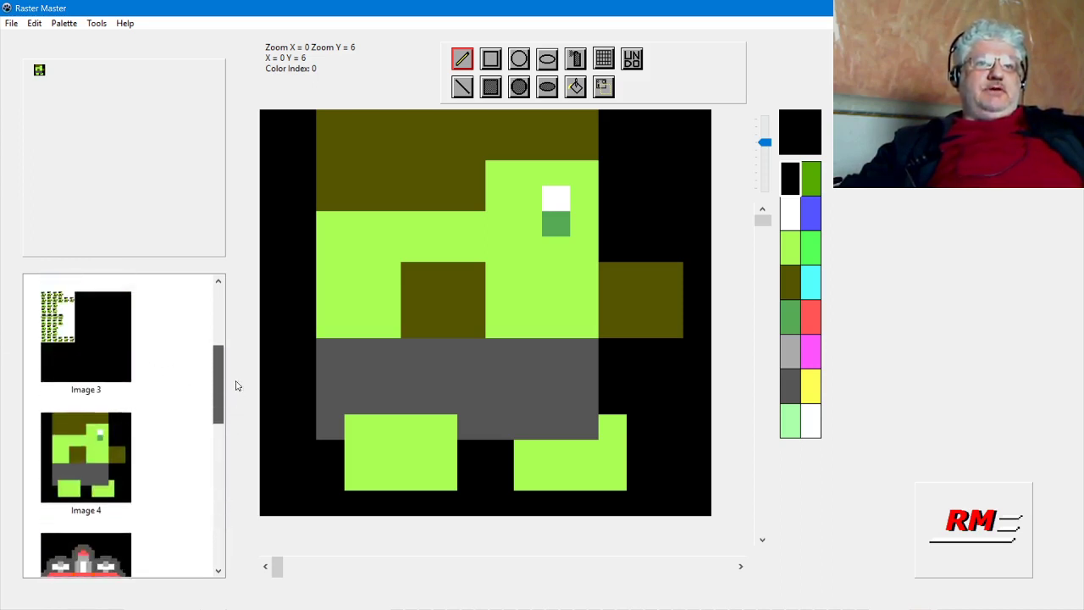
{"action": "scroll", "scroll_direction": "up", "scroll_amount": 3}
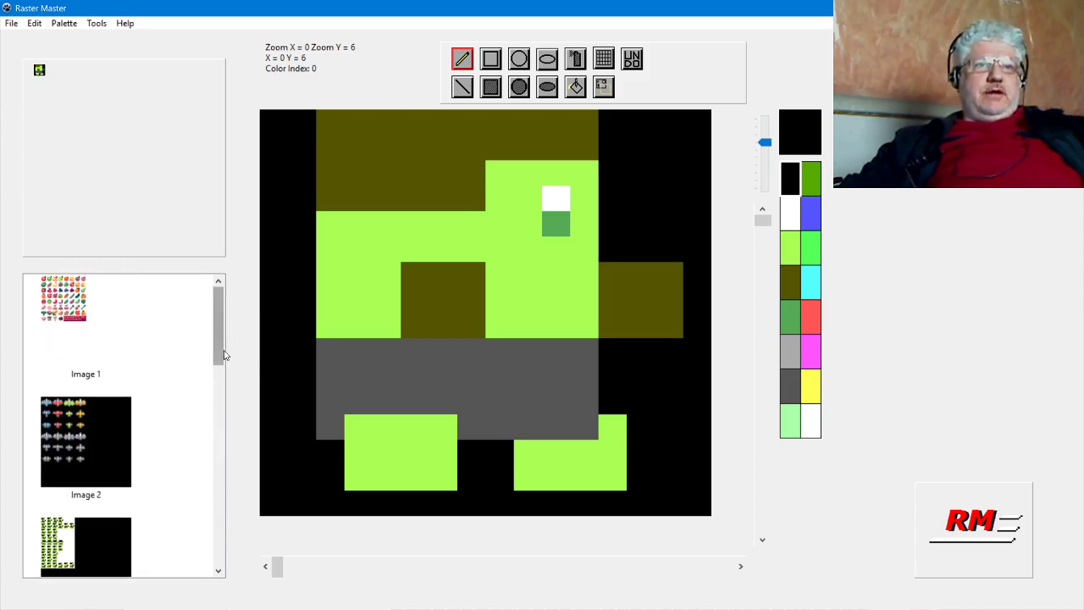
{"action": "scroll", "scroll_direction": "down", "scroll_amount": 3}
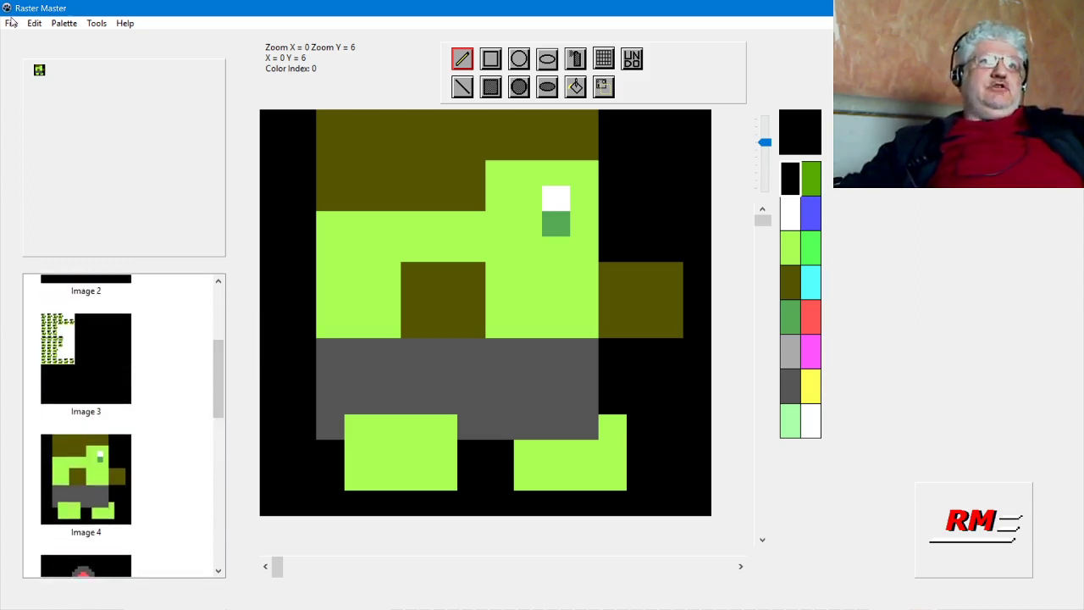
{"action": "left_click", "coordinate": [64, 23]}
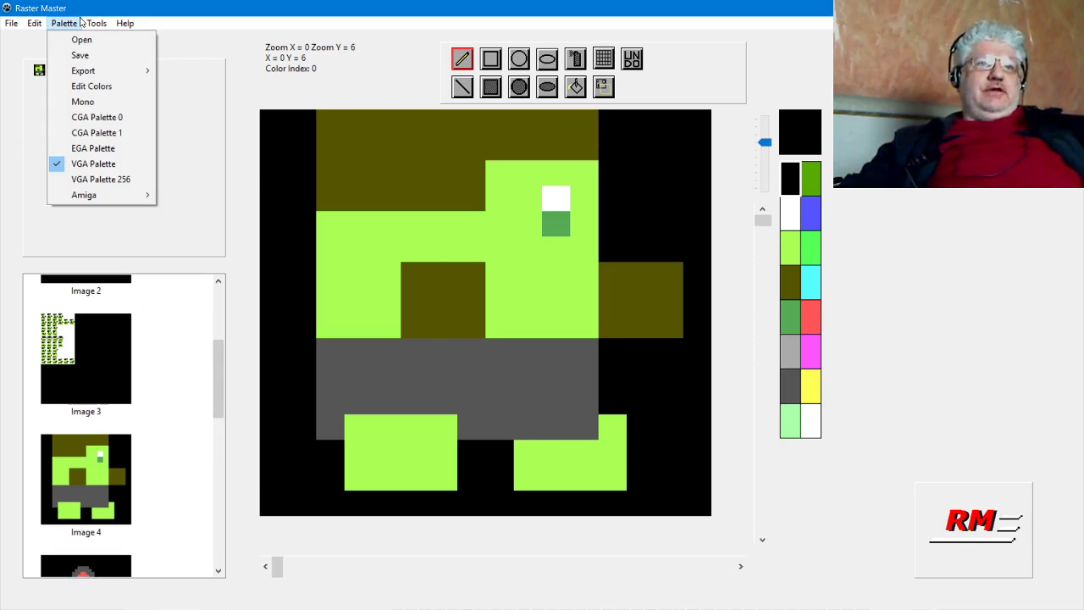
{"action": "mouse_move", "coordinate": [252, 25]}
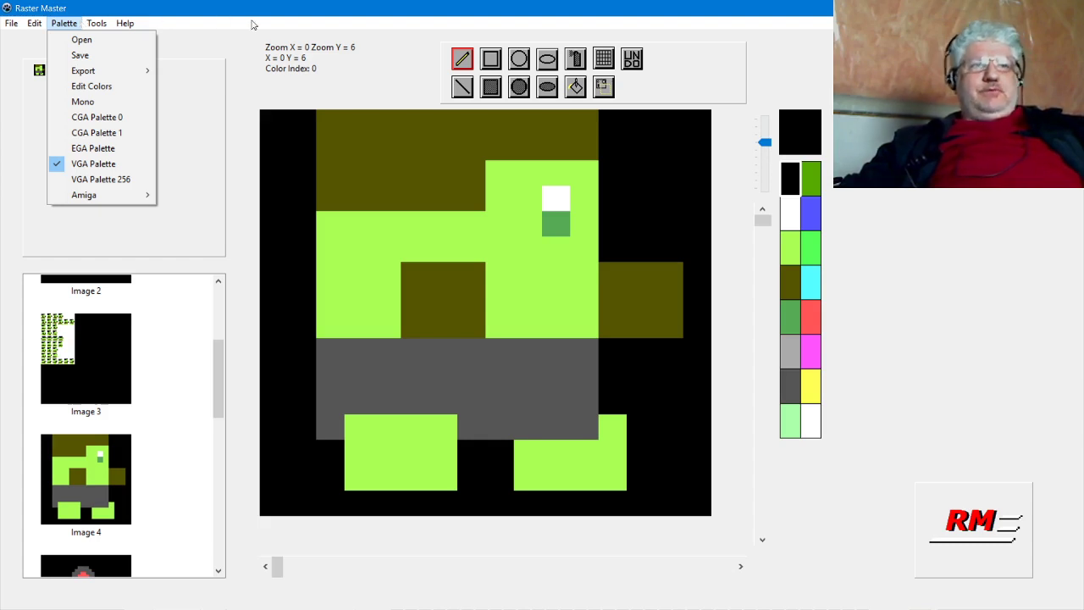
{"action": "mouse_move", "coordinate": [309, 49]}
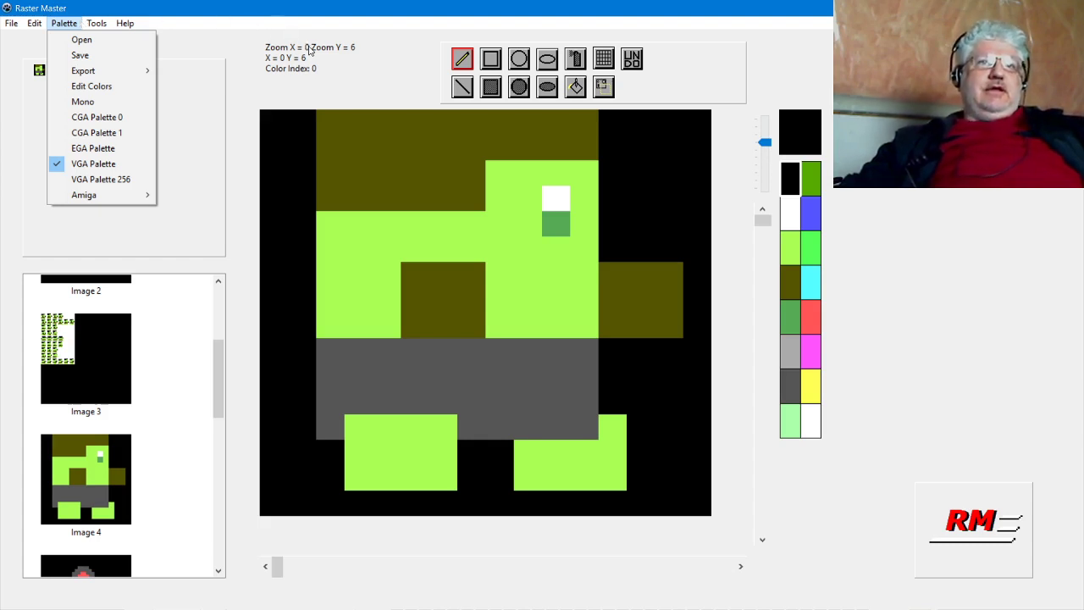
{"action": "mouse_move", "coordinate": [377, 130]}
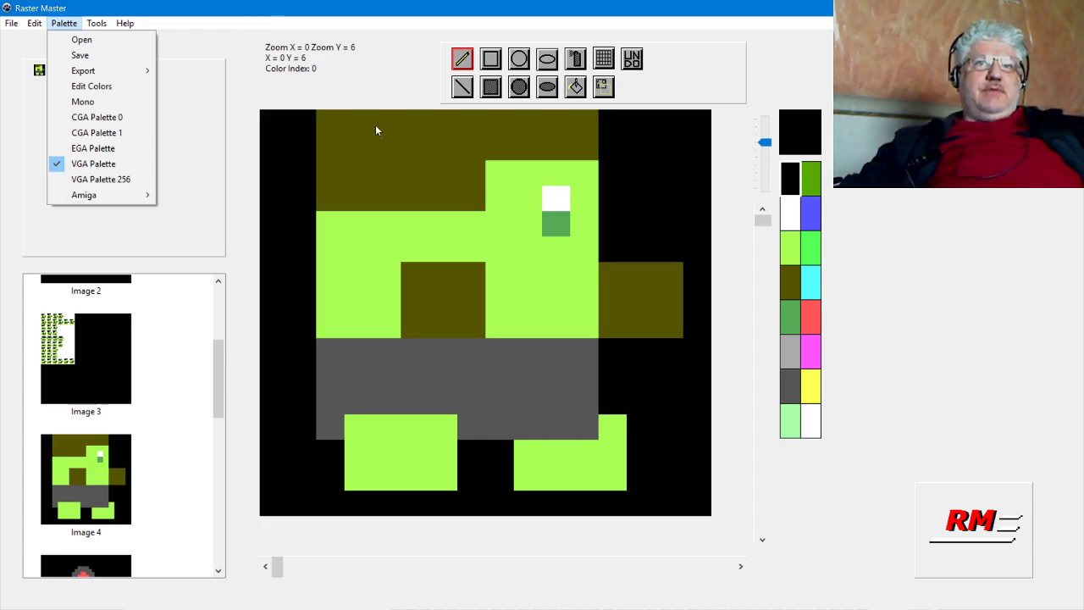
{"action": "mouse_move", "coordinate": [267, 71]}
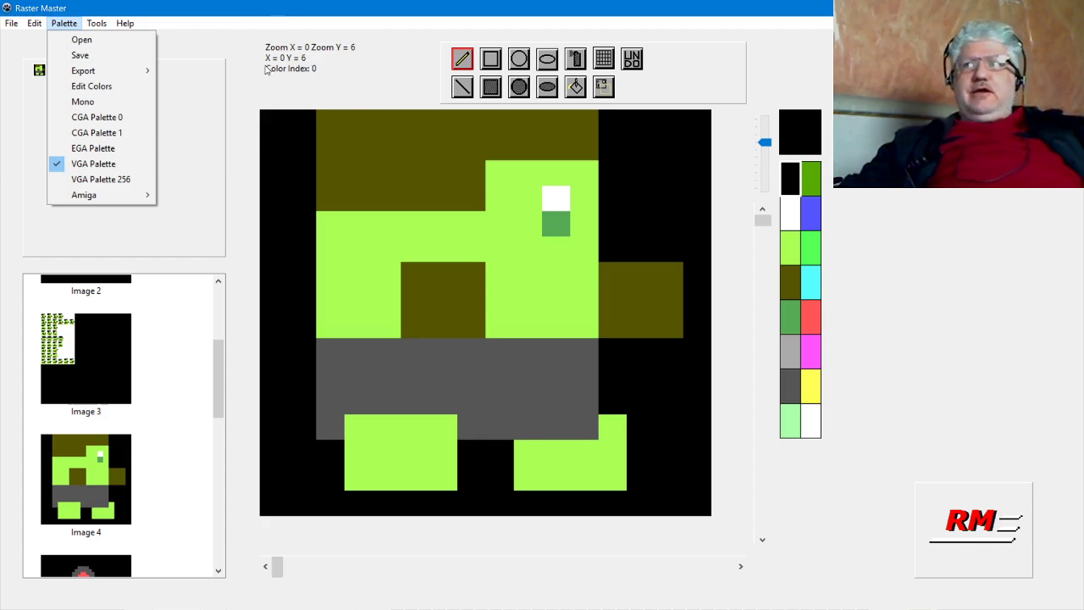
{"action": "mouse_move", "coordinate": [256, 78]}
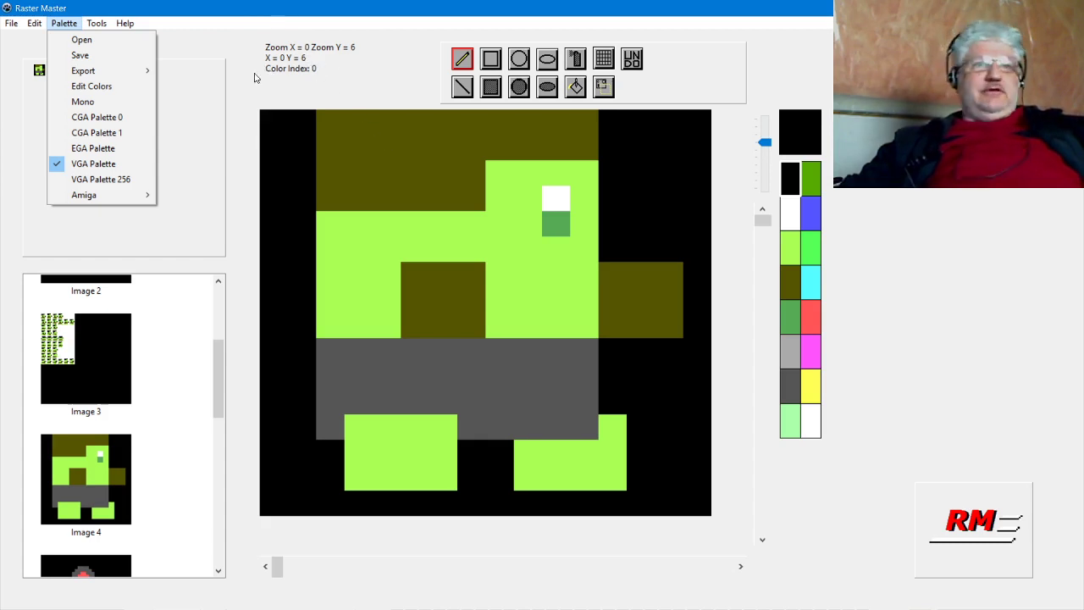
{"action": "left_click", "coordinate": [339, 33]}
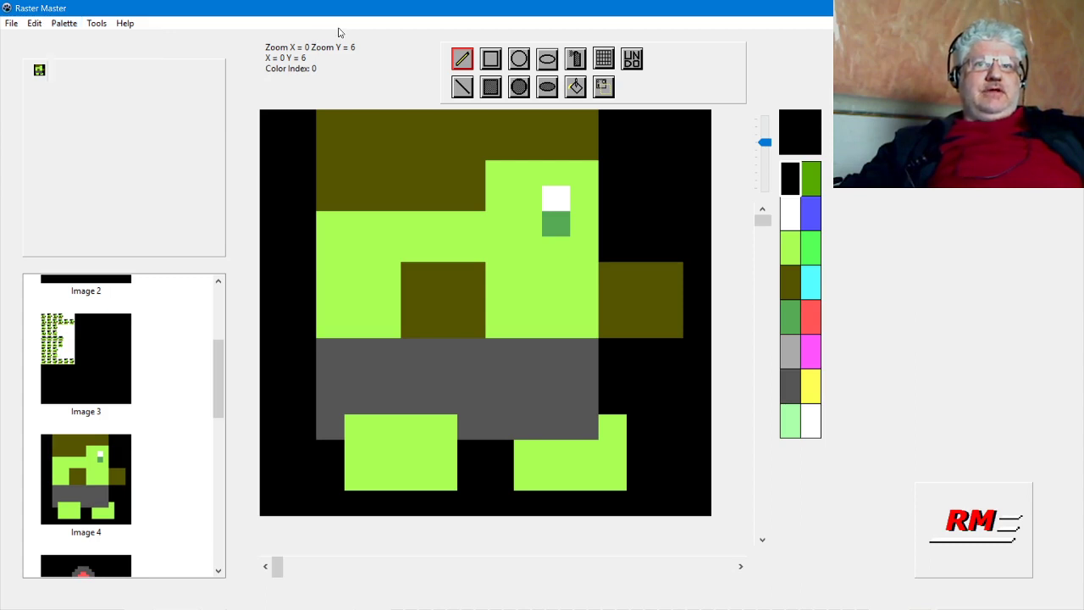